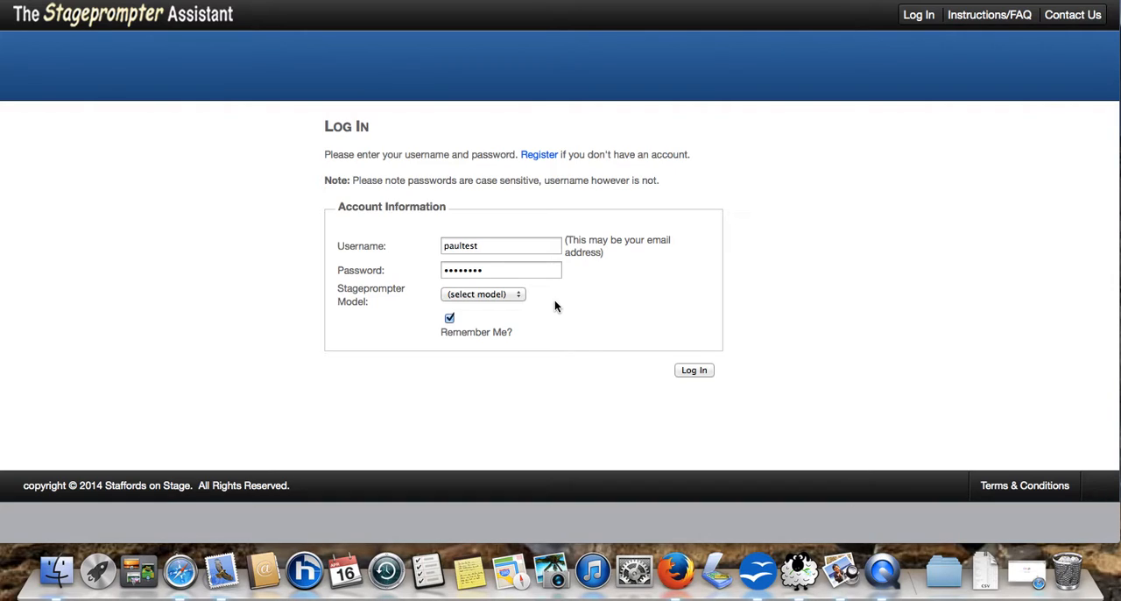
mouse_move(514, 245)
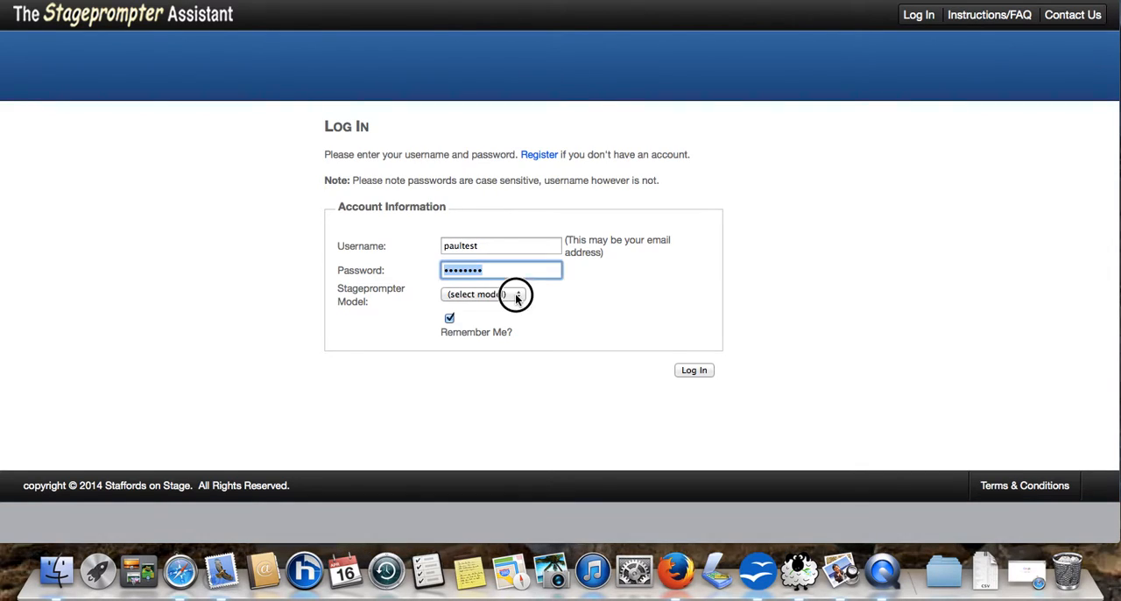
- Log in with the 22WMG01 prompter model selected
click(515, 294)
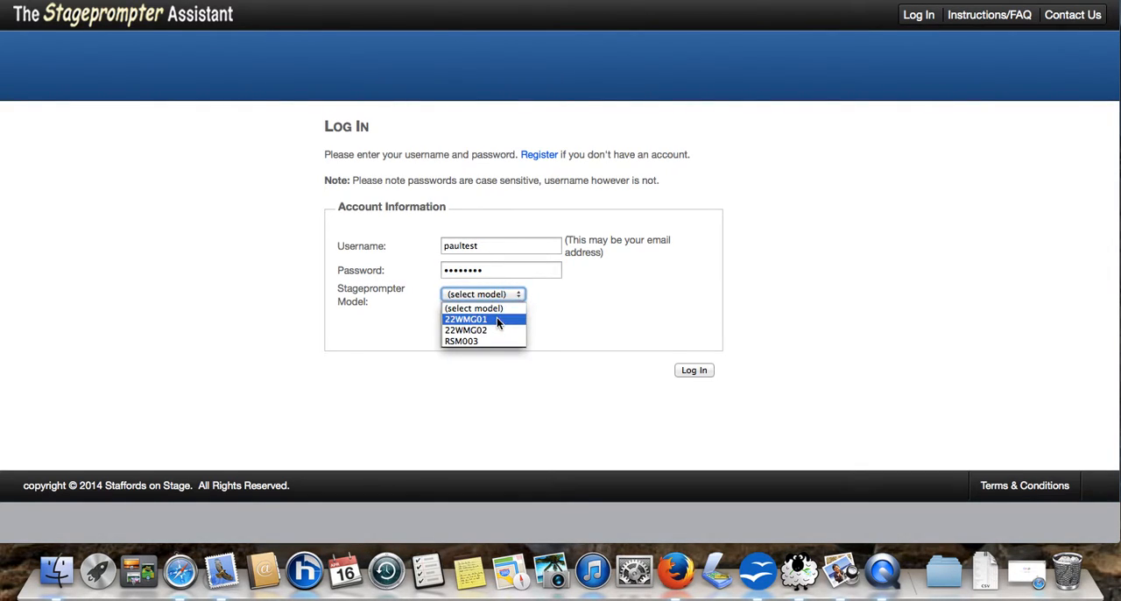
click(476, 319)
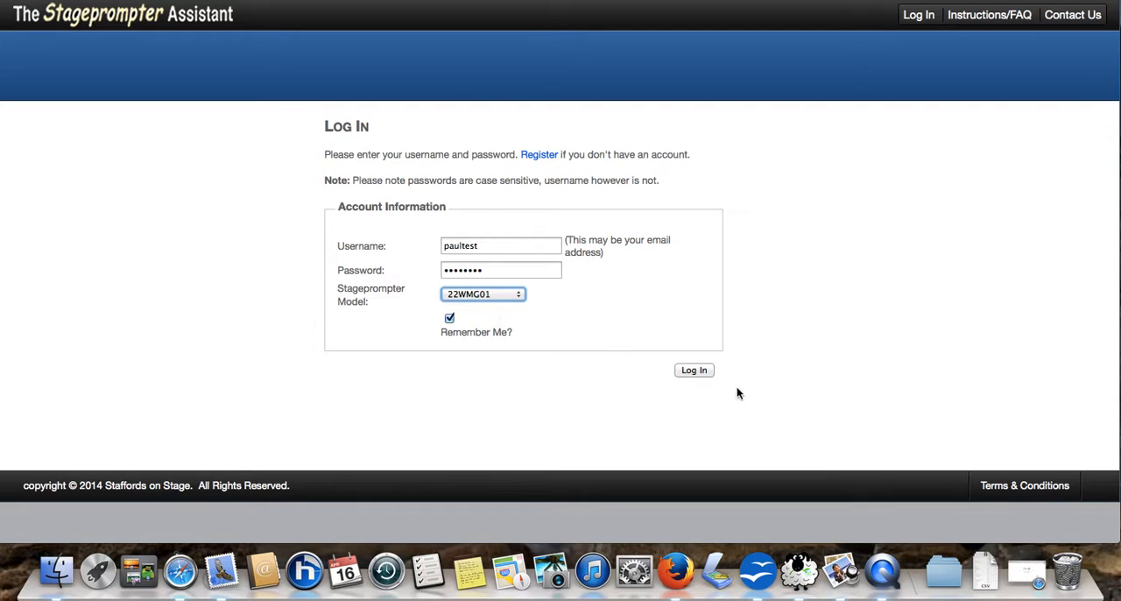
click(693, 371)
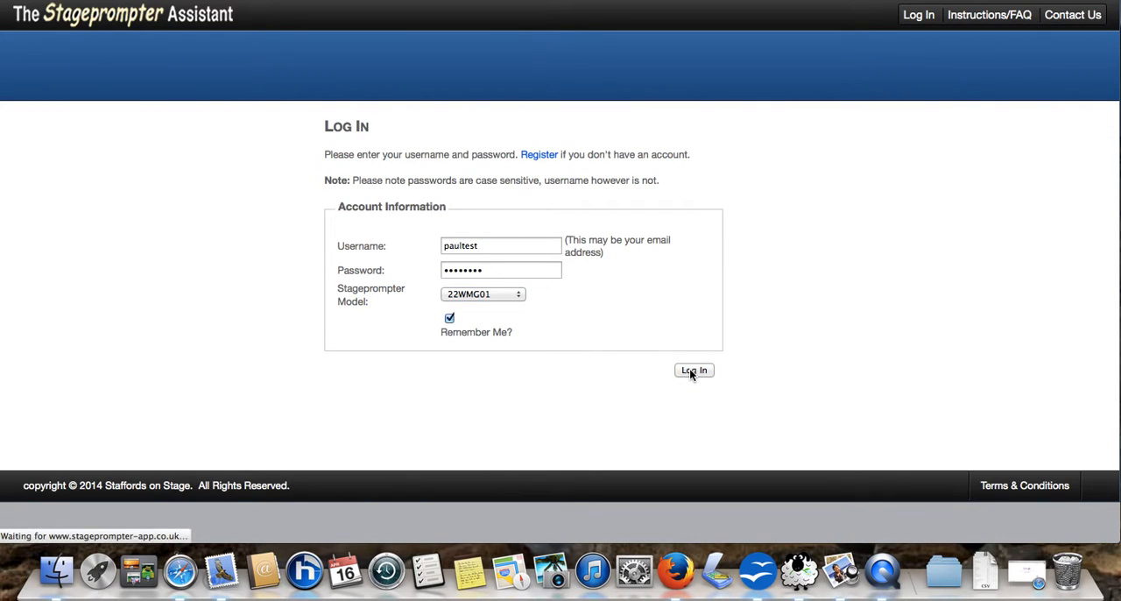
click(693, 370)
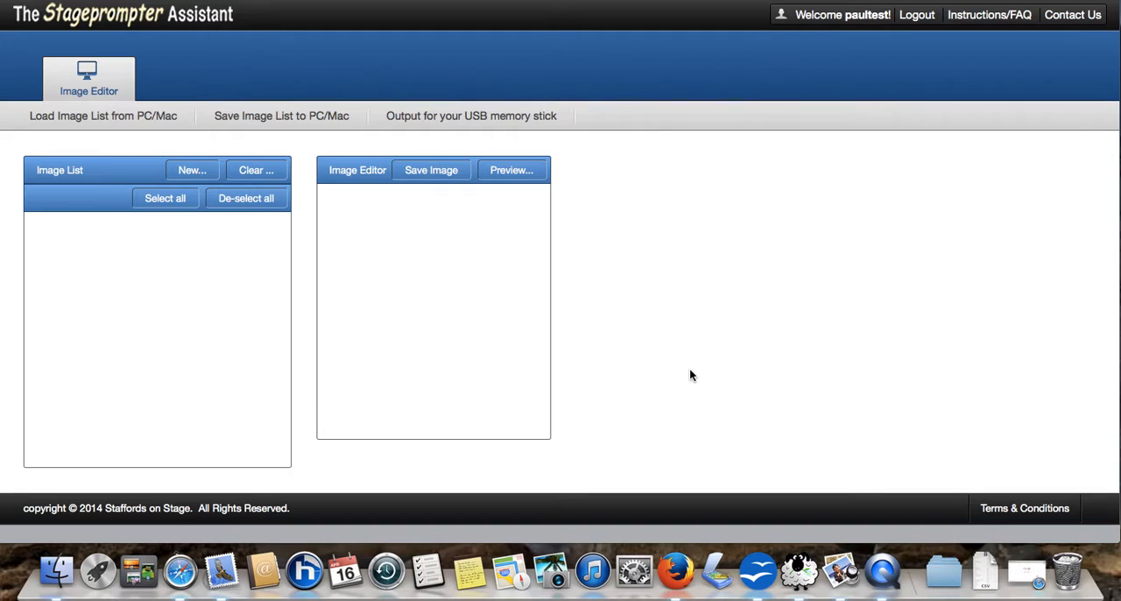
mouse_move(986, 23)
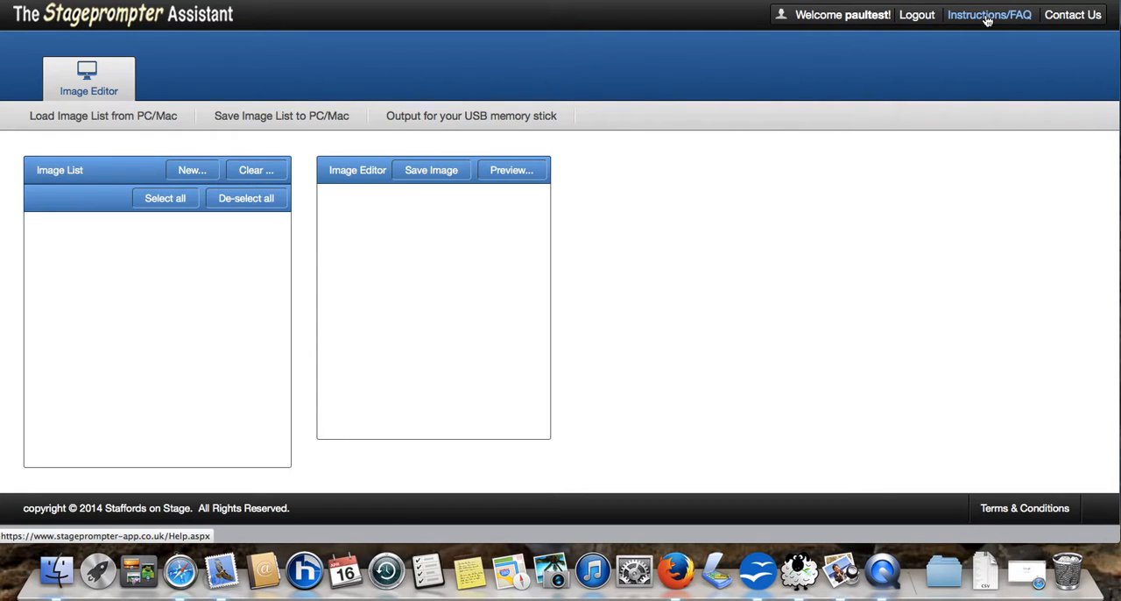
mouse_move(429, 306)
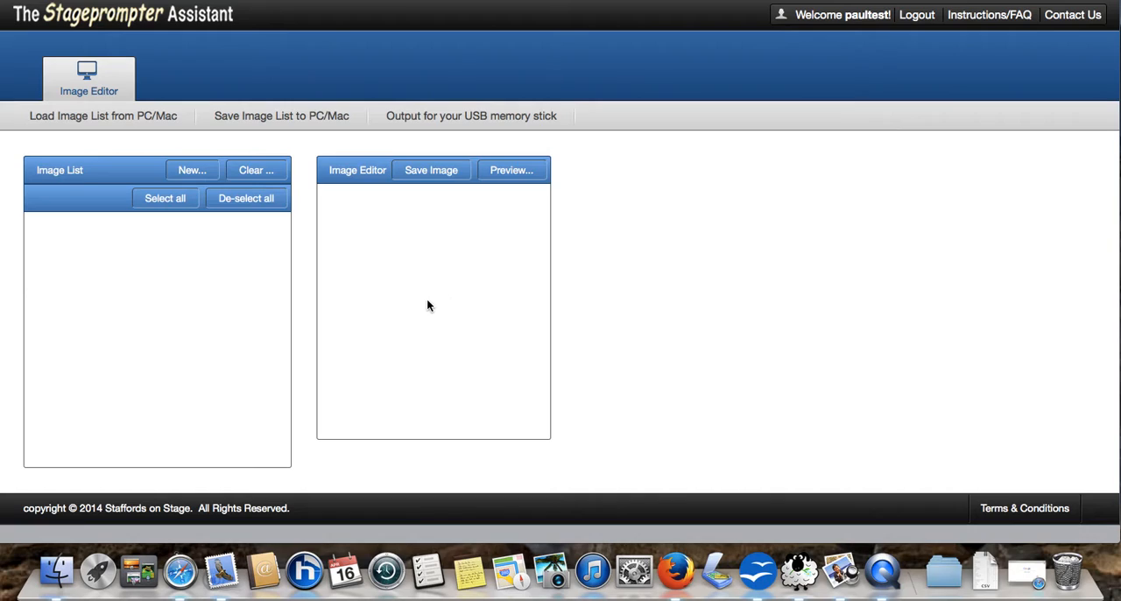
mouse_move(454, 244)
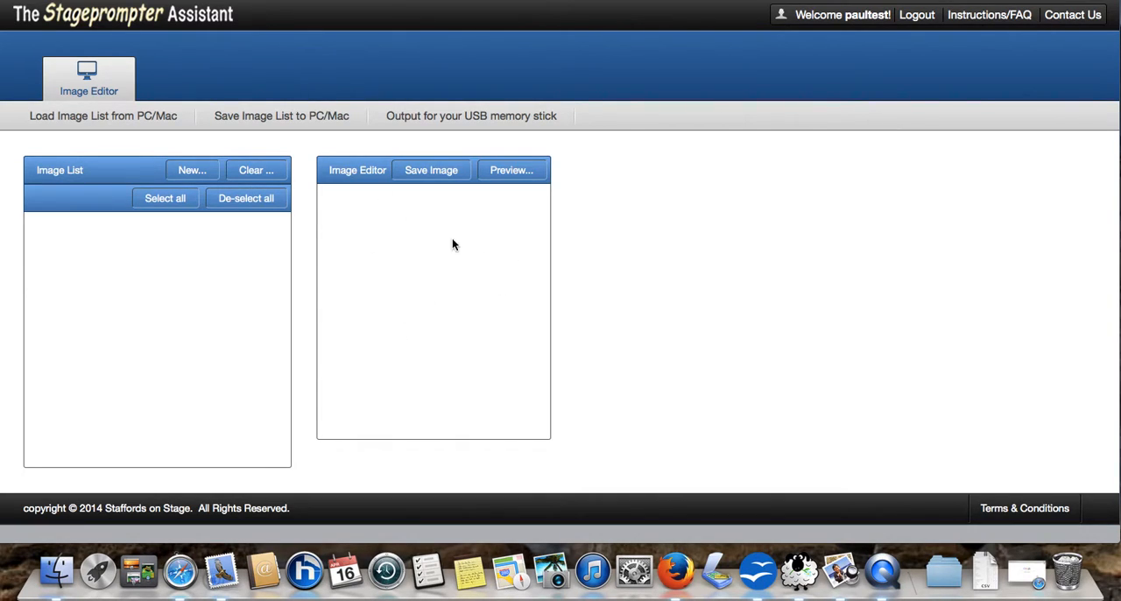
mouse_move(105, 314)
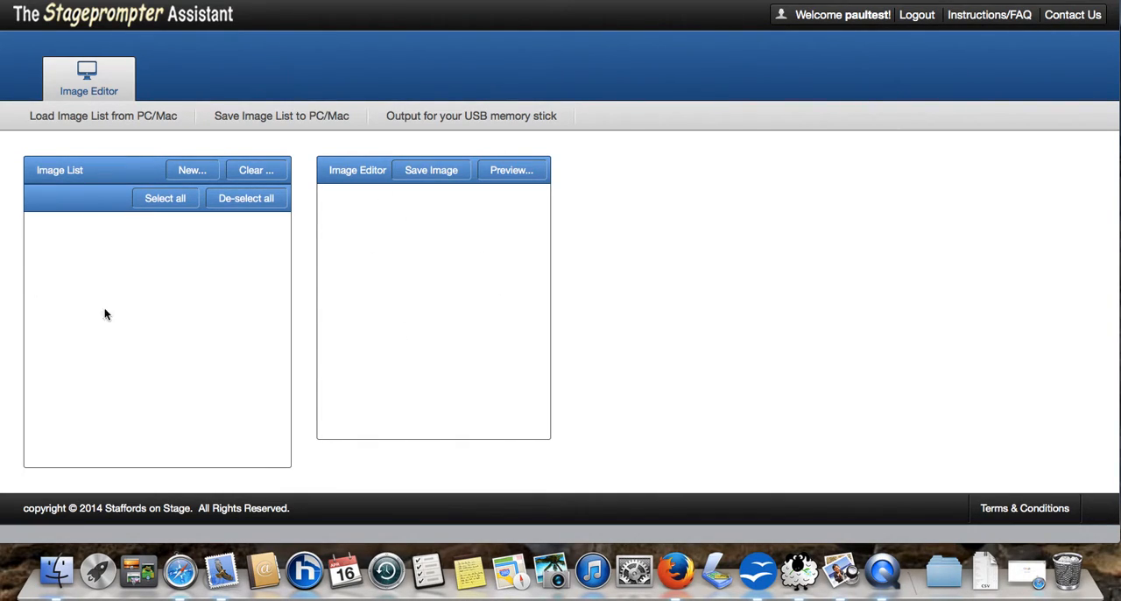
mouse_move(136, 328)
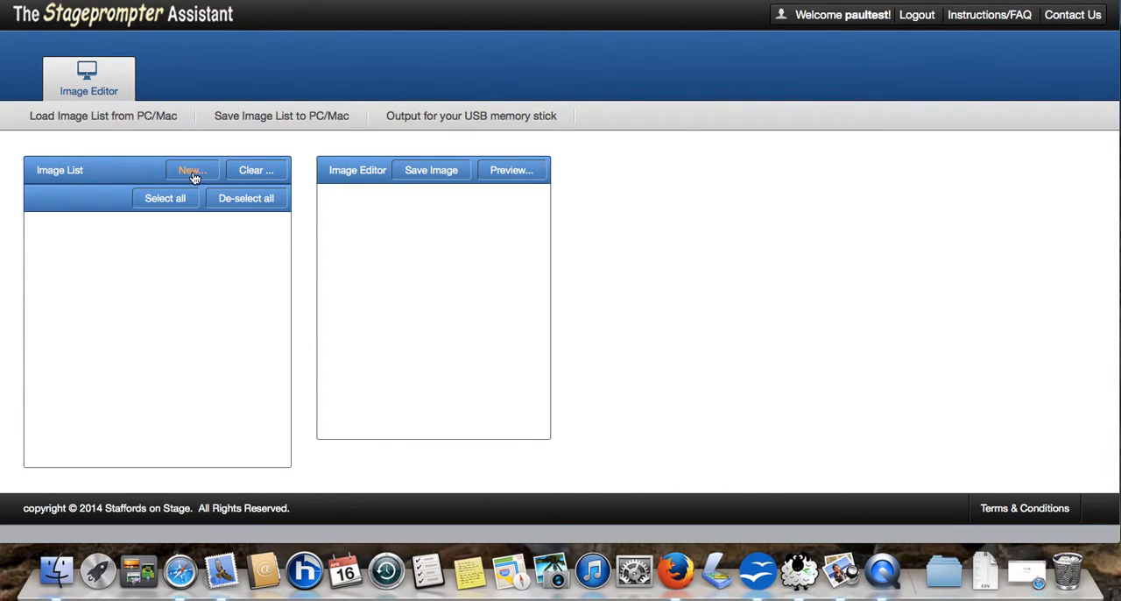
mouse_move(192, 172)
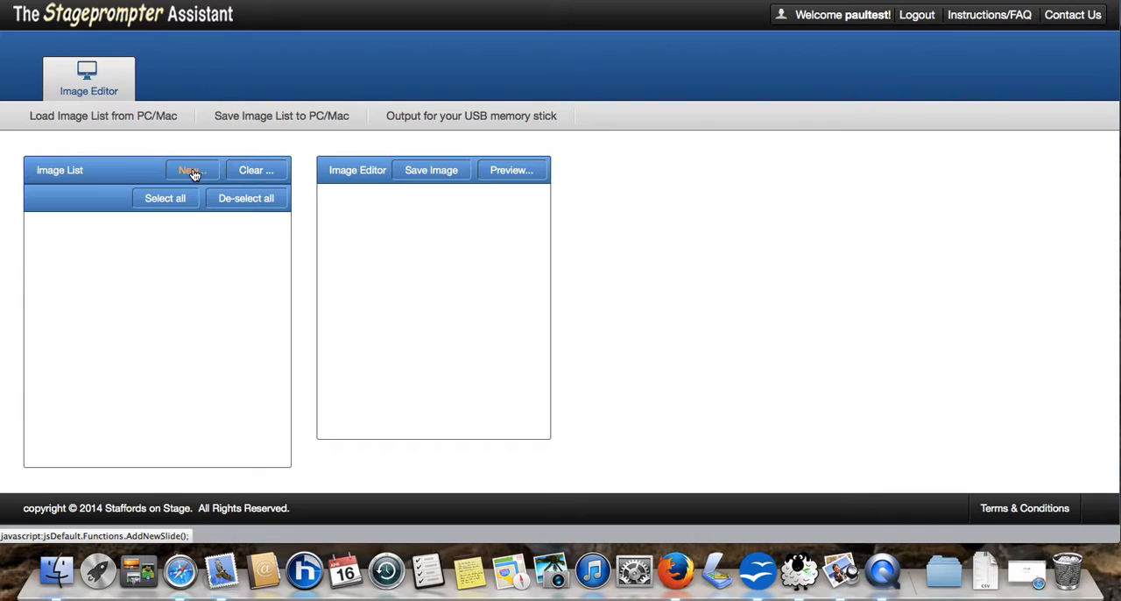
- Create a new image named 'Brown Sugar' and open it in the editor
click(191, 170)
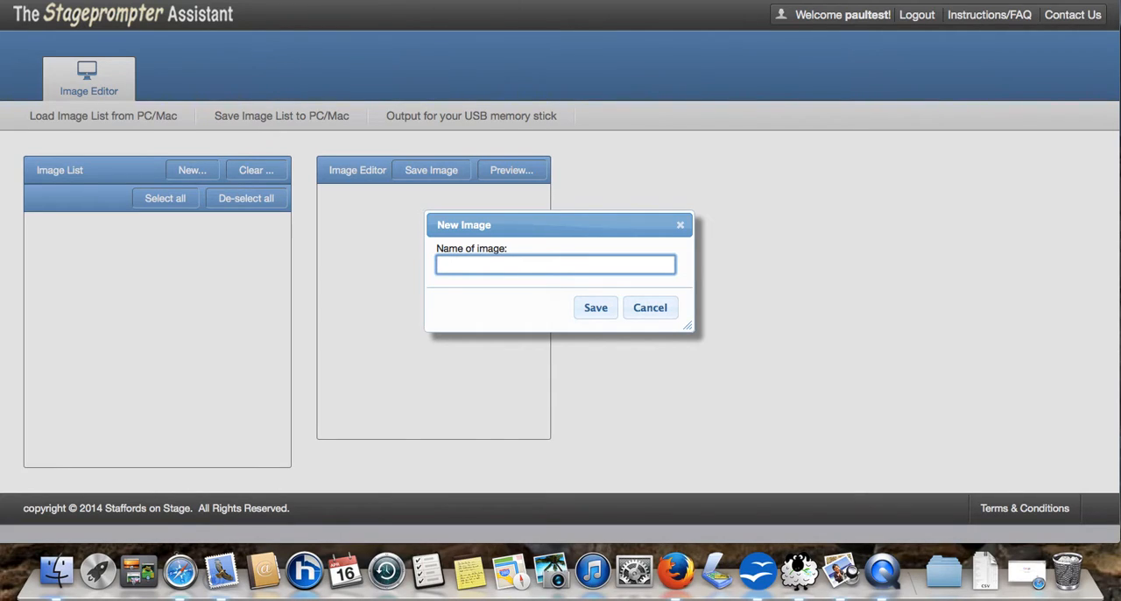
text(Brown)
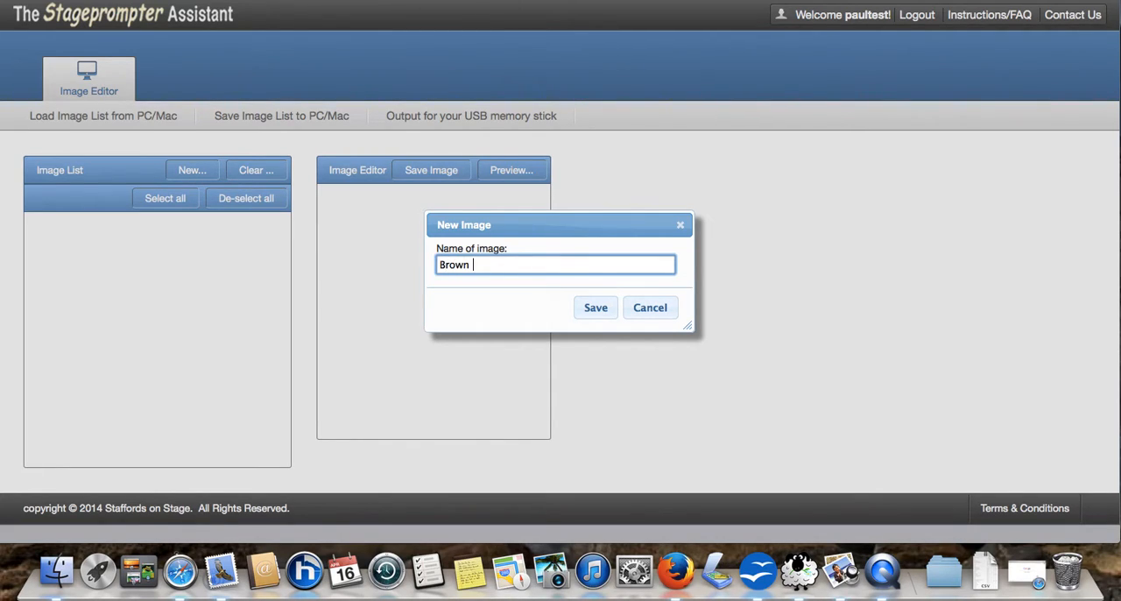
text(Sugar)
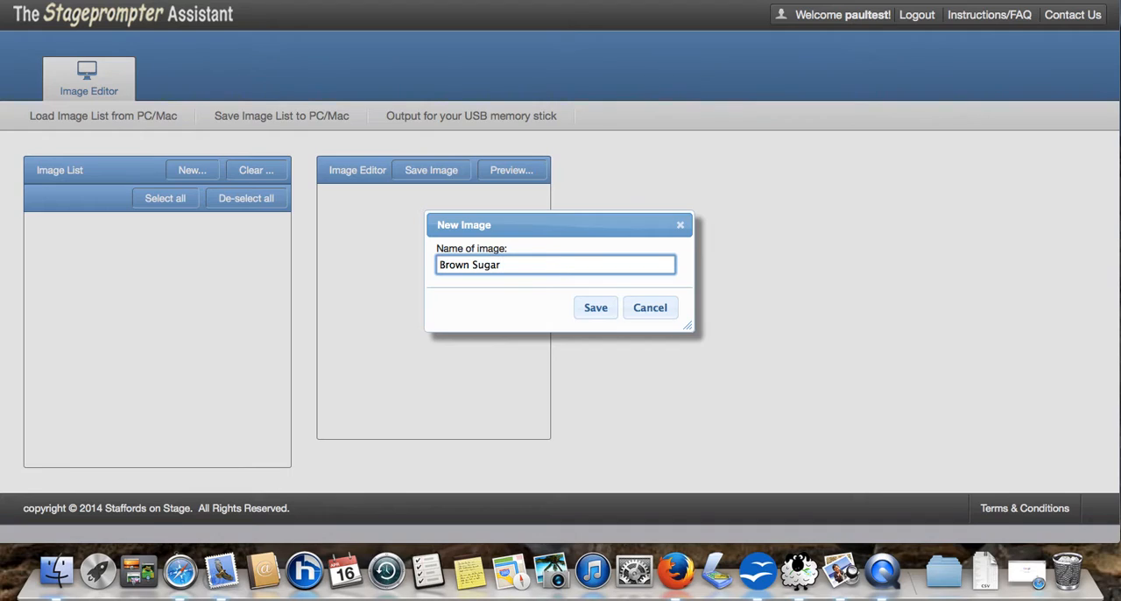
text(" ")
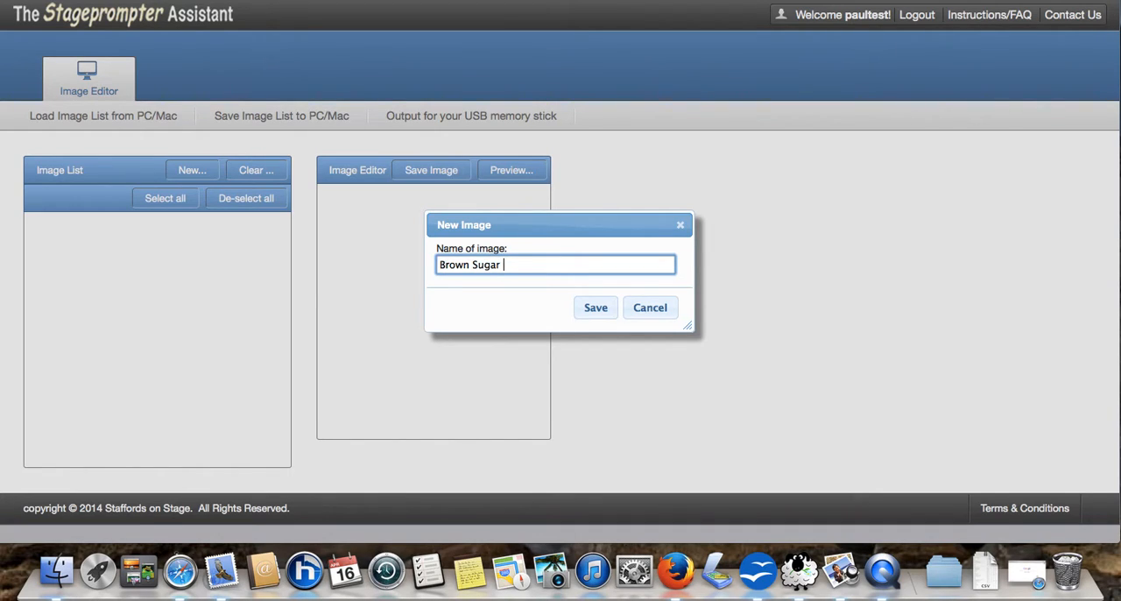
click(595, 307)
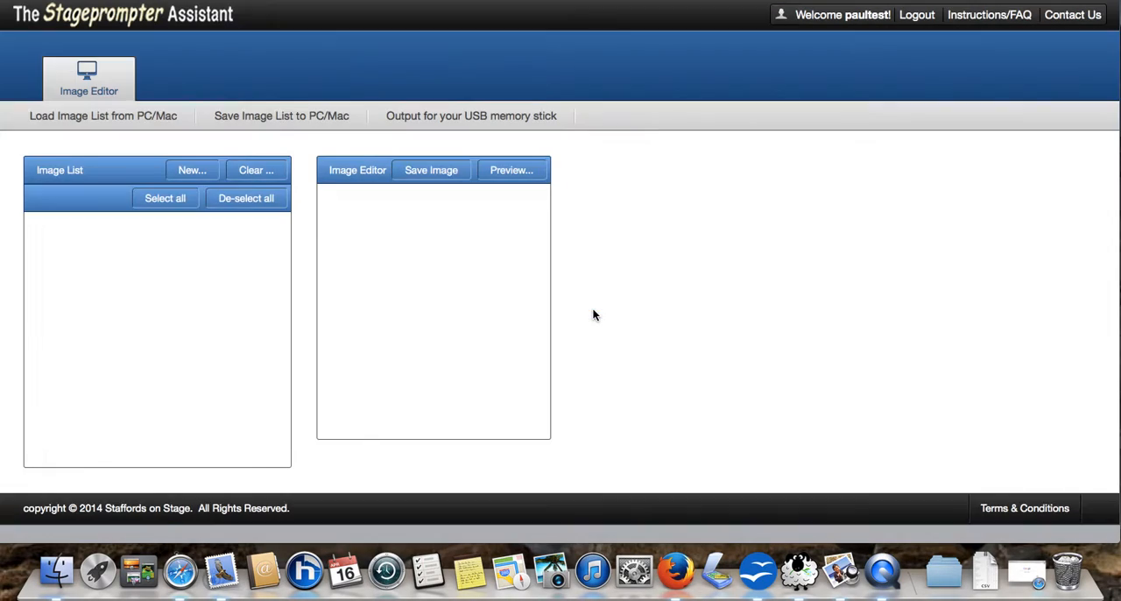
click(191, 170)
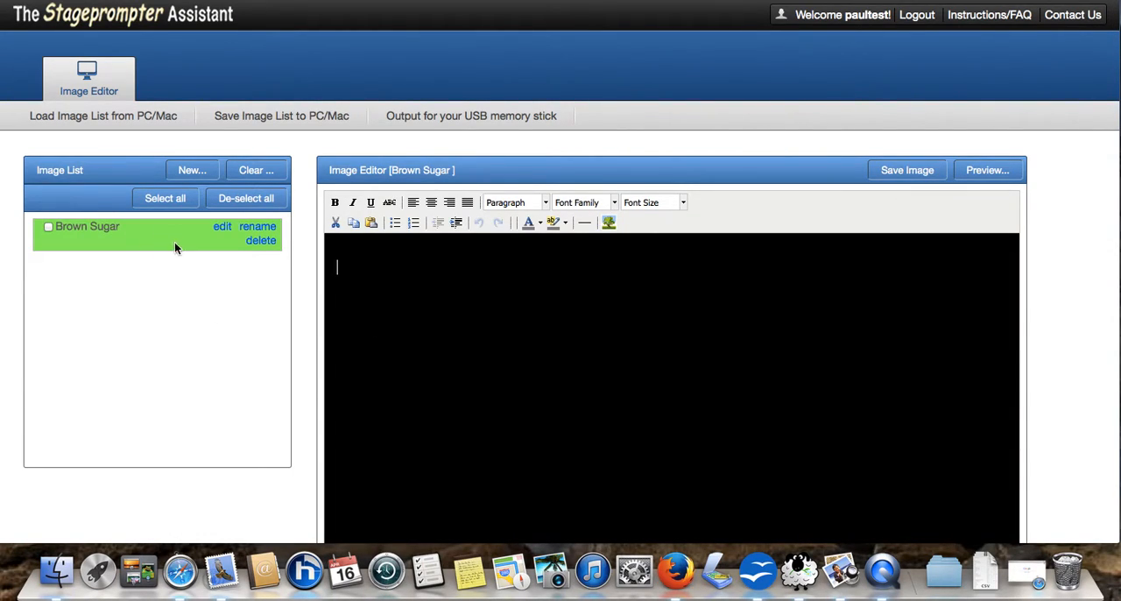
mouse_move(427, 321)
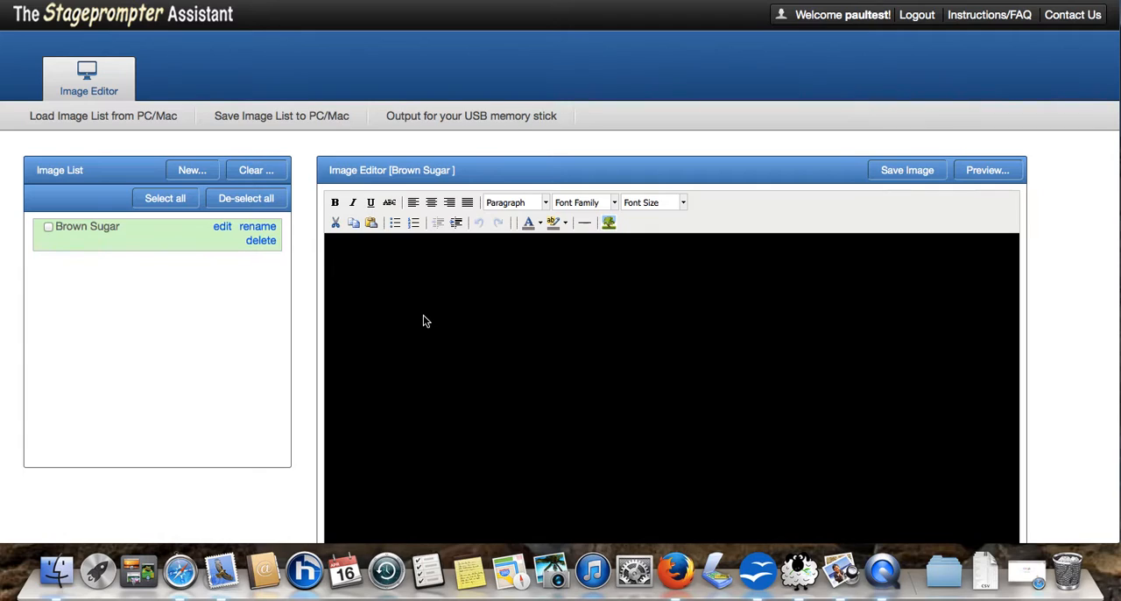
mouse_move(307, 413)
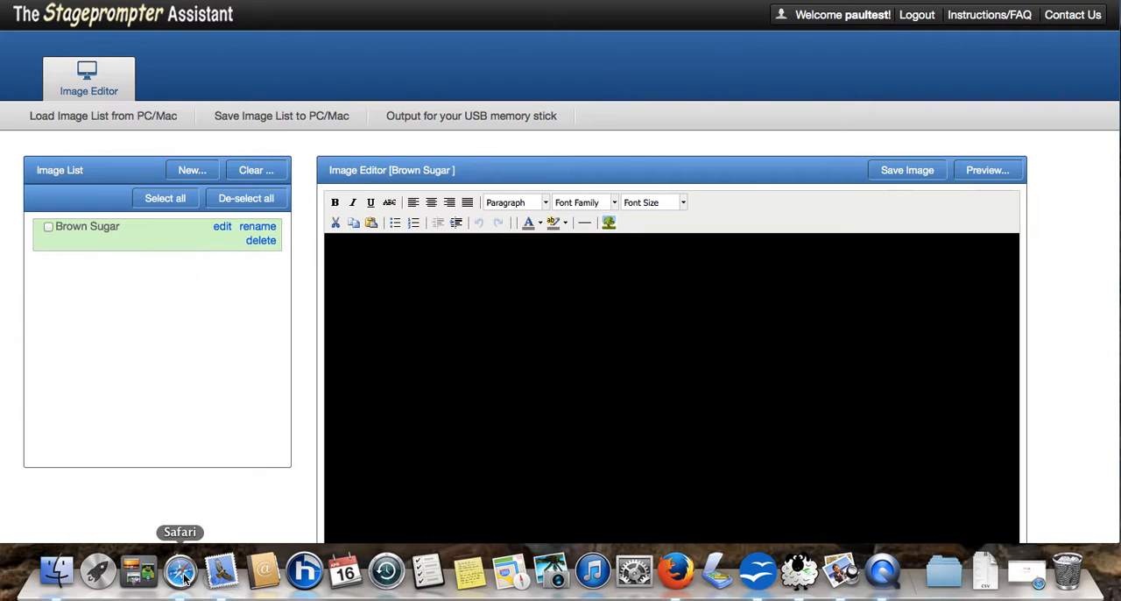
- Search Safari for 'brown sugar lyrics' and scroll through the Rolling Stones lyrics
click(179, 570)
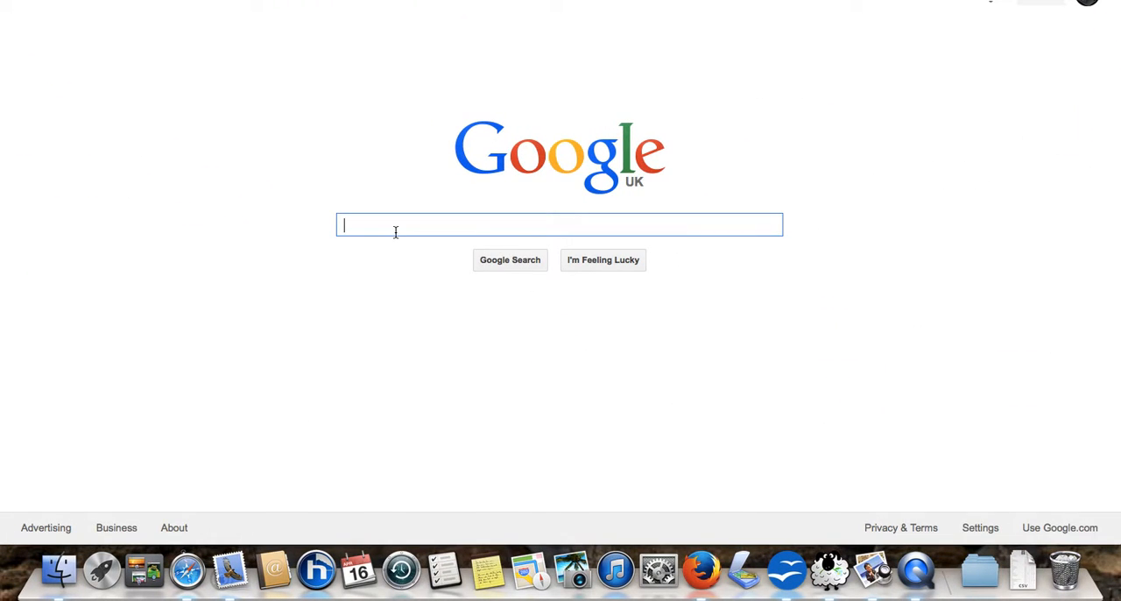
text(brown)
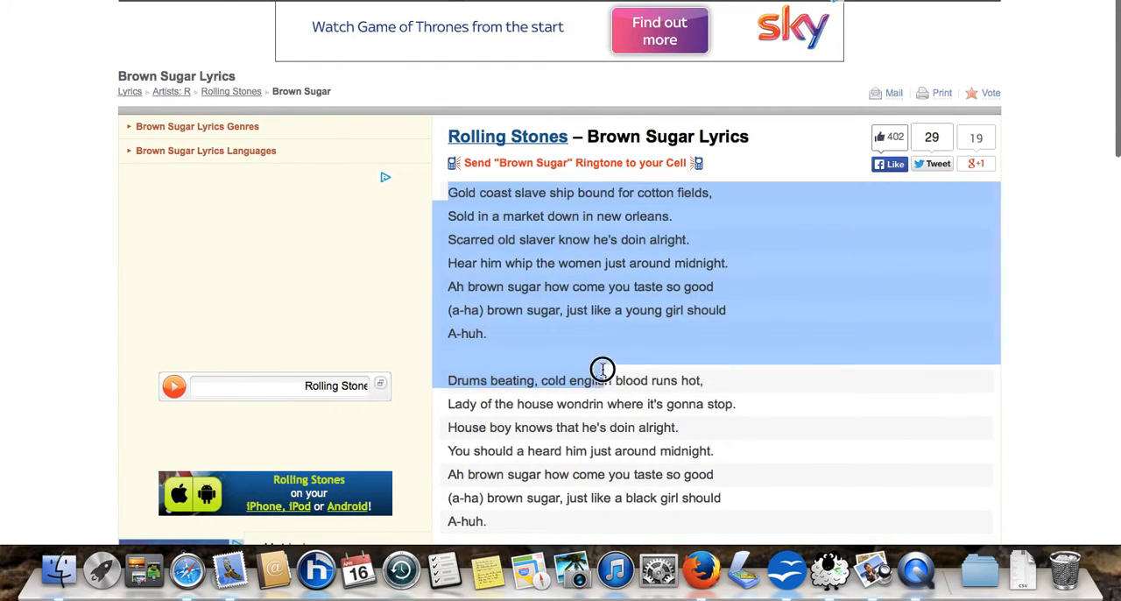
scroll(down, 3)
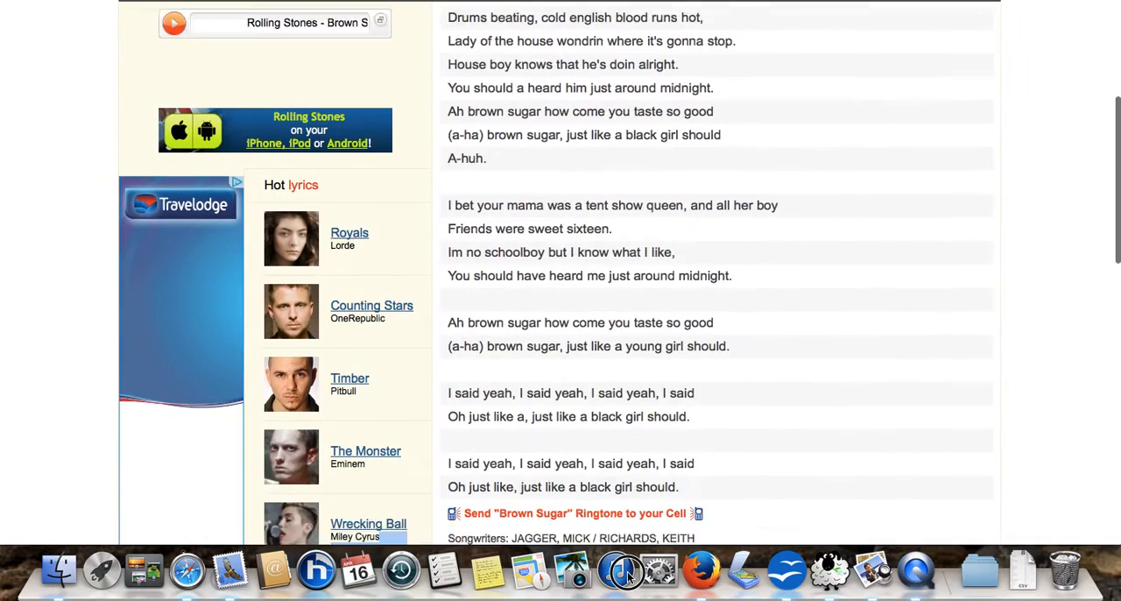
scroll(down, 3)
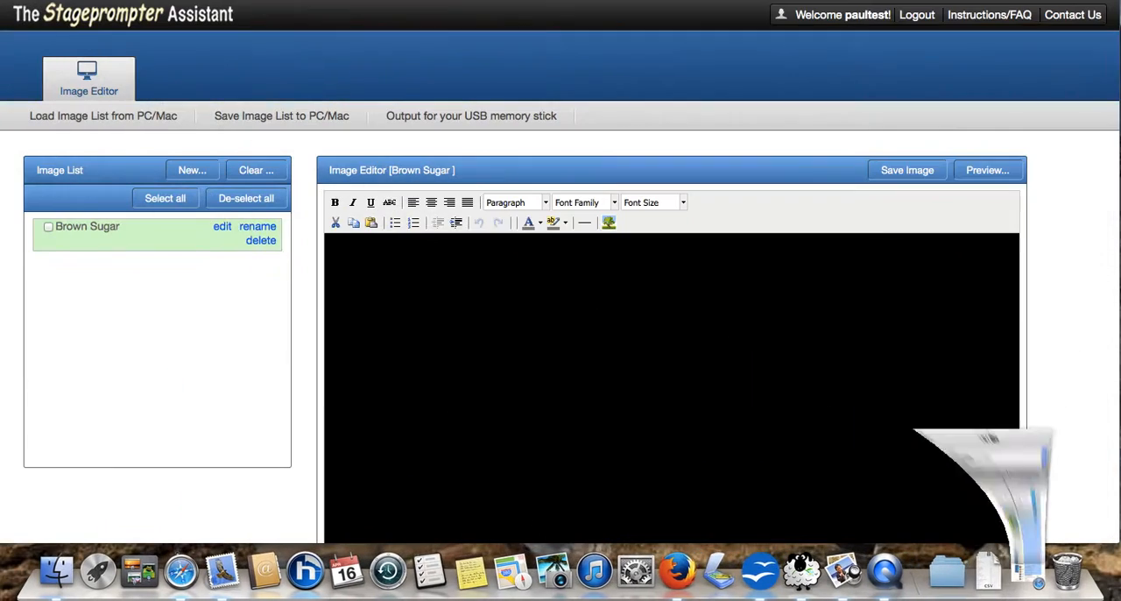
- Paste the lyrics and split off a 'Rolling Stones Brown Sugar' title line
click(361, 267)
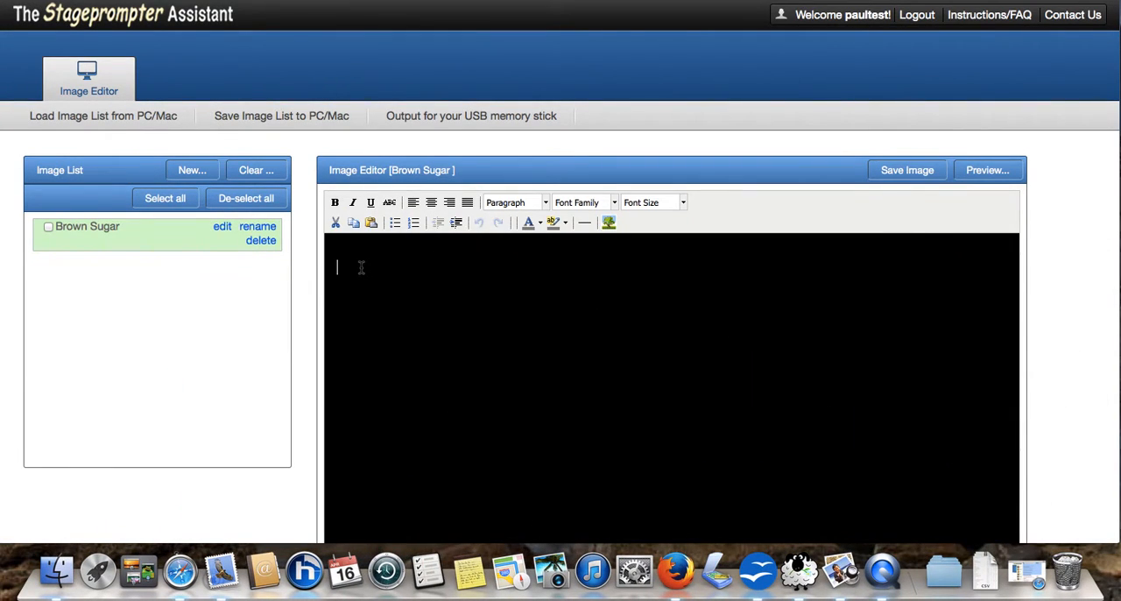
right_click(361, 267)
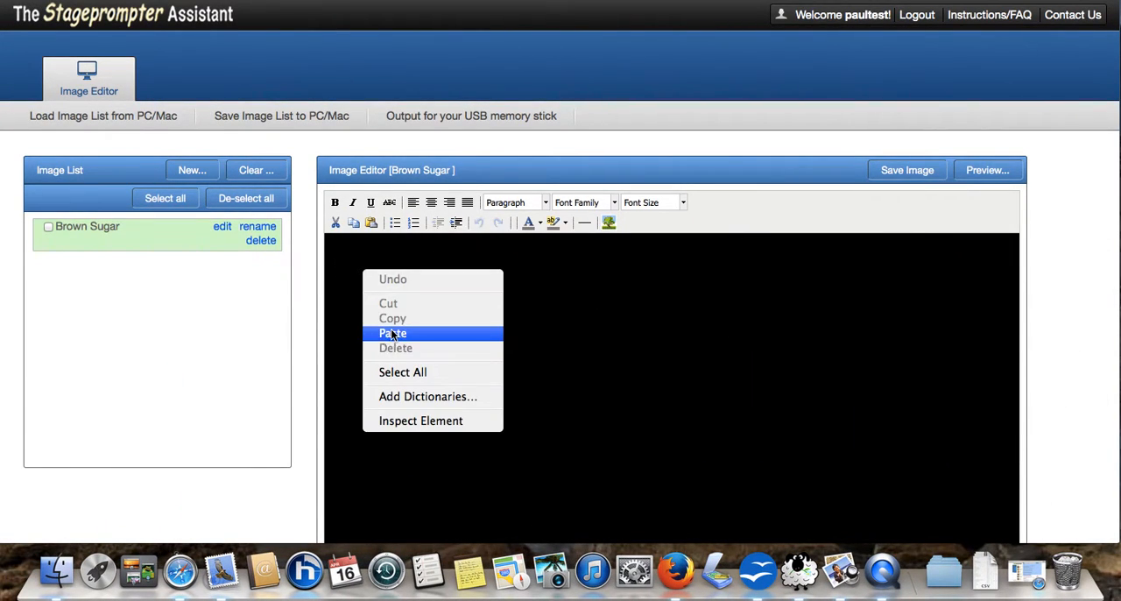
click(392, 332)
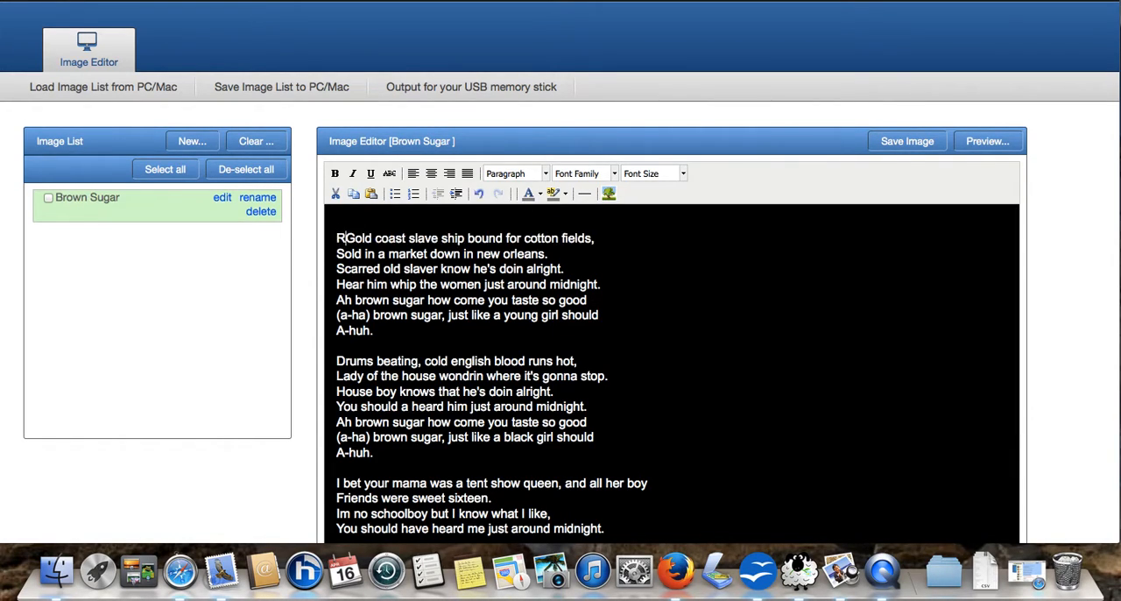
text(olling Stones)
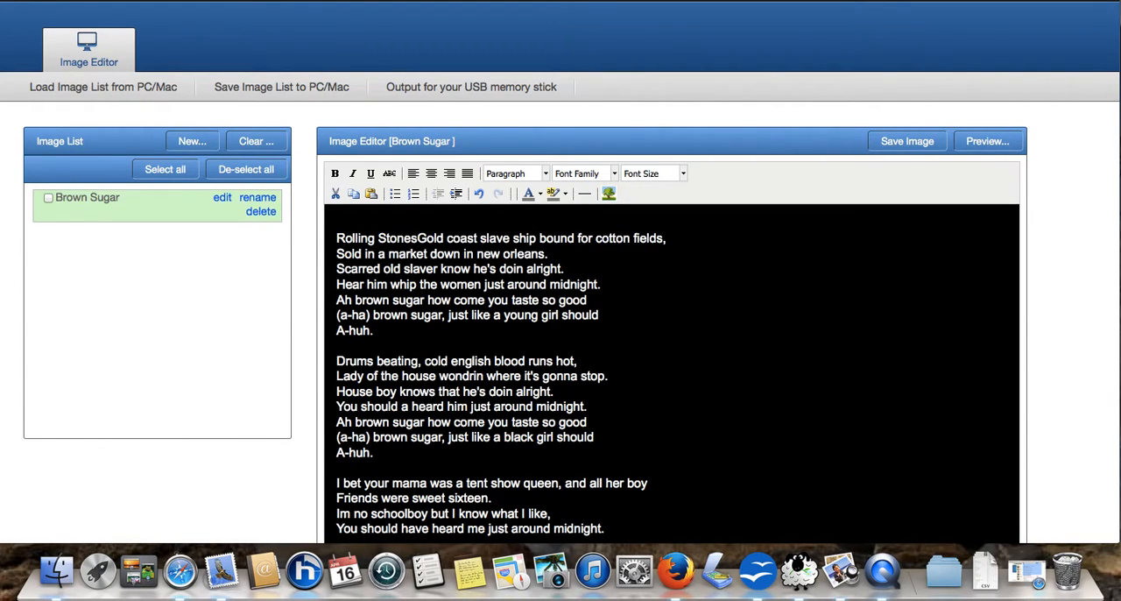
text(Brown Sugar)
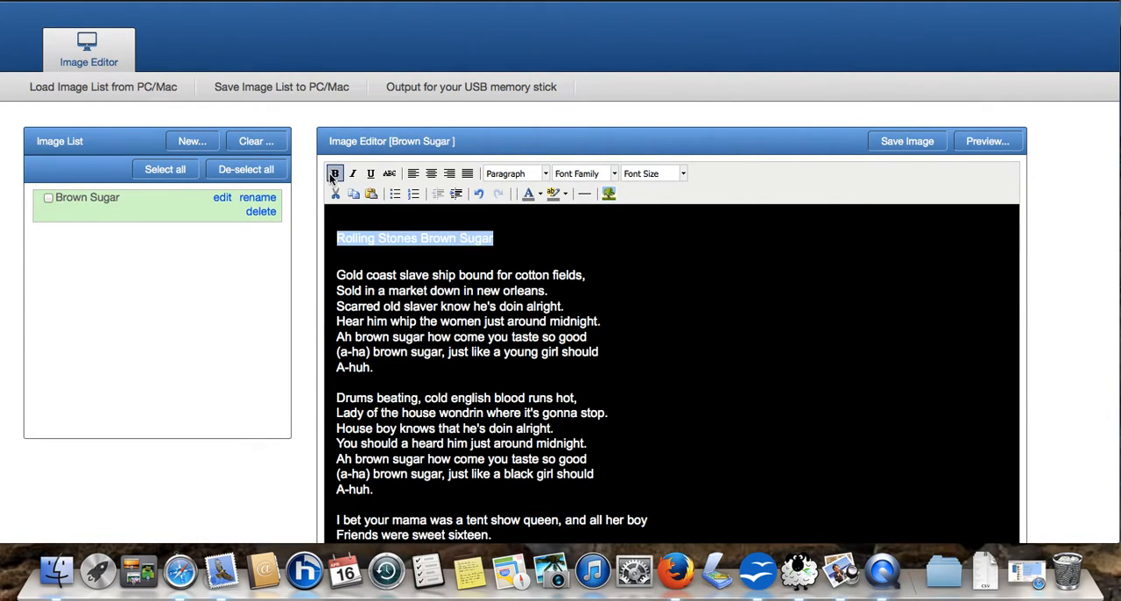
- Format the 'Rolling Stones Brown Sugar' title bold, underlined, 22px and green
click(370, 172)
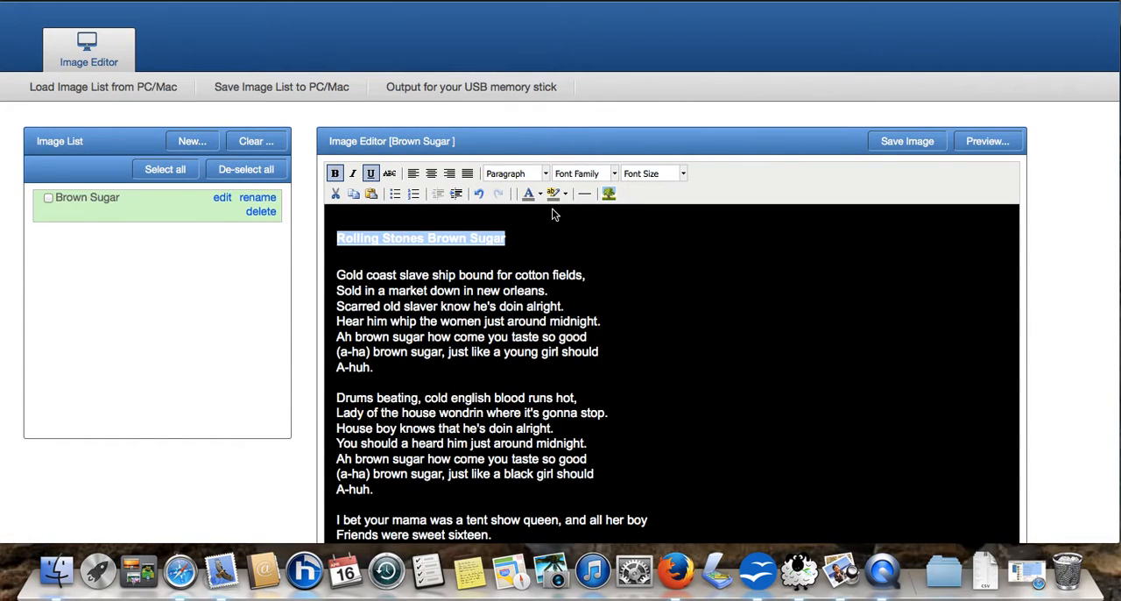
click(677, 173)
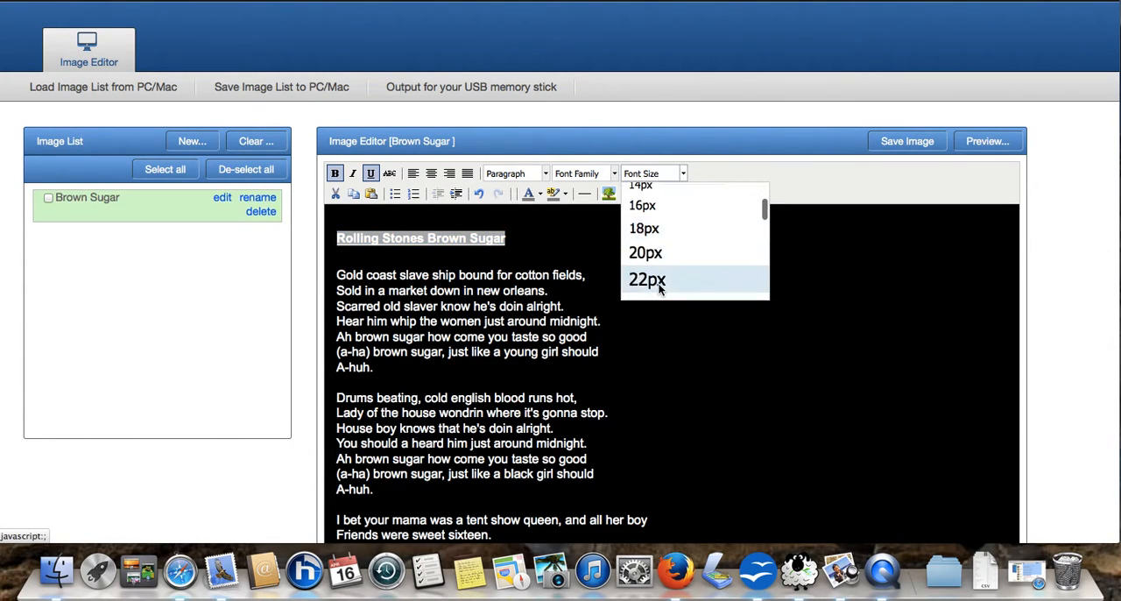
click(646, 280)
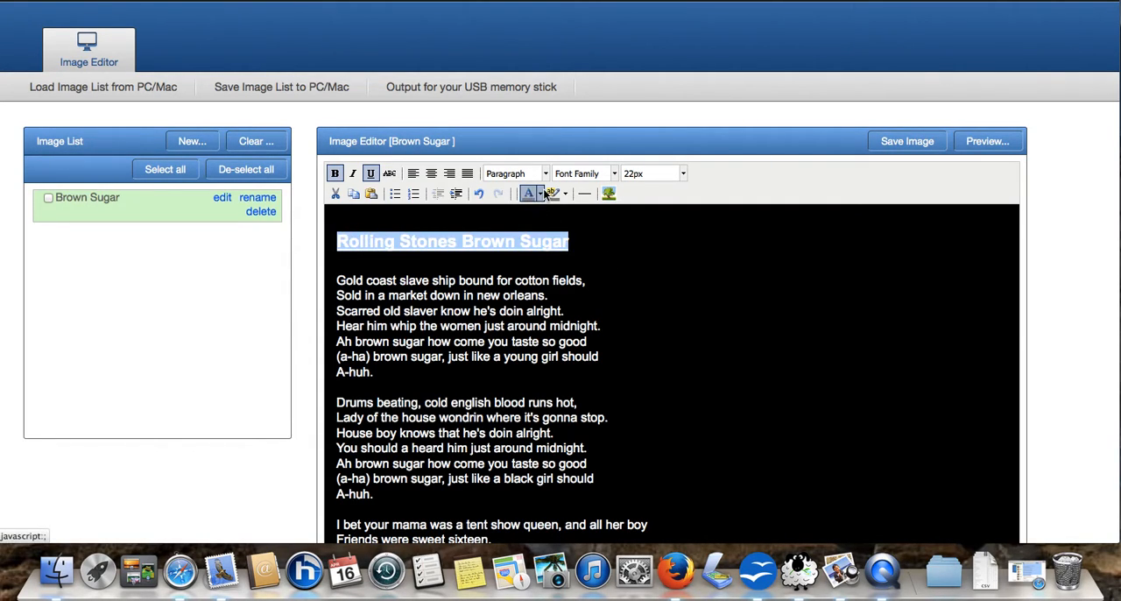
click(525, 193)
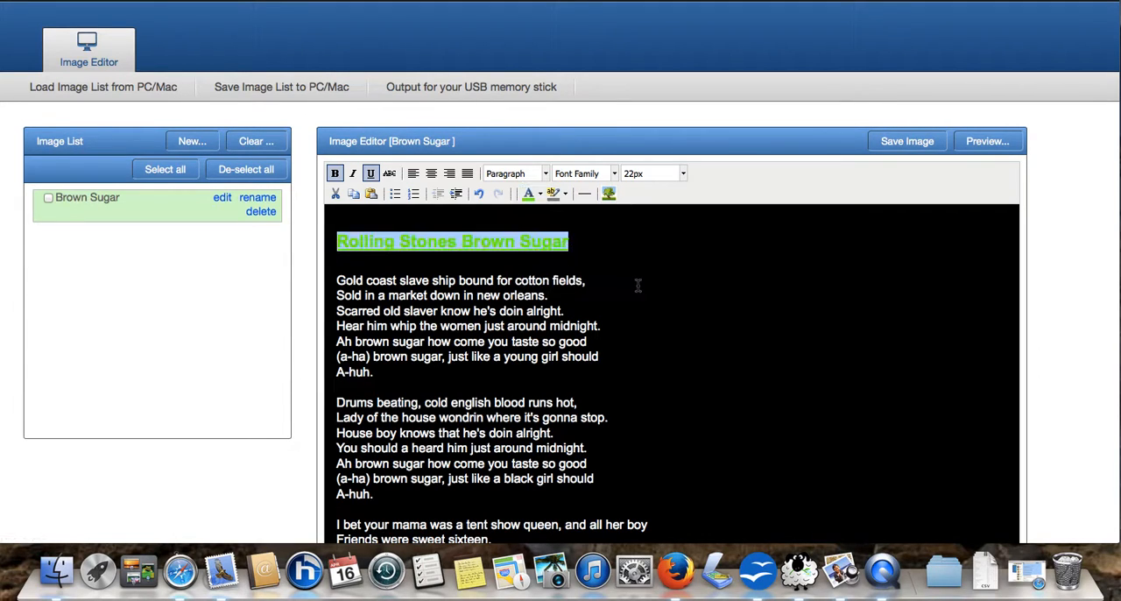
scroll(down, 3)
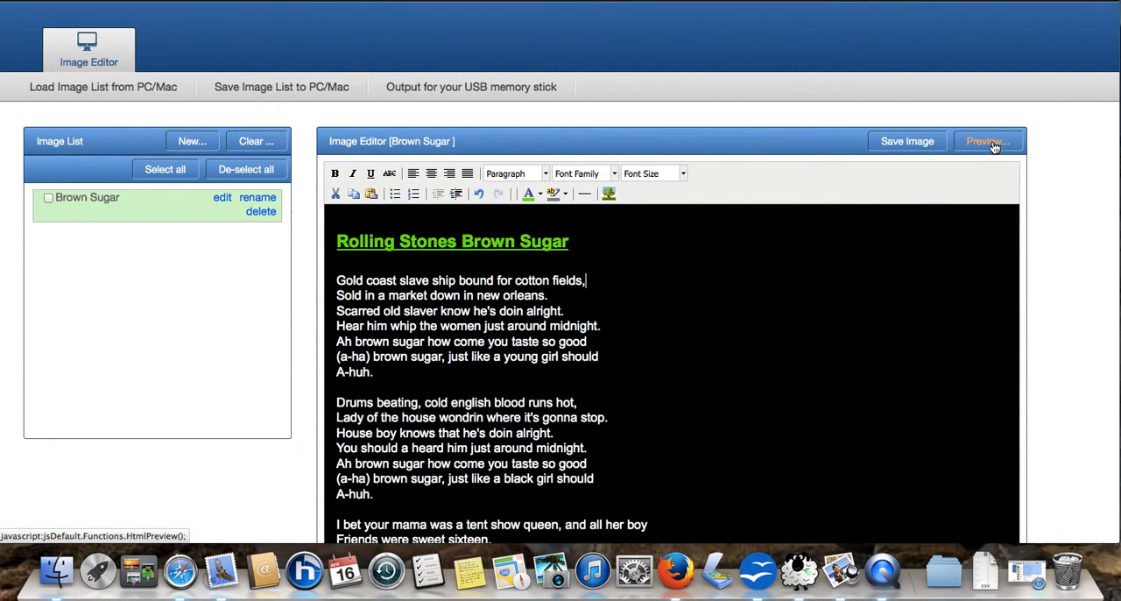
- Preview the Brown Sugar image, then save it
click(988, 141)
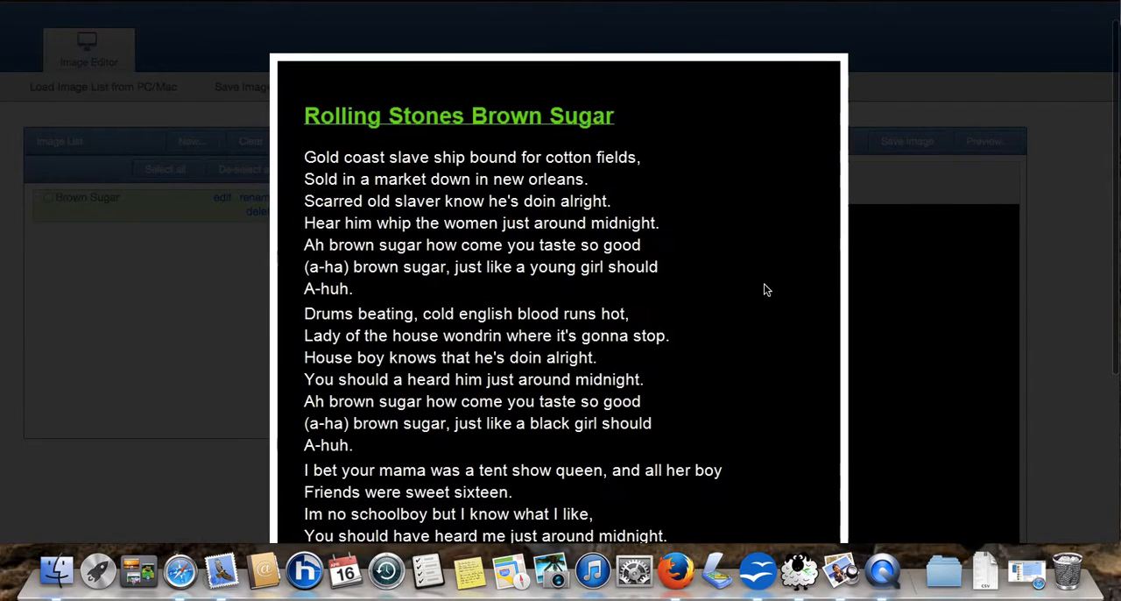
scroll(down, 3)
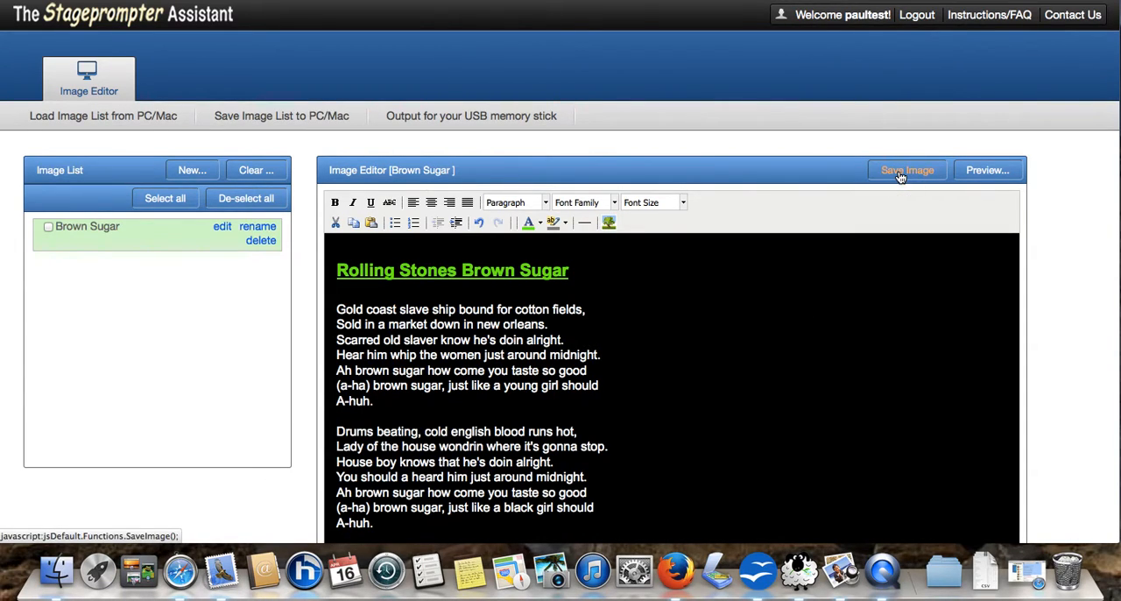
click(906, 170)
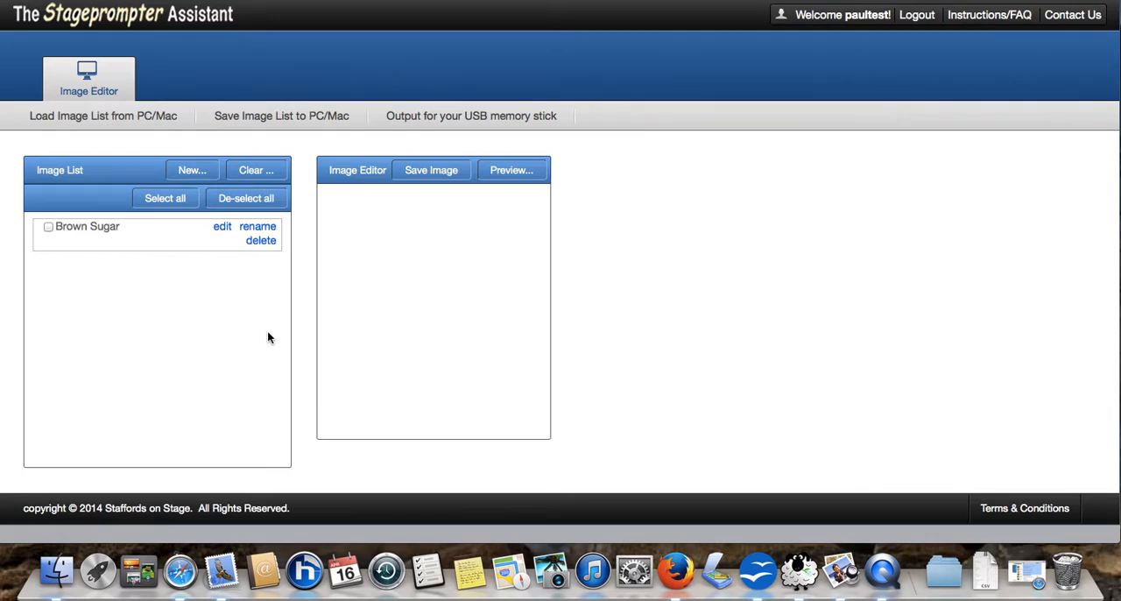
mouse_move(192, 173)
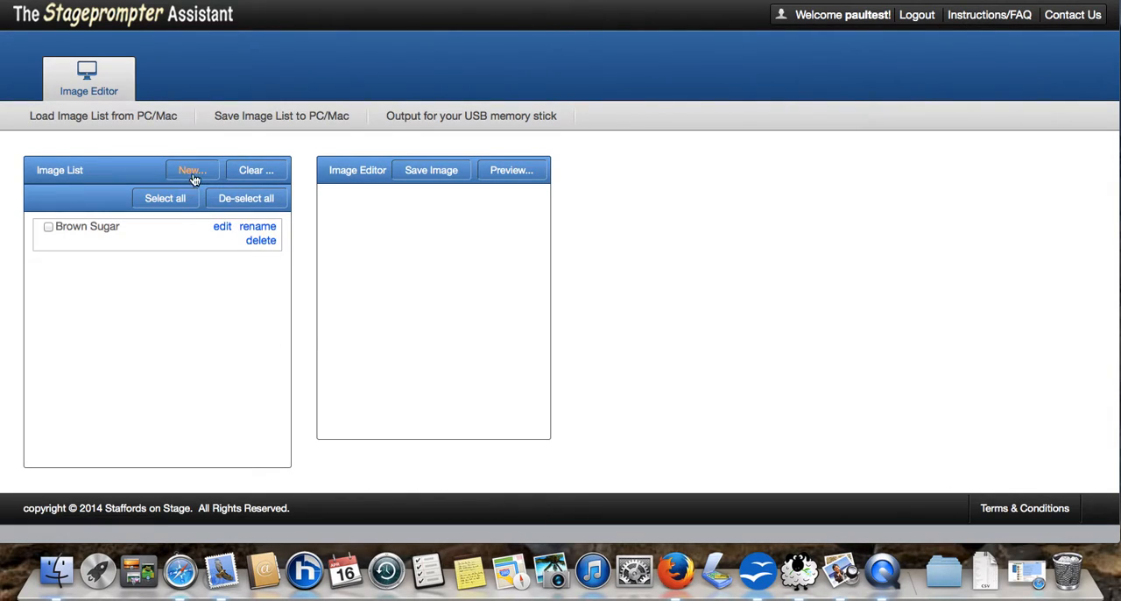
- Create a new image named 'Dont look back'
click(191, 170)
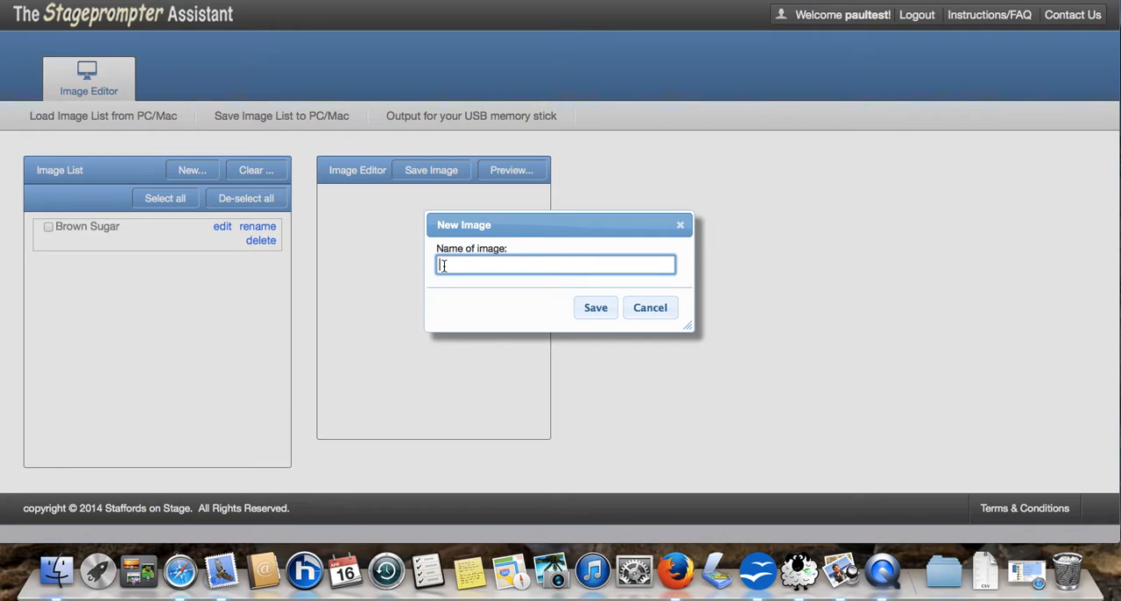
text(D)
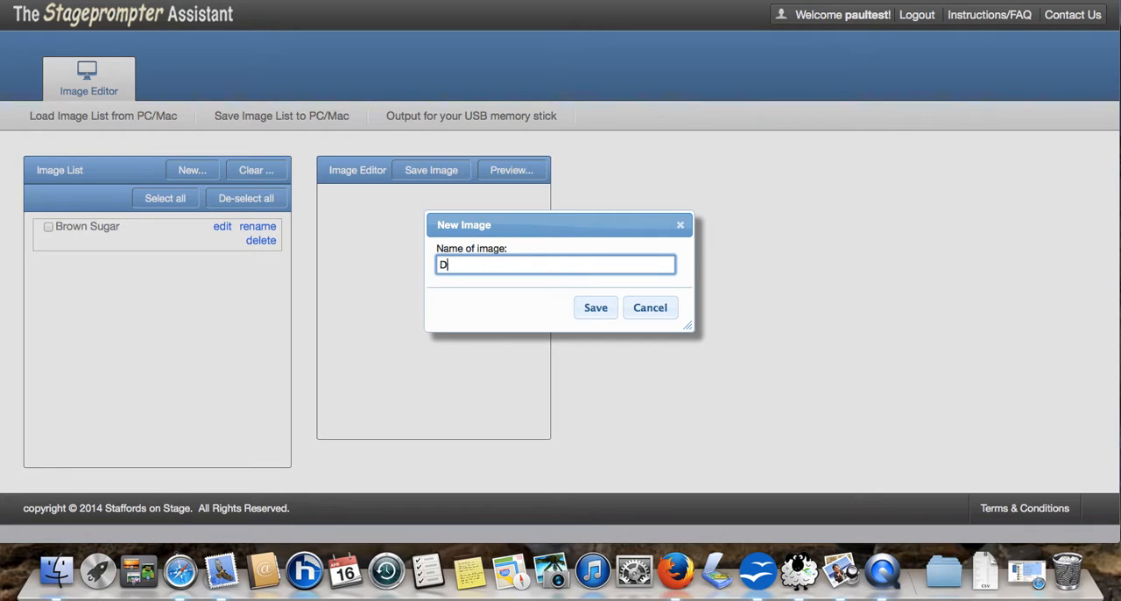
text(ont look back)
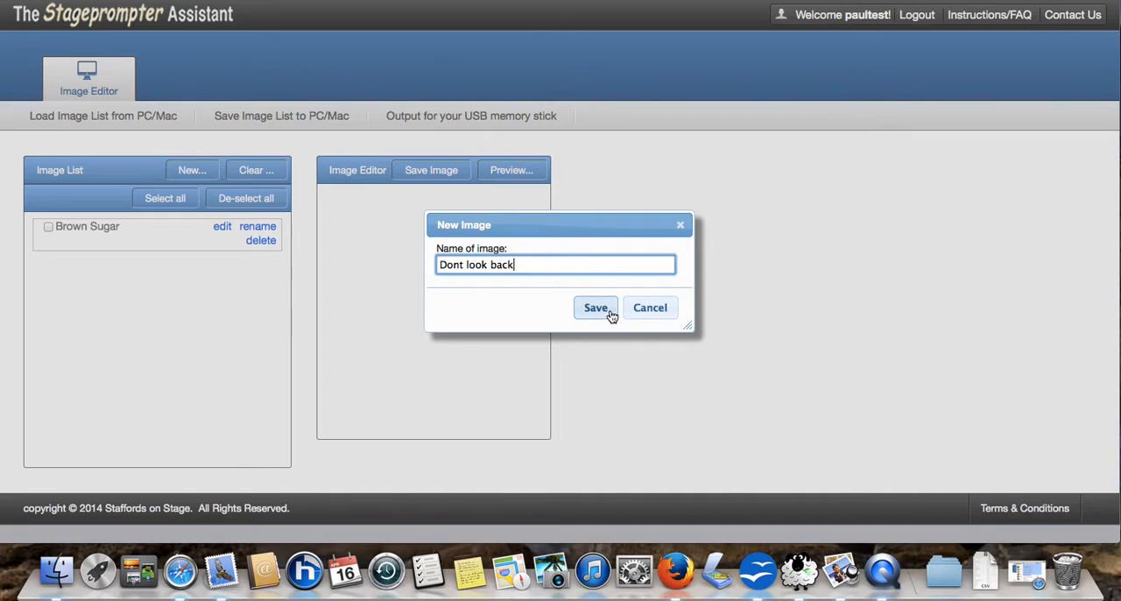
click(595, 307)
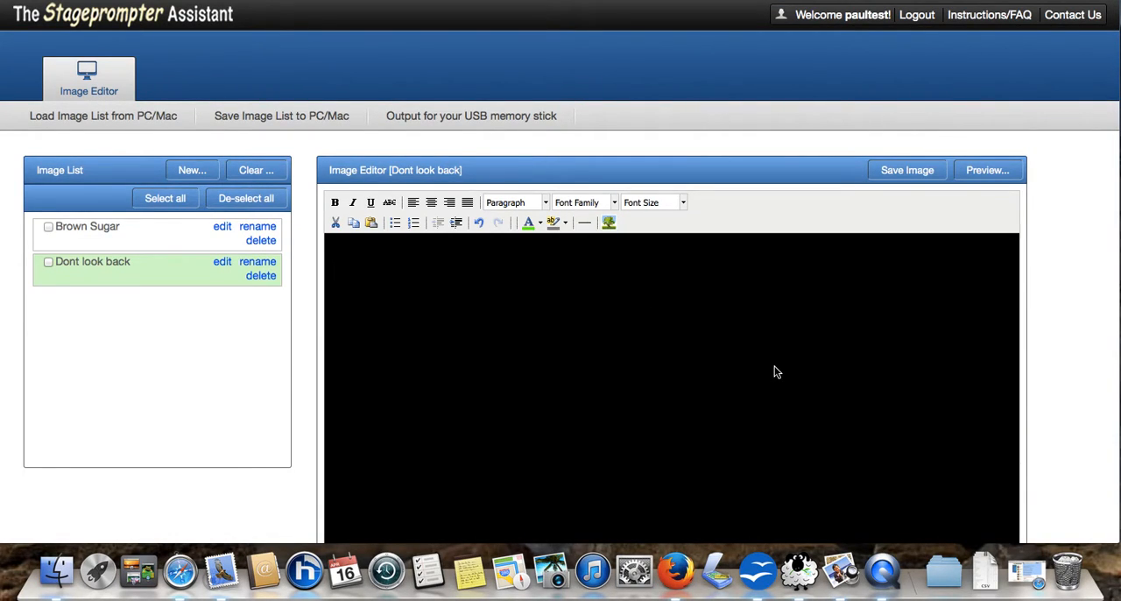
mouse_move(401, 359)
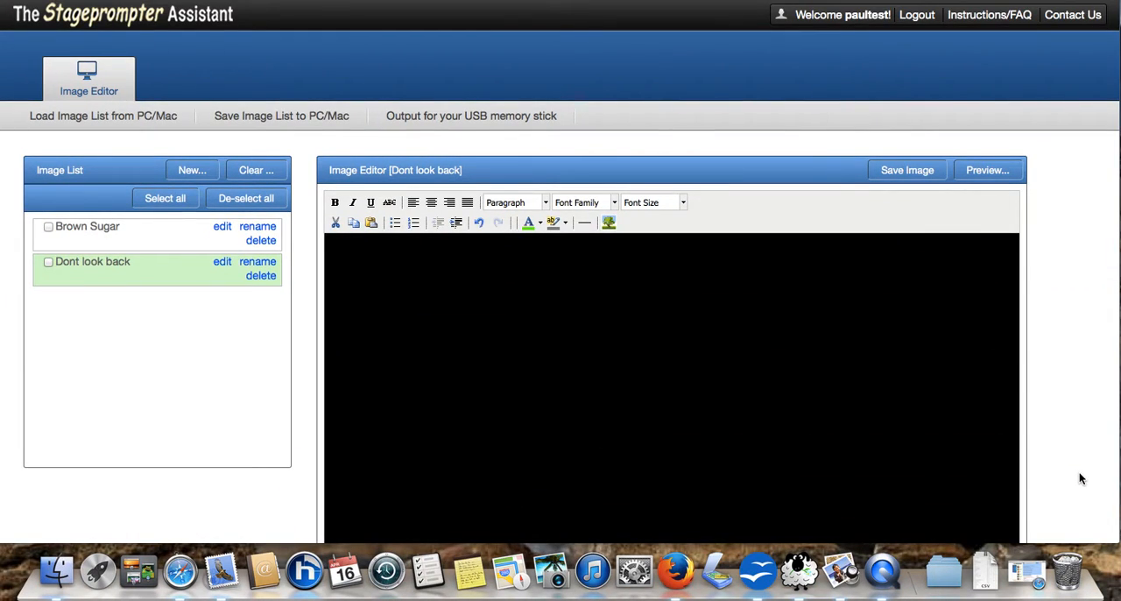
mouse_move(1018, 486)
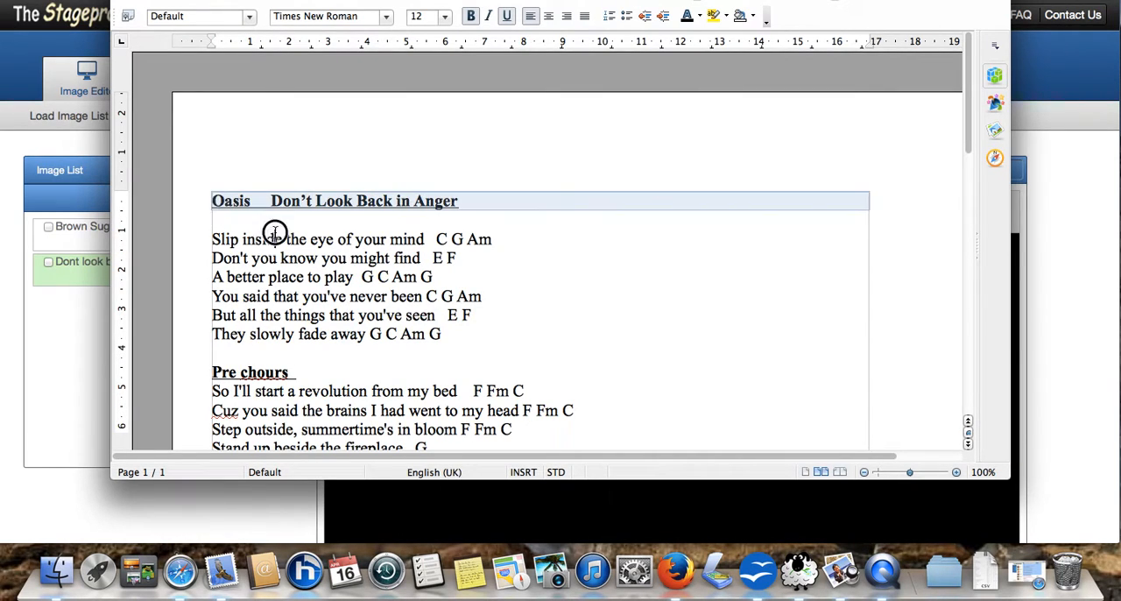
- Copy the Oasis Don't Look Back in Anger lyrics and chords from Writer
scroll(down, 3)
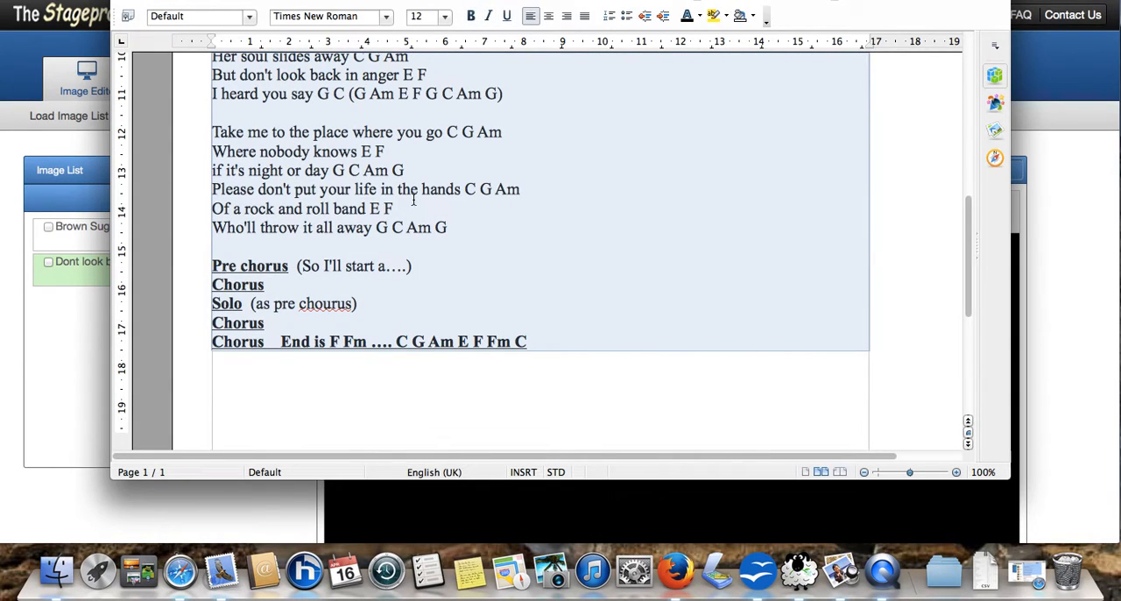
right_click(413, 200)
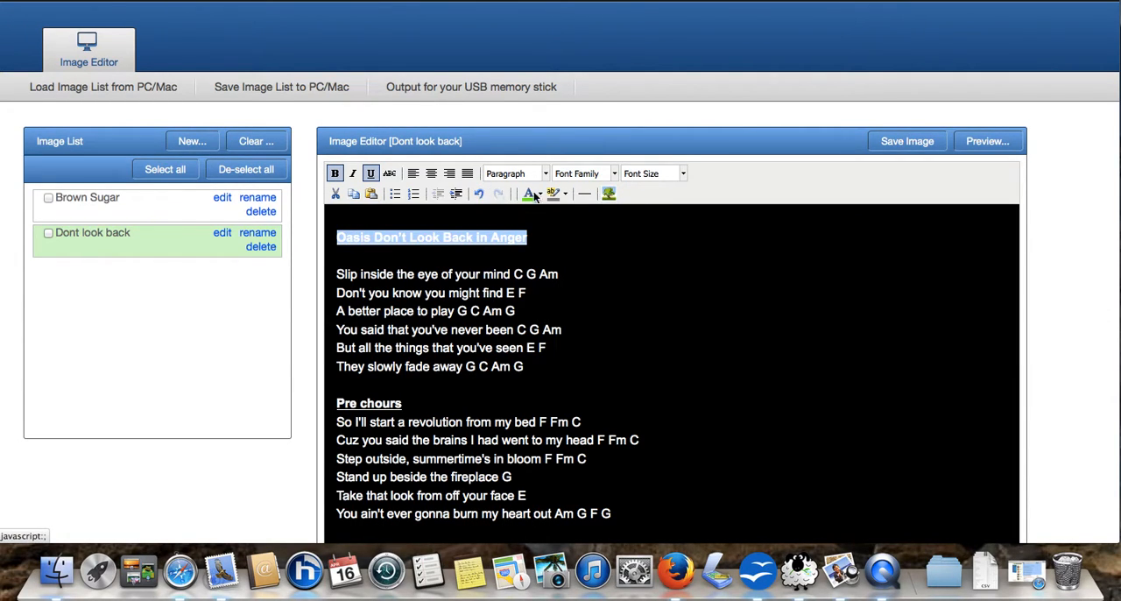
- Set the Oasis title to 24px and colour the chords and headings green
click(652, 172)
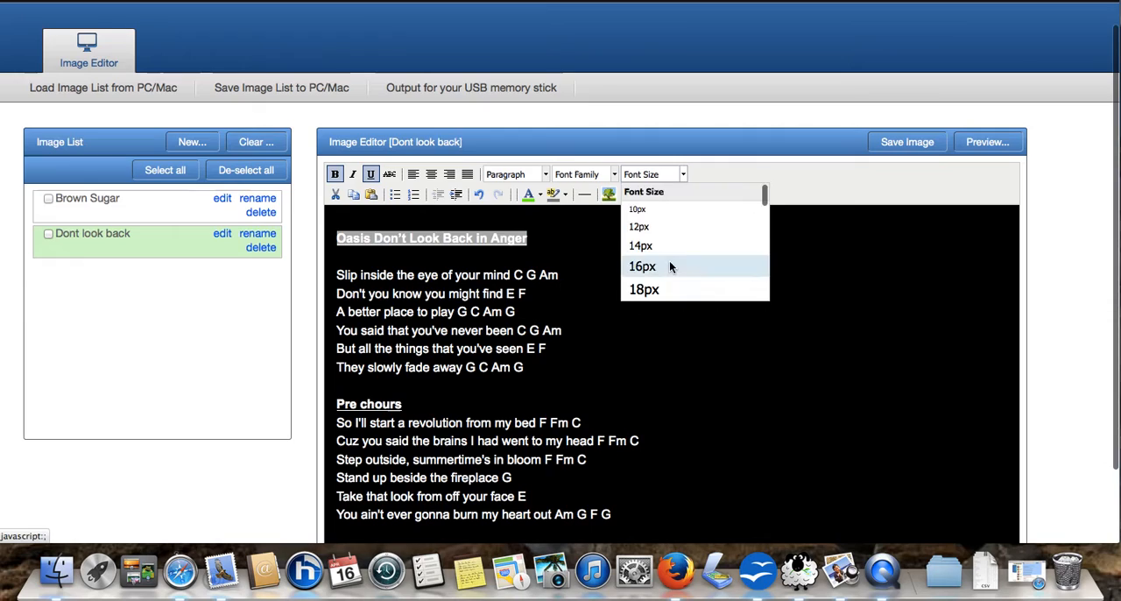
scroll(down, 3)
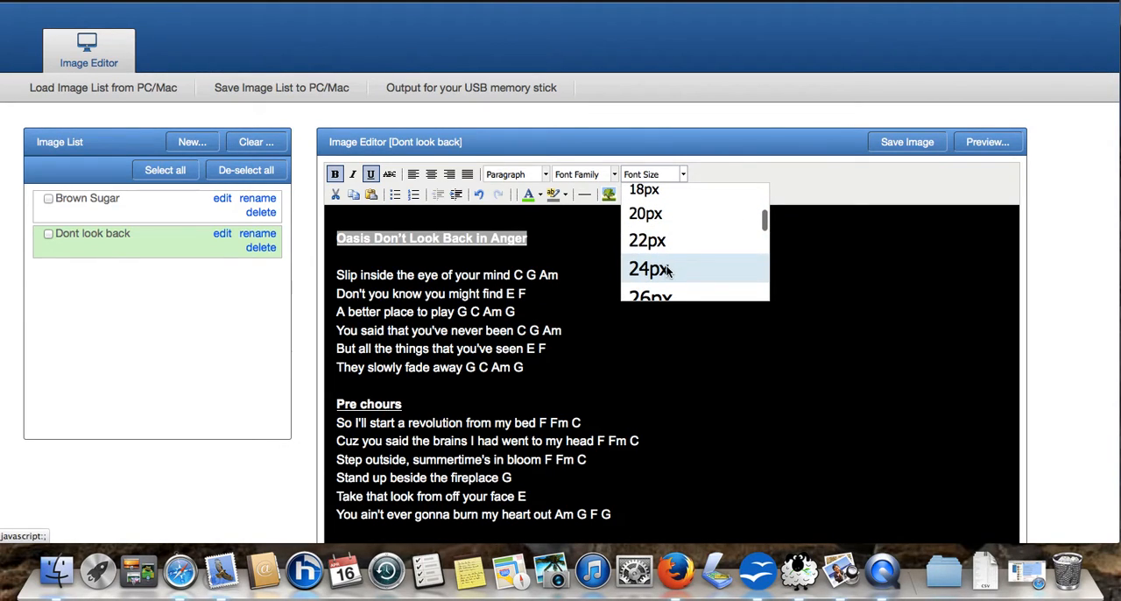
click(646, 268)
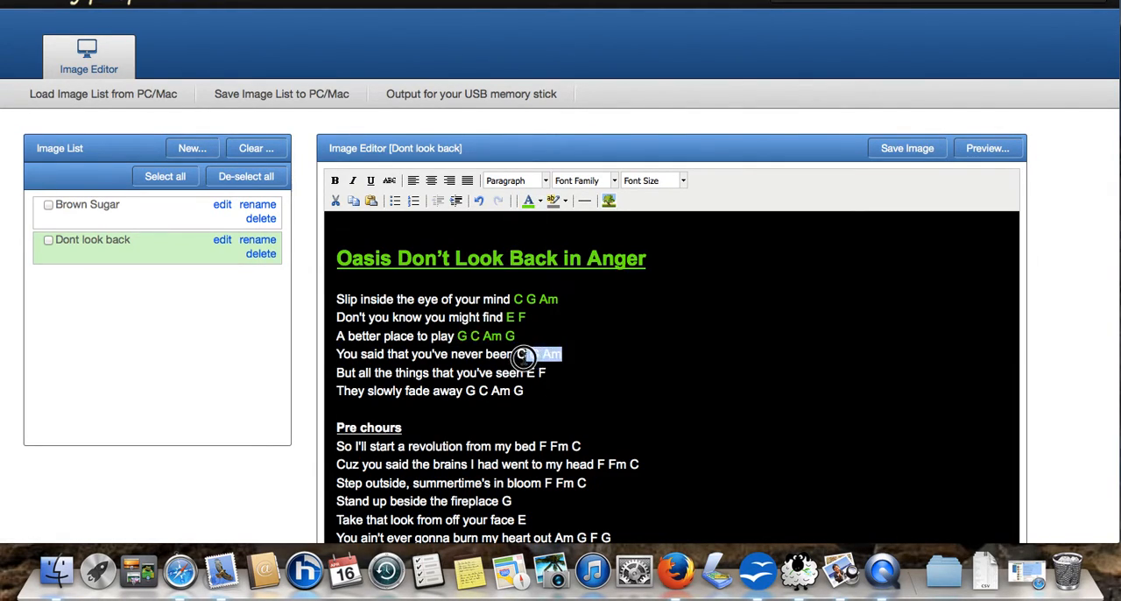
click(525, 201)
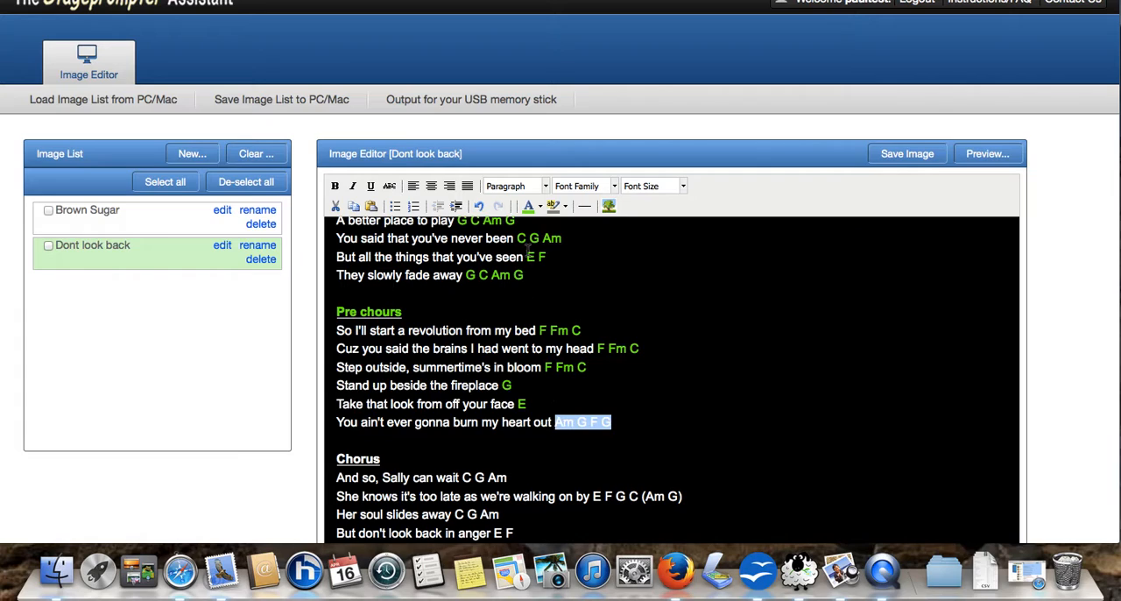
scroll(down, 3)
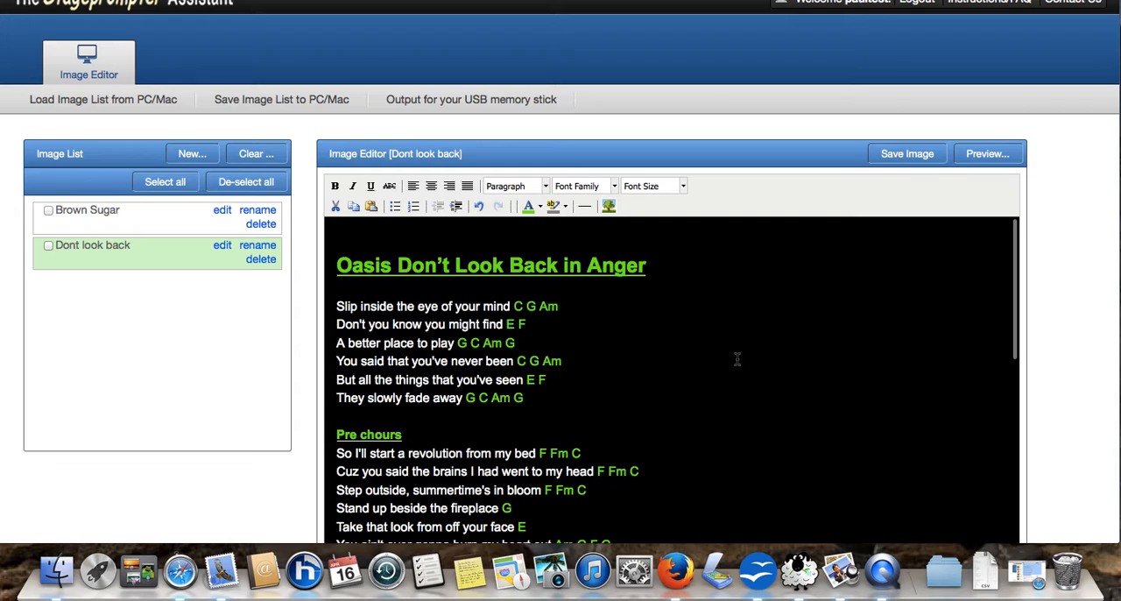
mouse_move(988, 158)
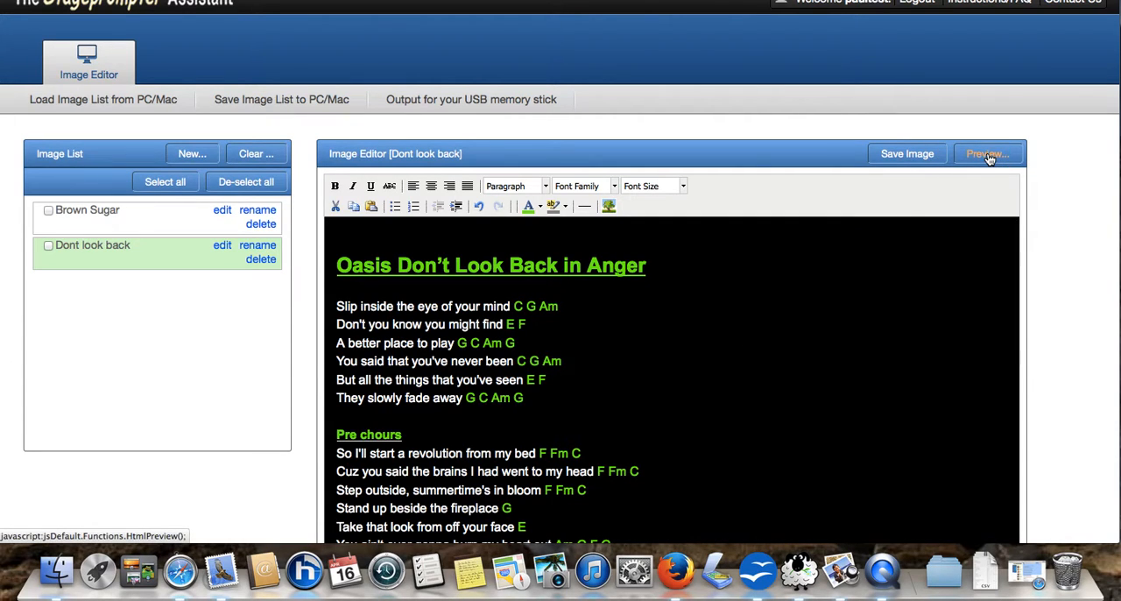
- Preview the Dont look back image and scroll through the lyric sheet
click(988, 154)
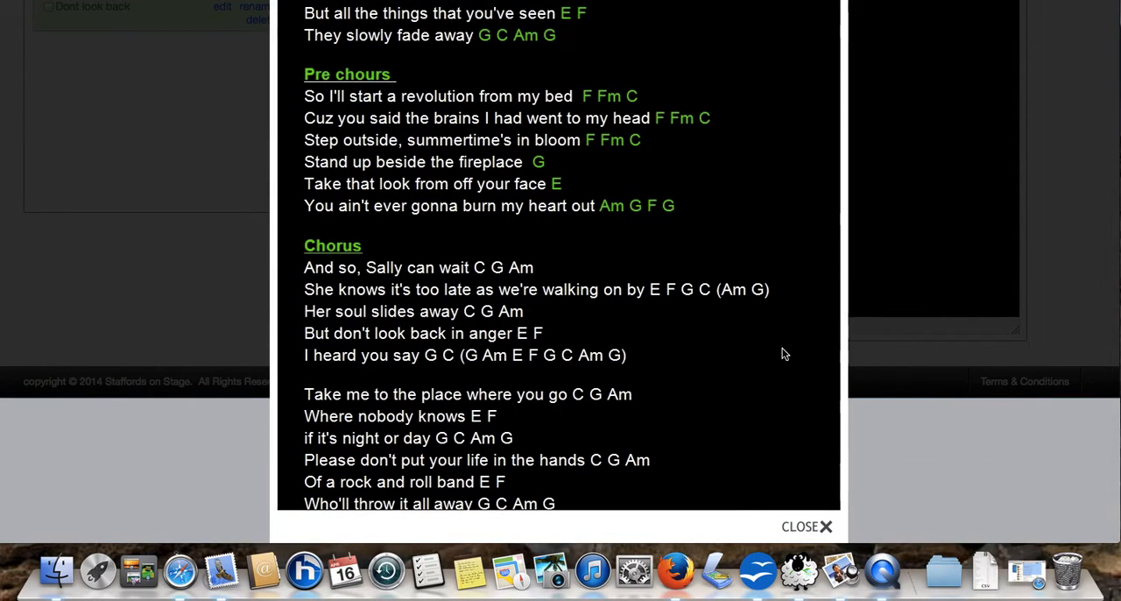
mouse_move(493, 526)
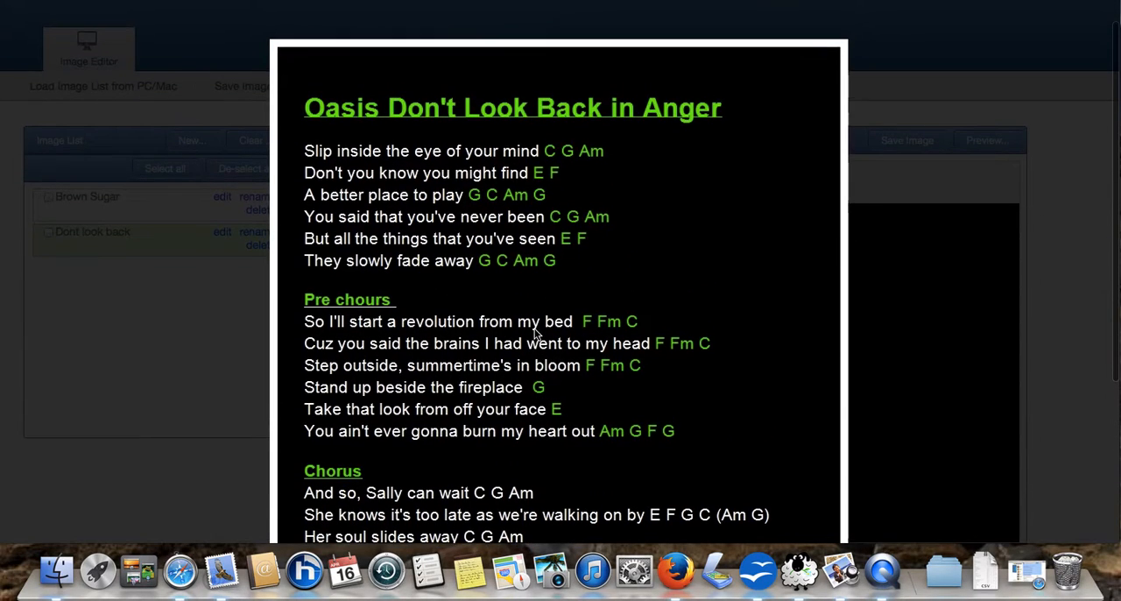
scroll(down, 3)
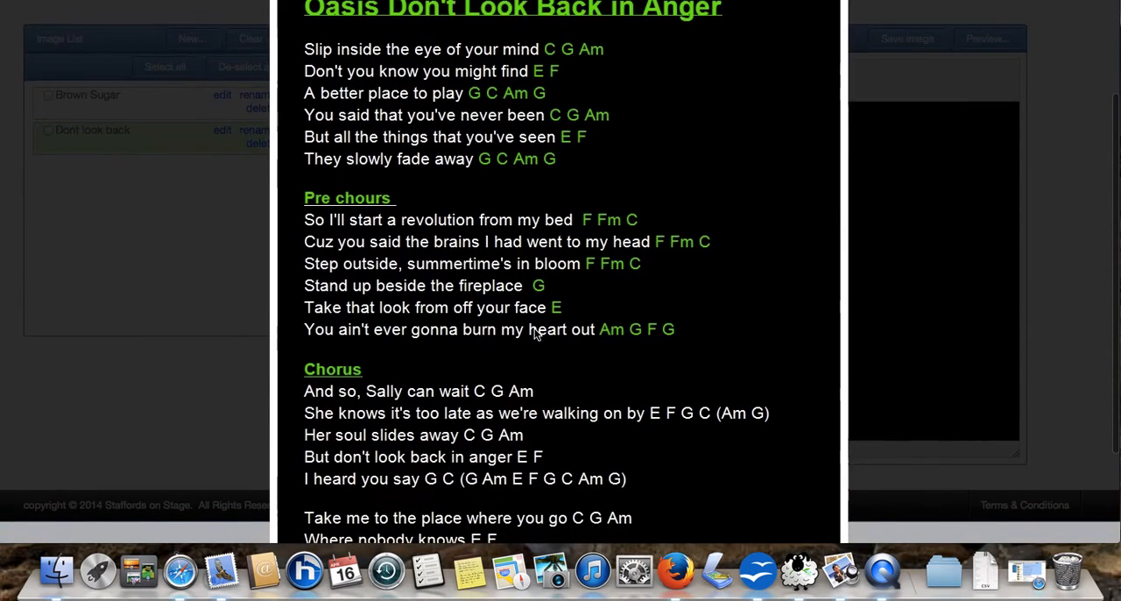
scroll(down, 3)
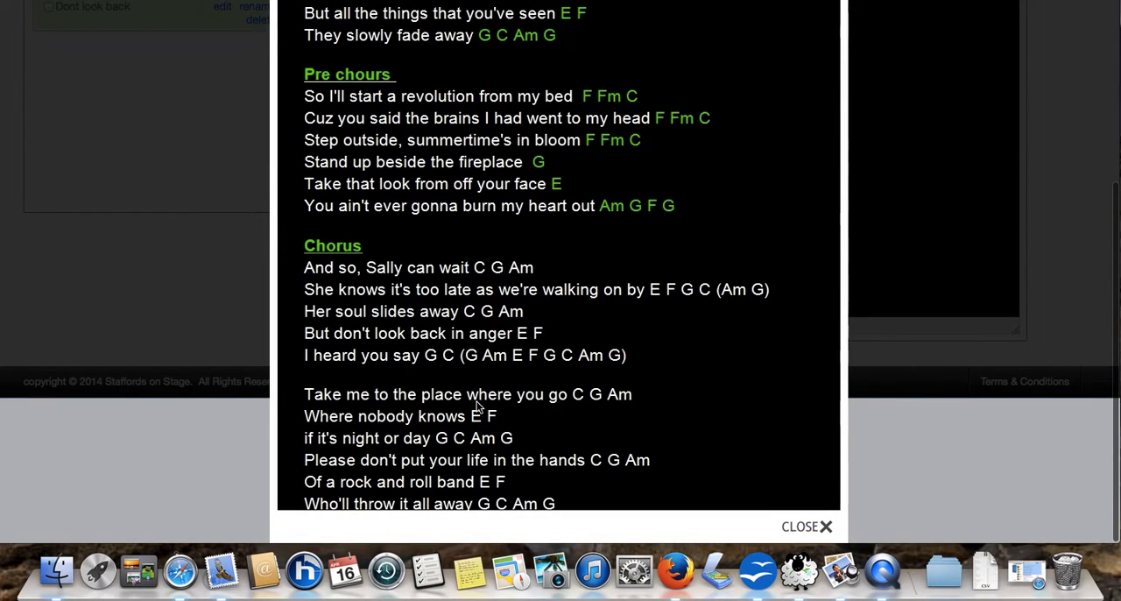
mouse_move(466, 477)
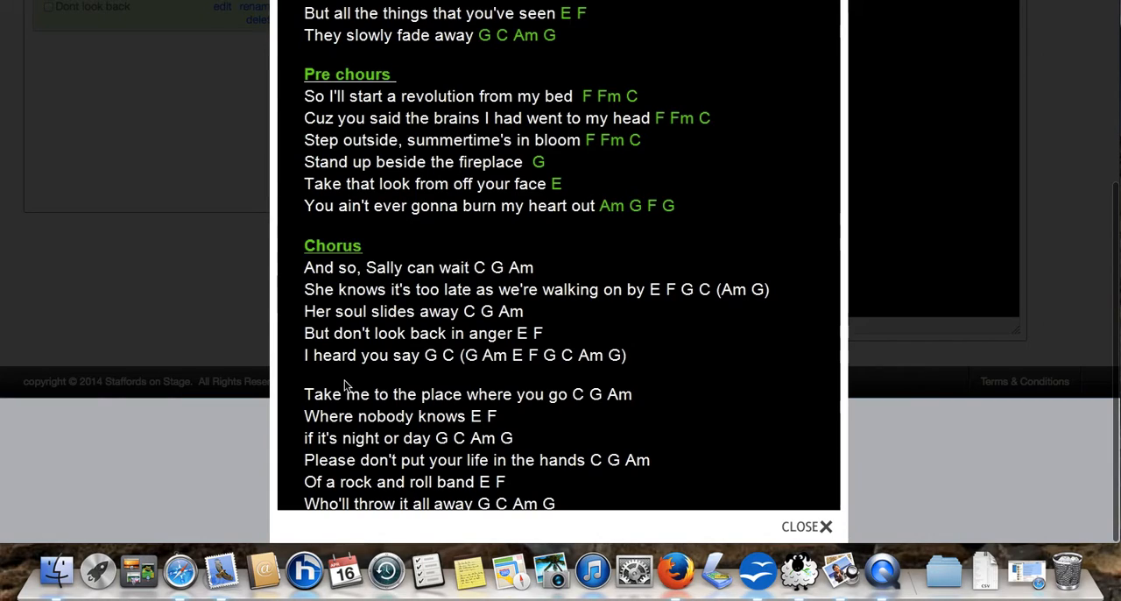
mouse_move(825, 526)
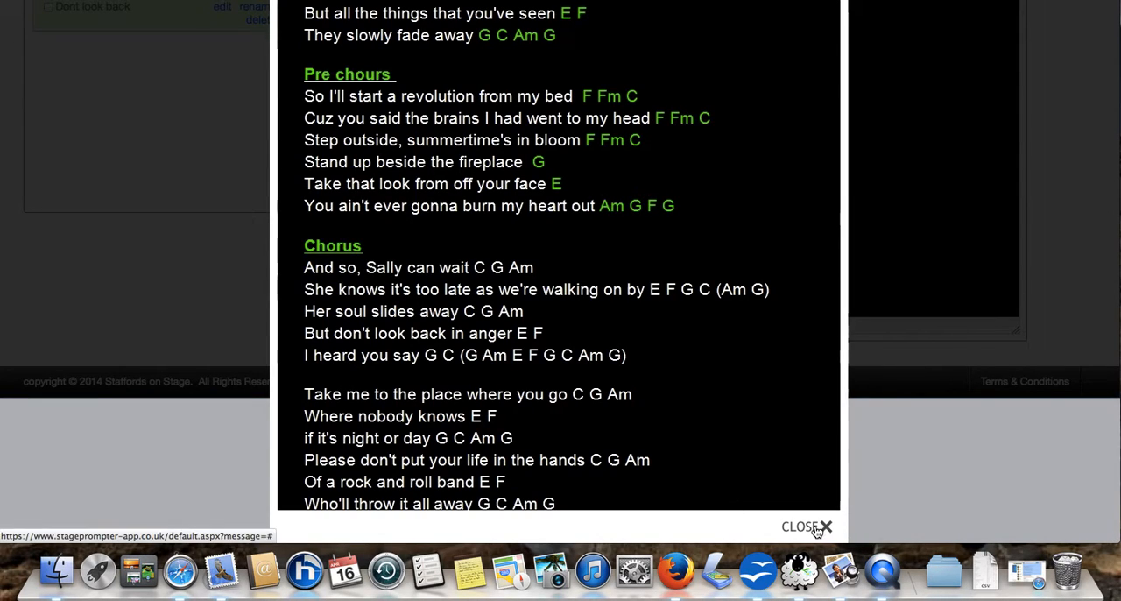
- Close the Oasis preview, trim 'Dont look back' to end at the chorus, and save it
click(826, 527)
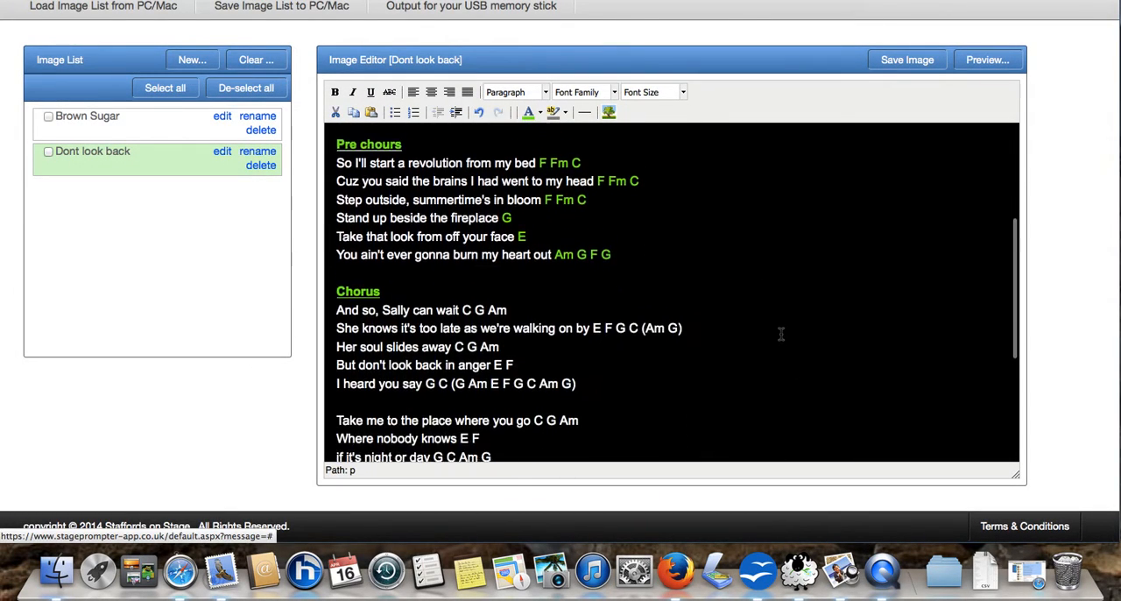
scroll(down, 3)
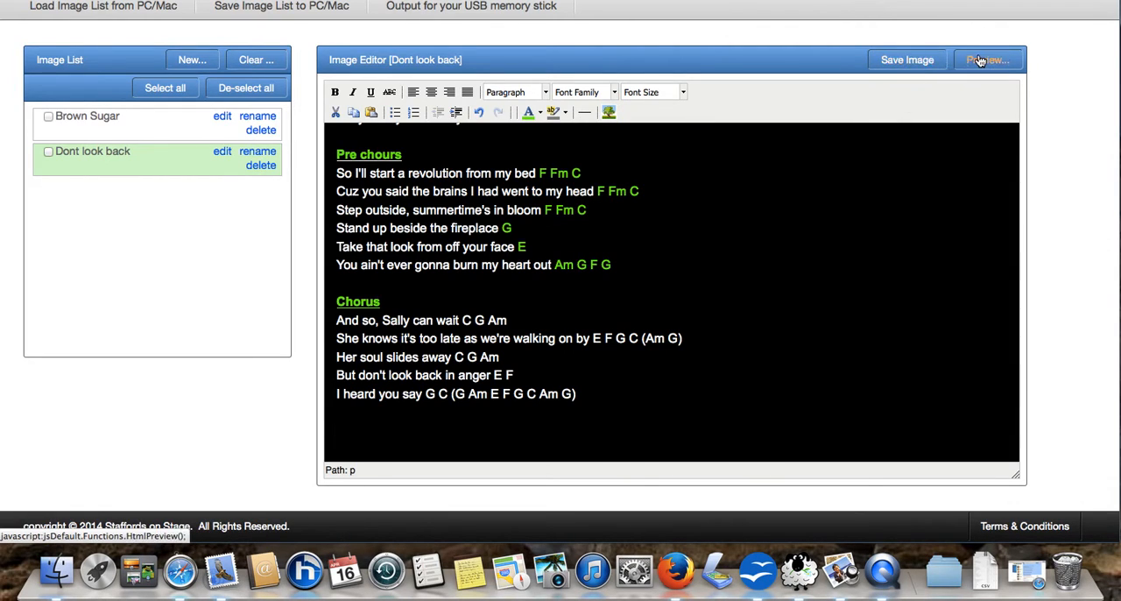
click(988, 59)
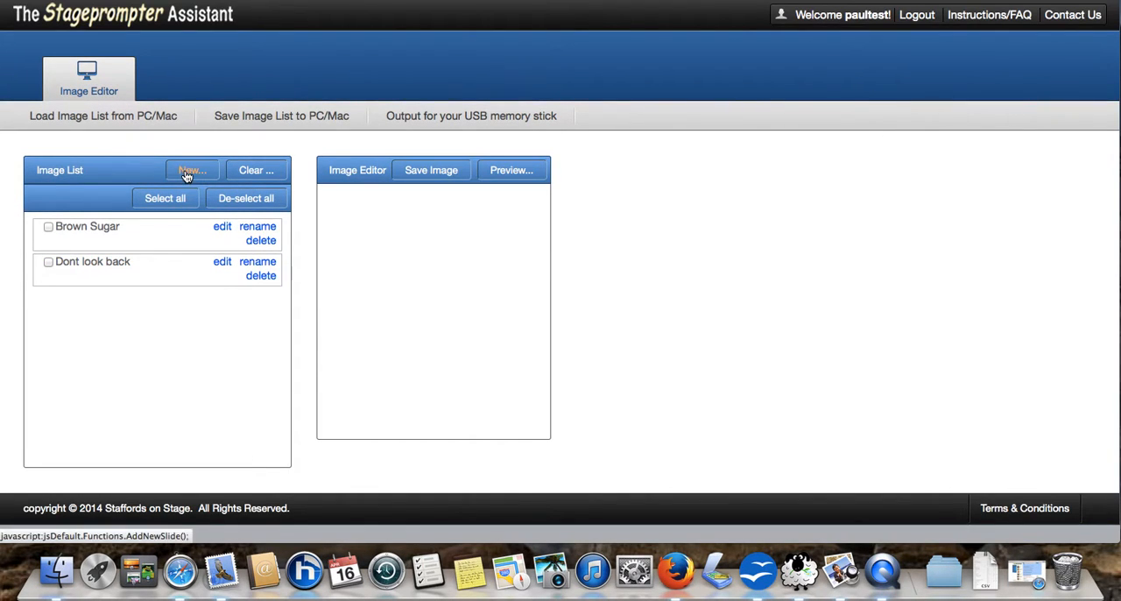
- Create a new empty lyric image named 'Dont look back 2'
click(192, 170)
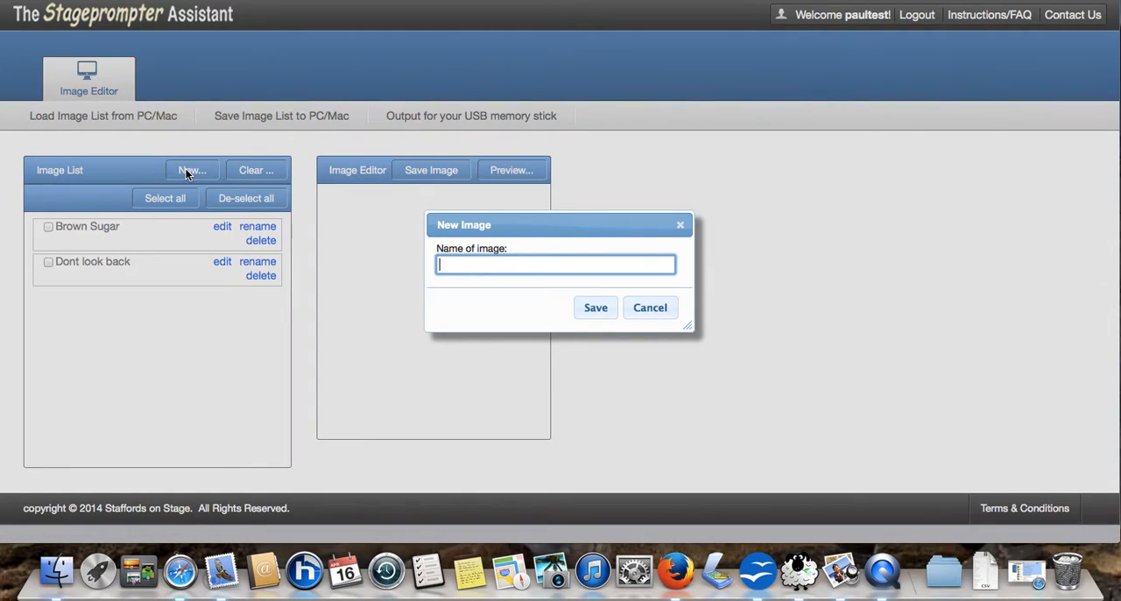
text(D)
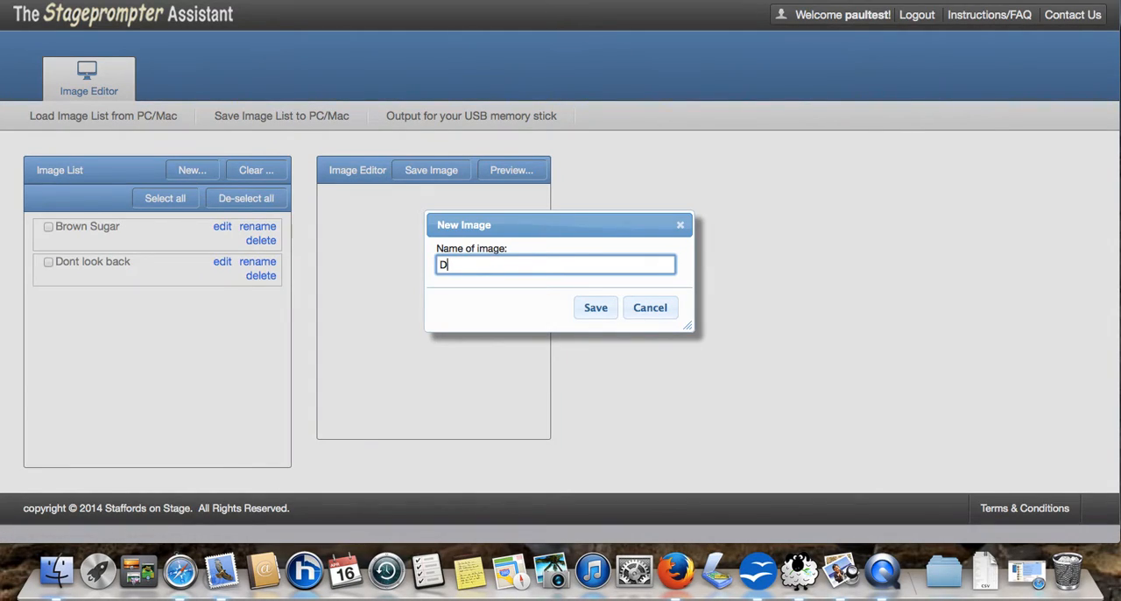
text(ont loo)
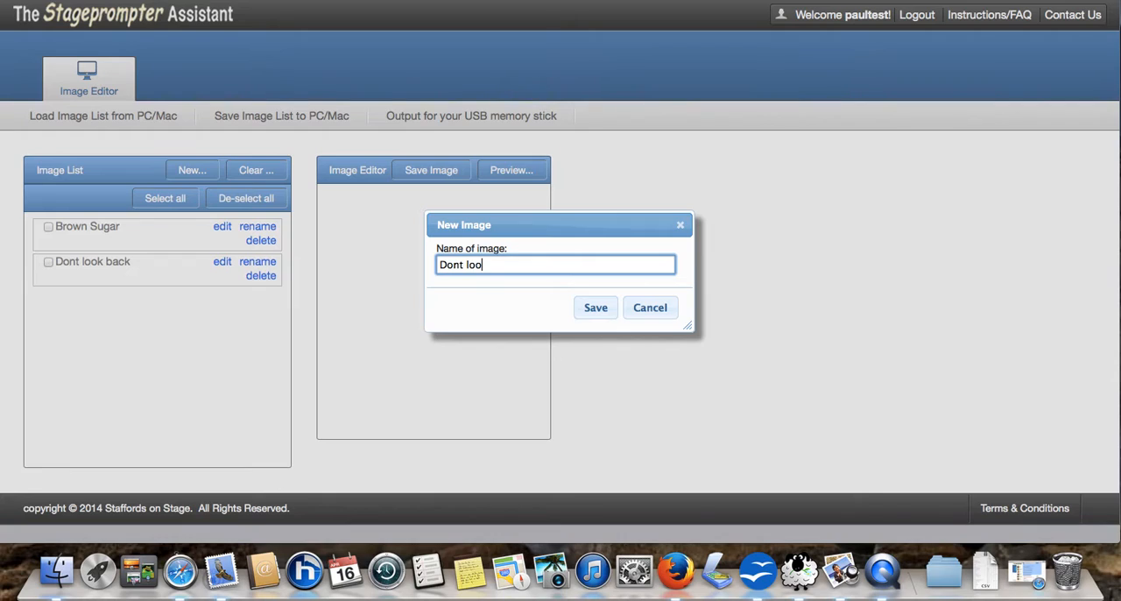
text(k back)
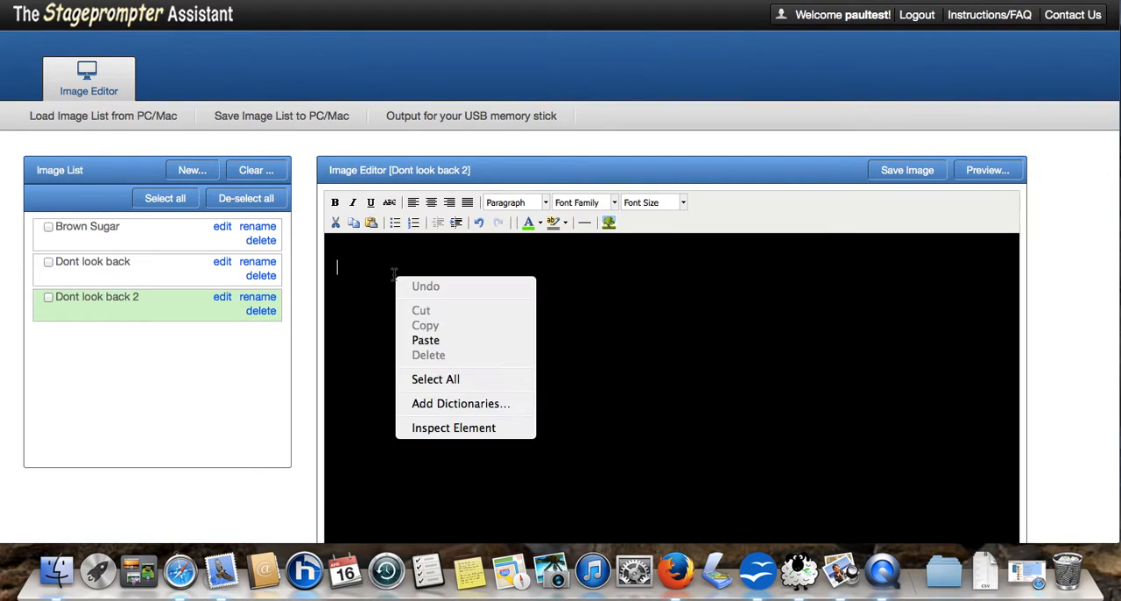
- Paste the cut verses into 'Dont look back 2', colour the chords green, and save
click(425, 340)
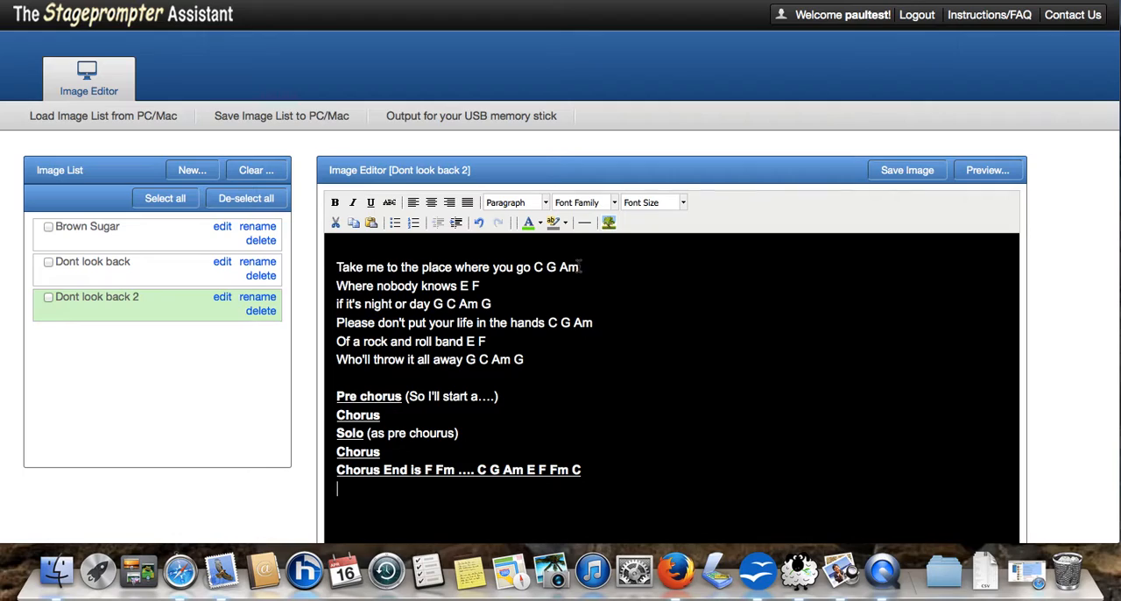
drag(536, 267, 580, 267)
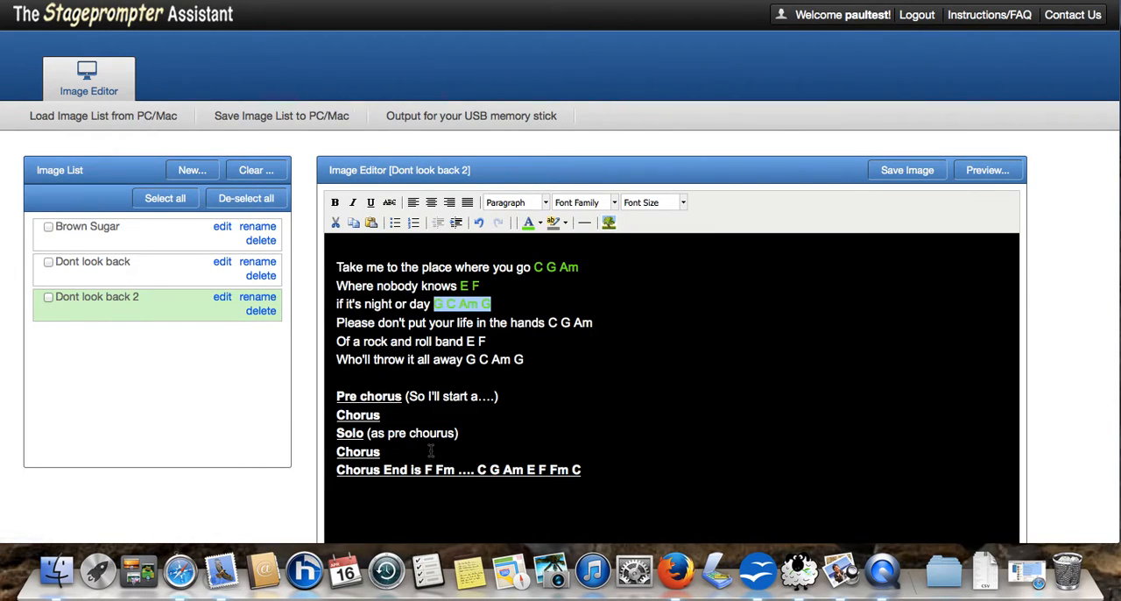
click(987, 169)
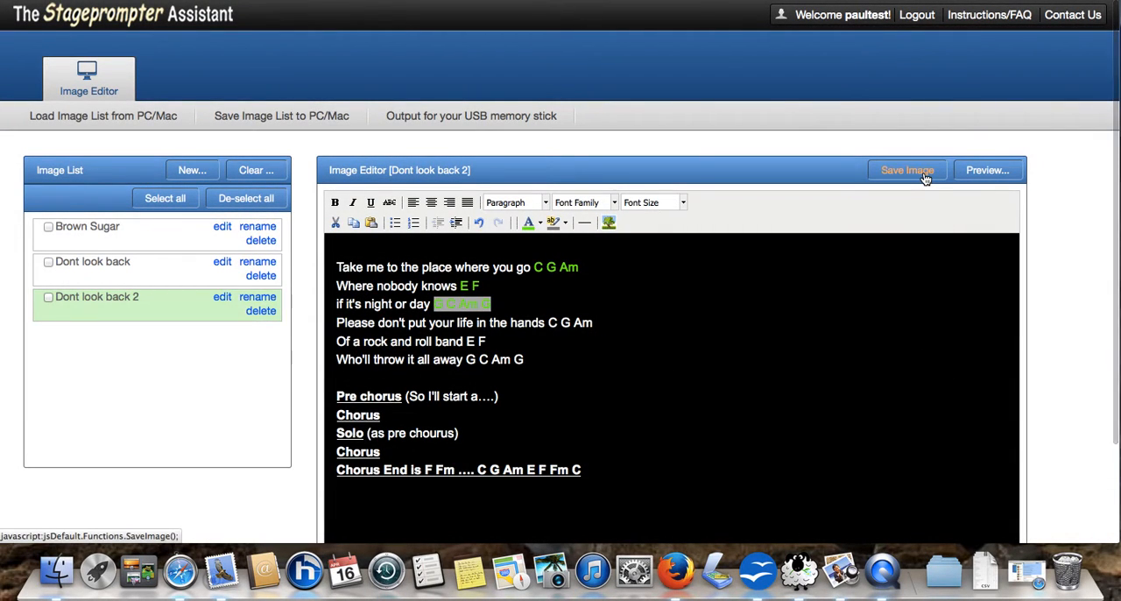
click(906, 169)
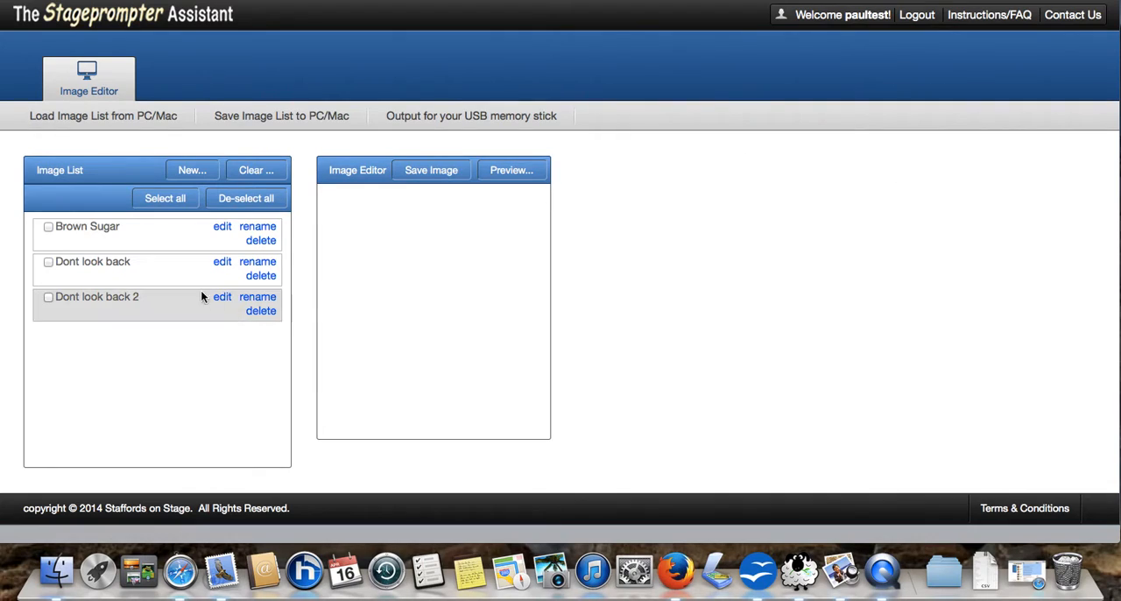
mouse_move(180, 282)
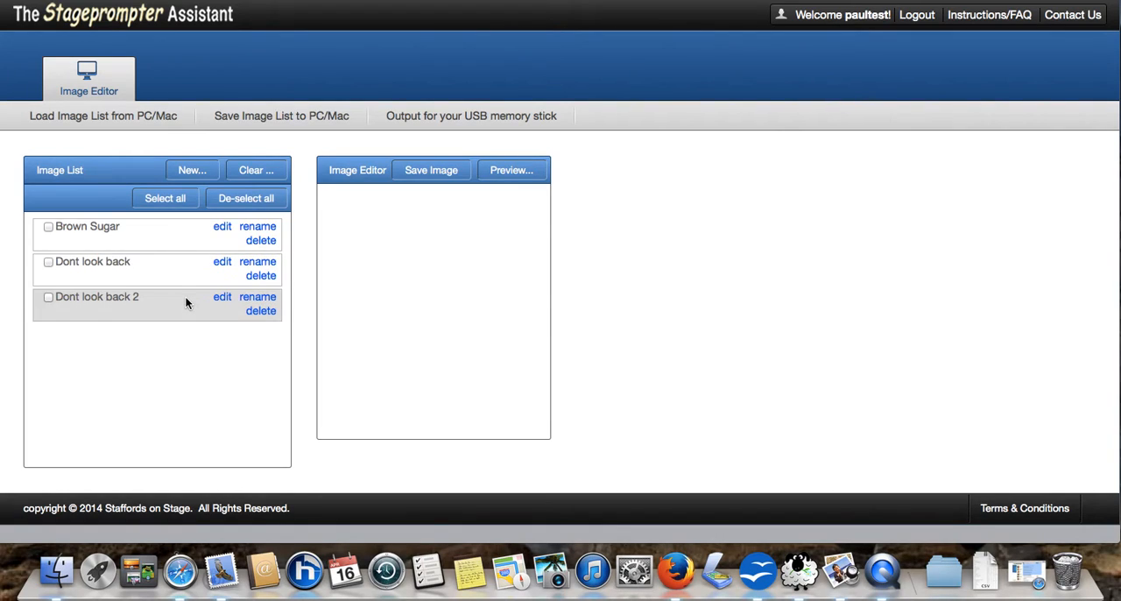
mouse_move(187, 289)
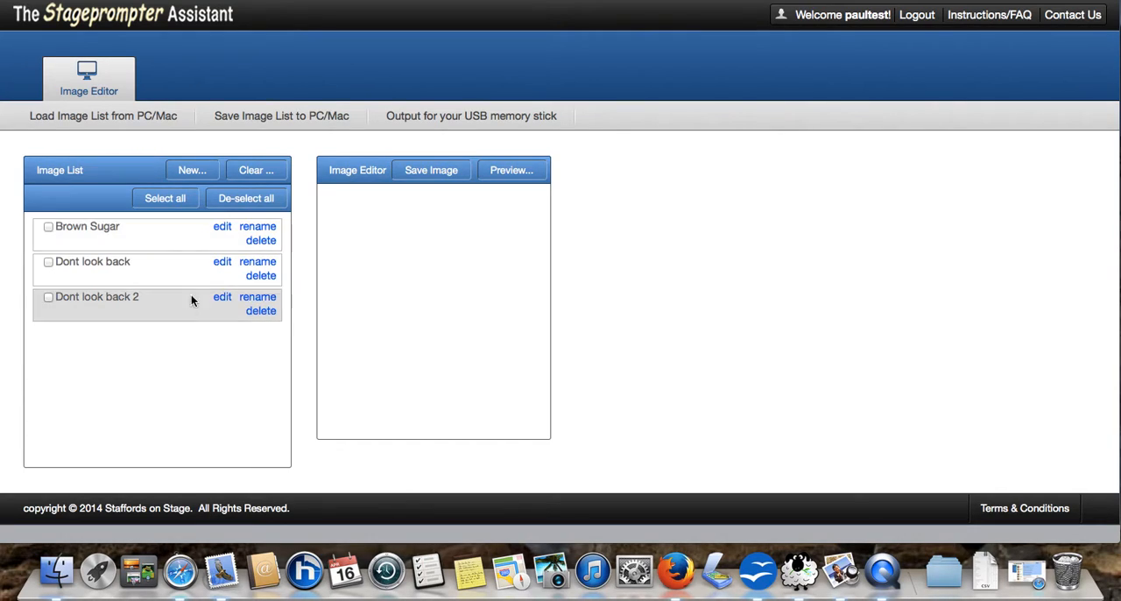
mouse_move(182, 279)
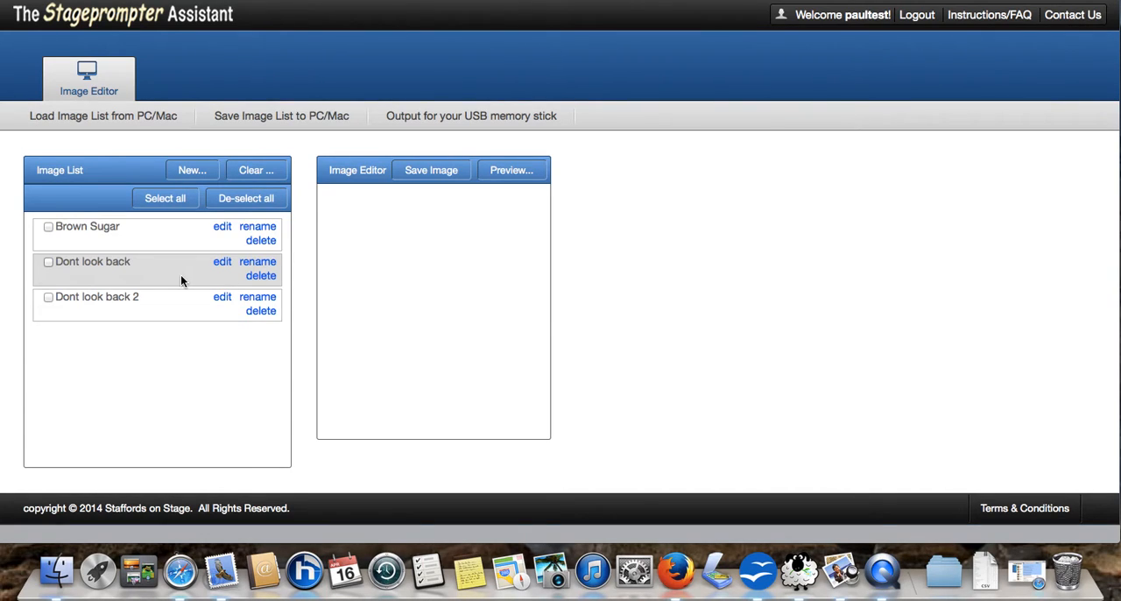
- Create a new empty lyric image named 'Bohemian Rhapsody'
click(192, 170)
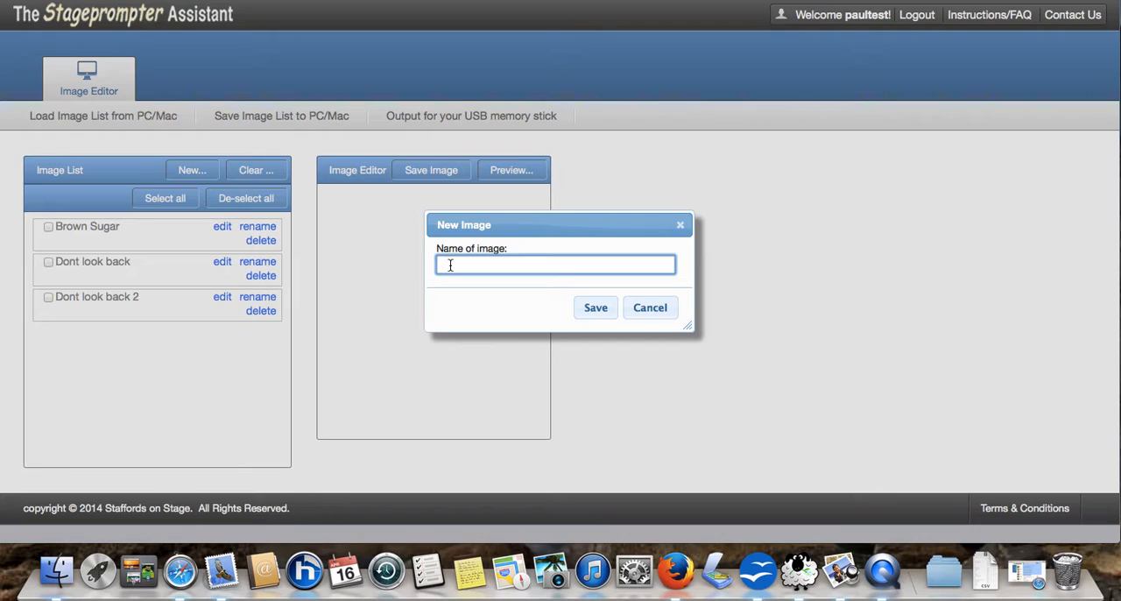
text(B)
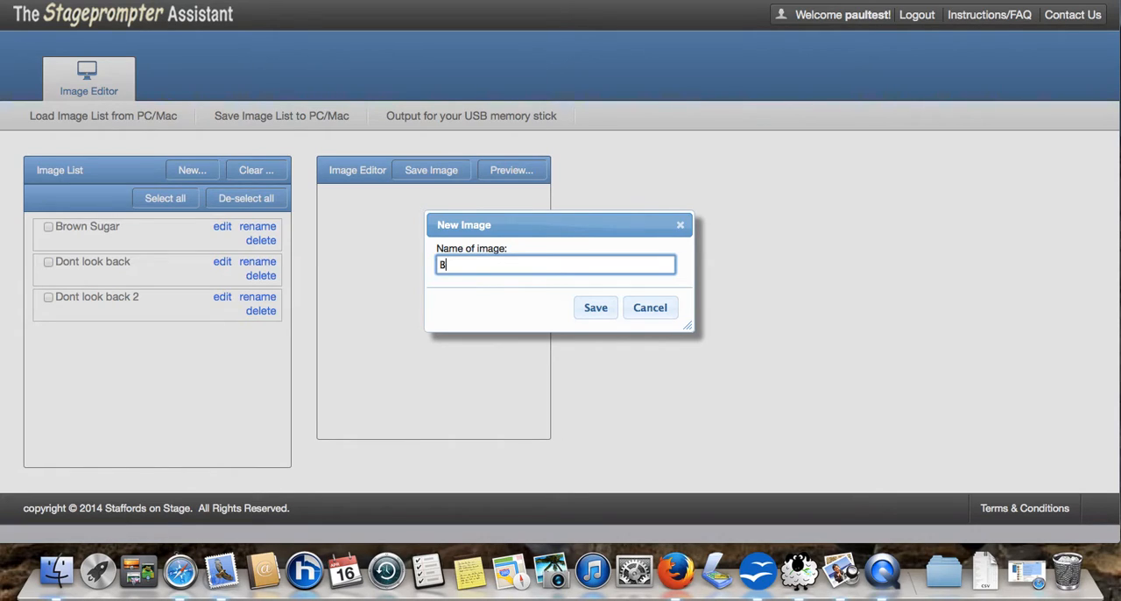
text(ohe)
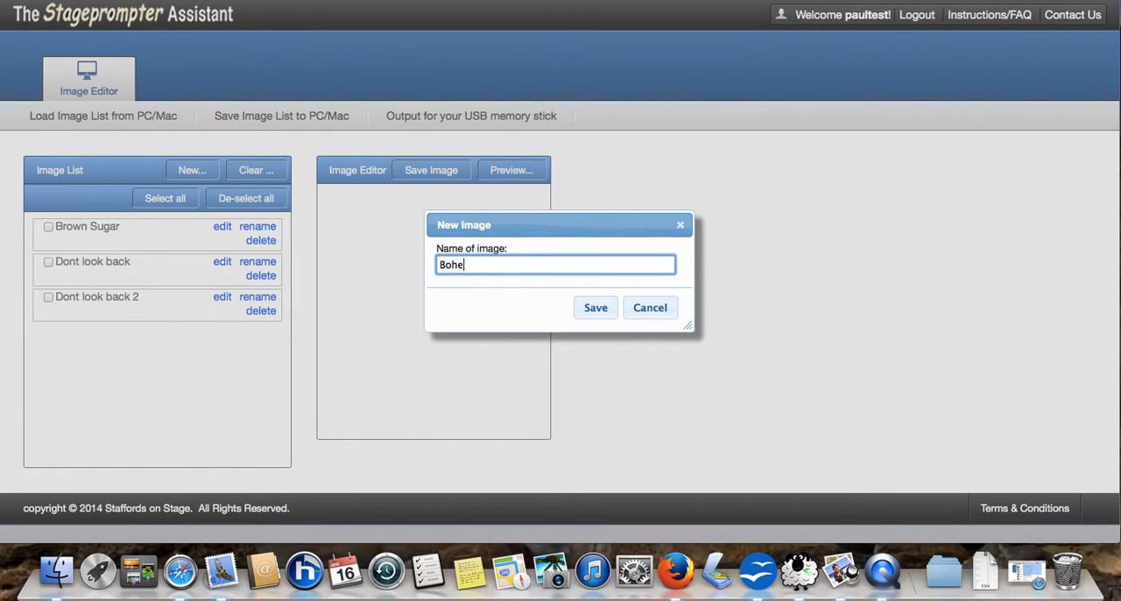
text(mian)
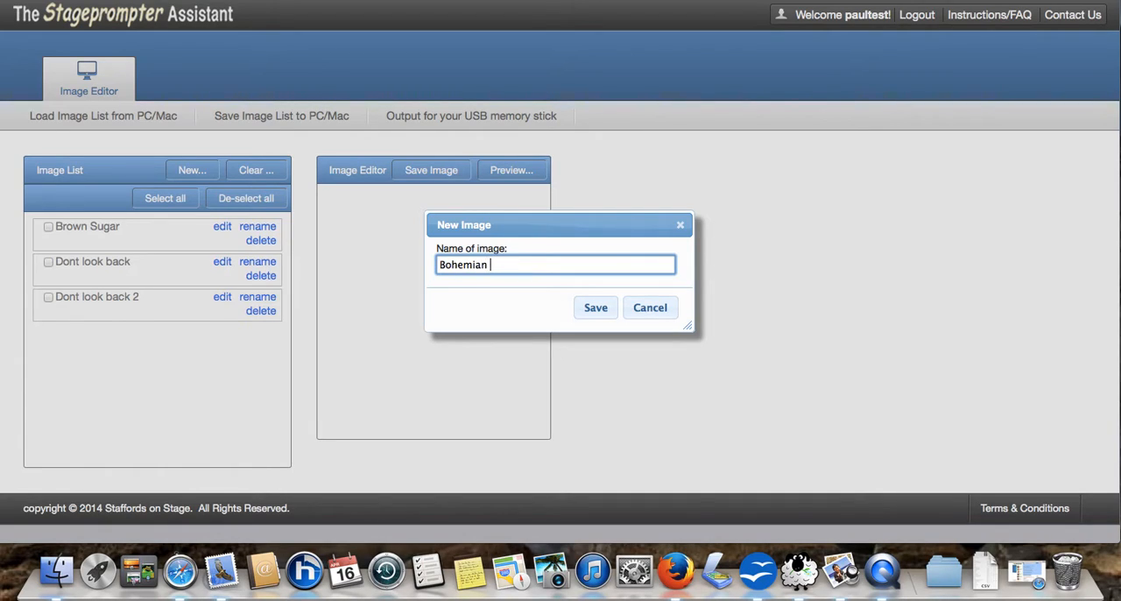
text(Rh)
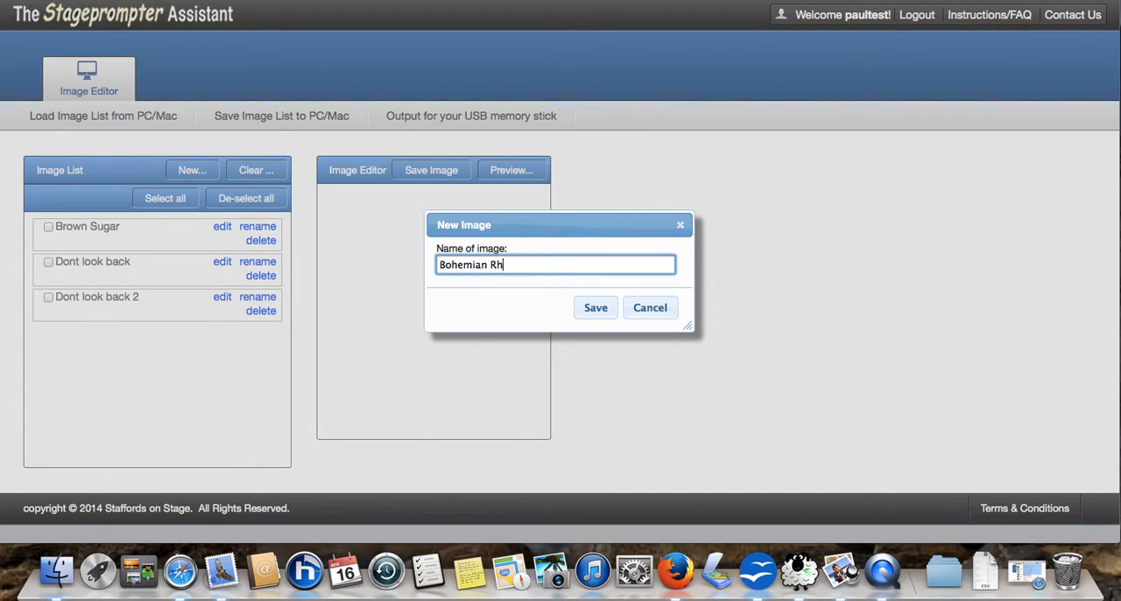
text(apsody)
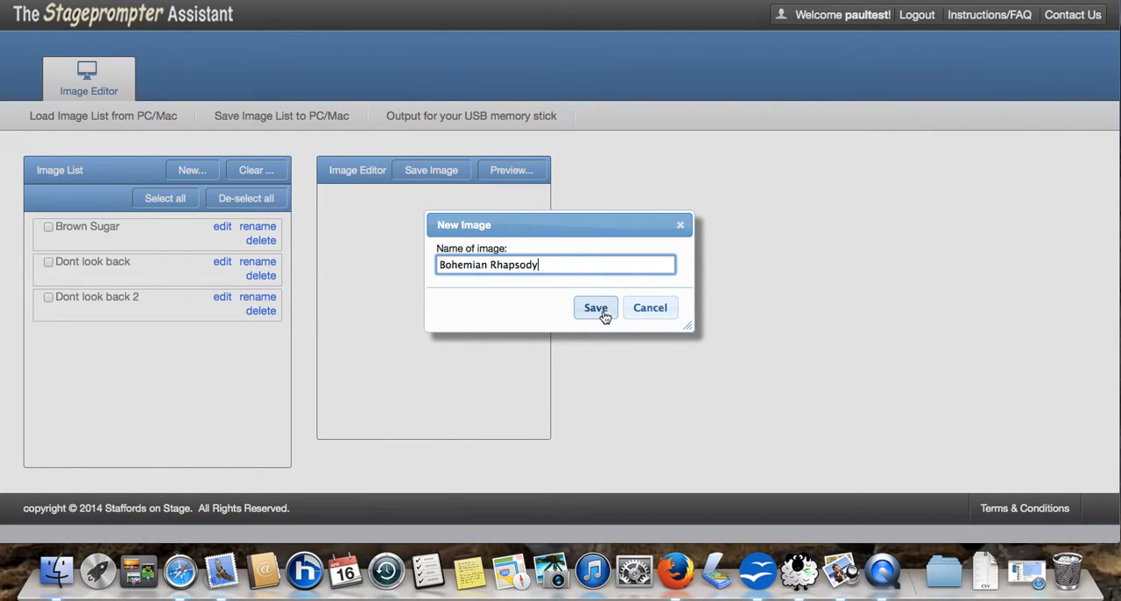
click(595, 307)
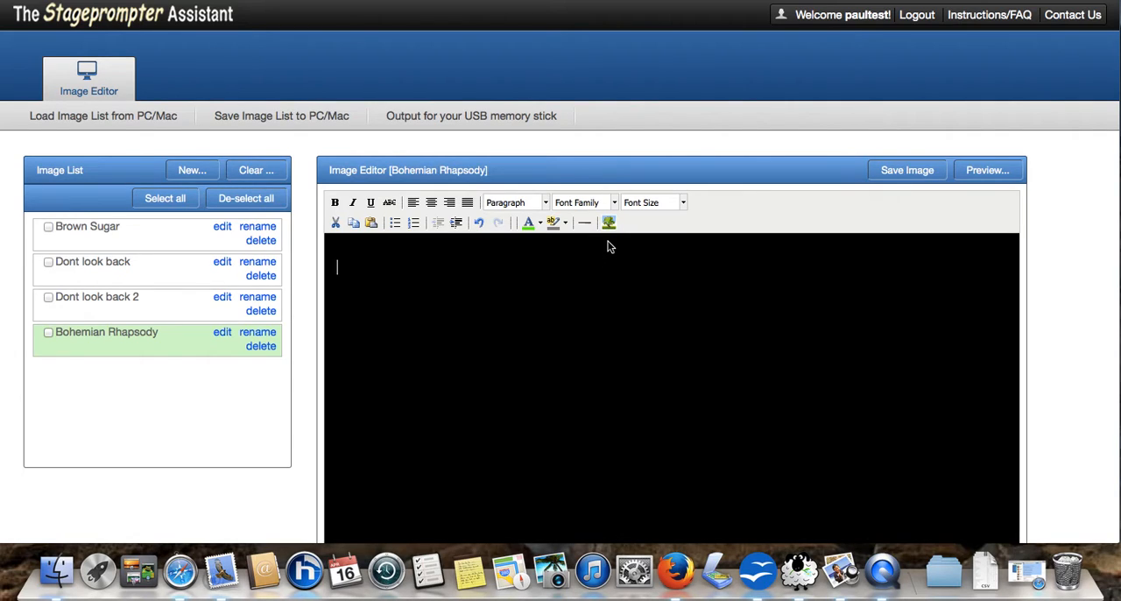
click(608, 222)
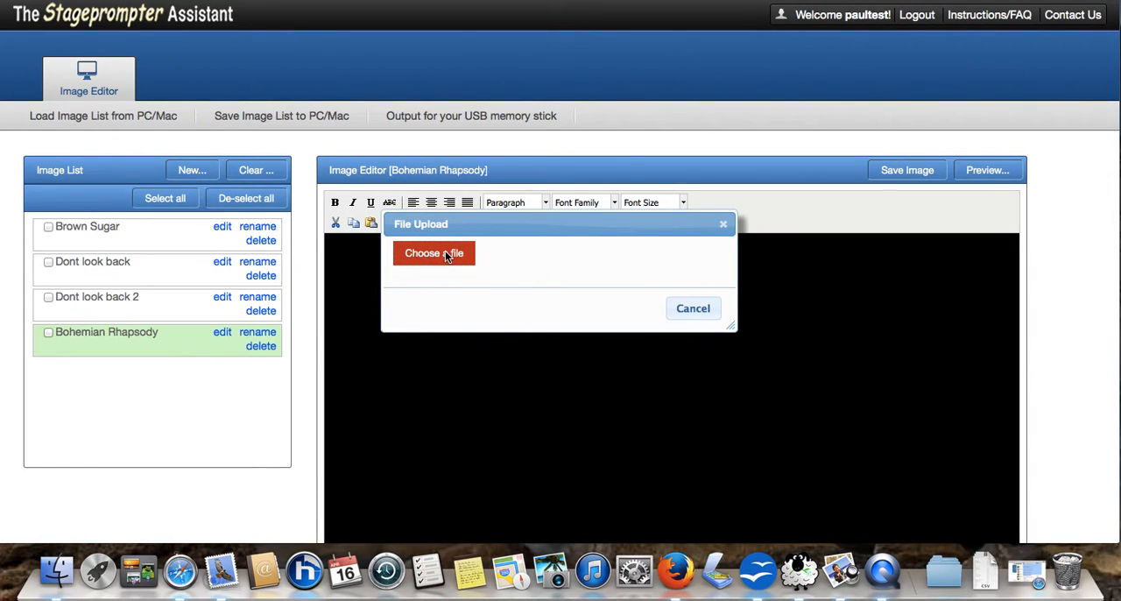
click(434, 253)
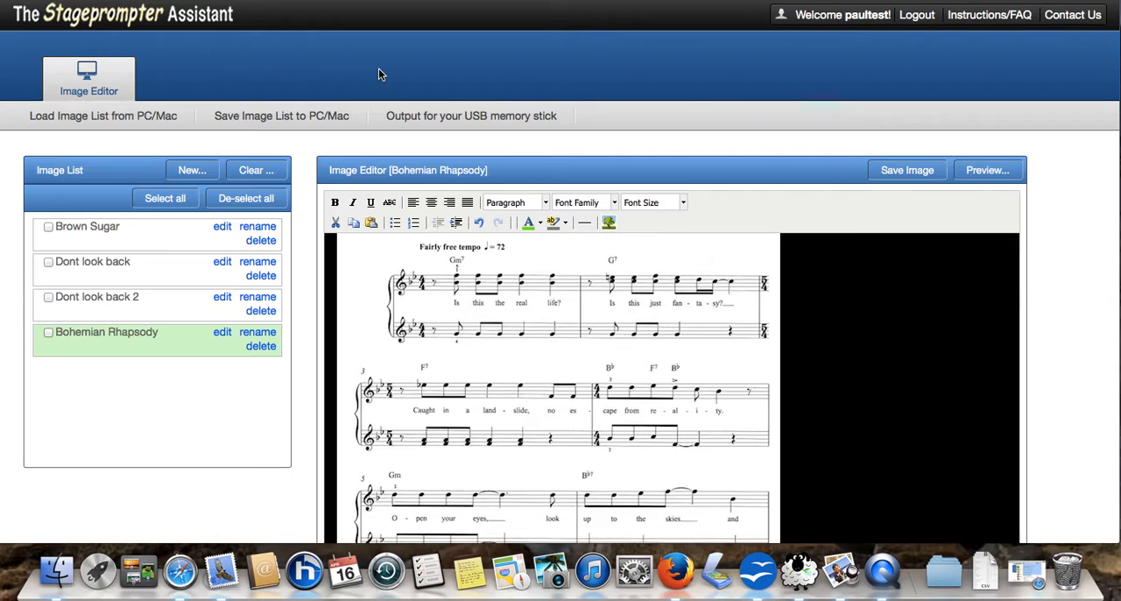
mouse_move(512, 336)
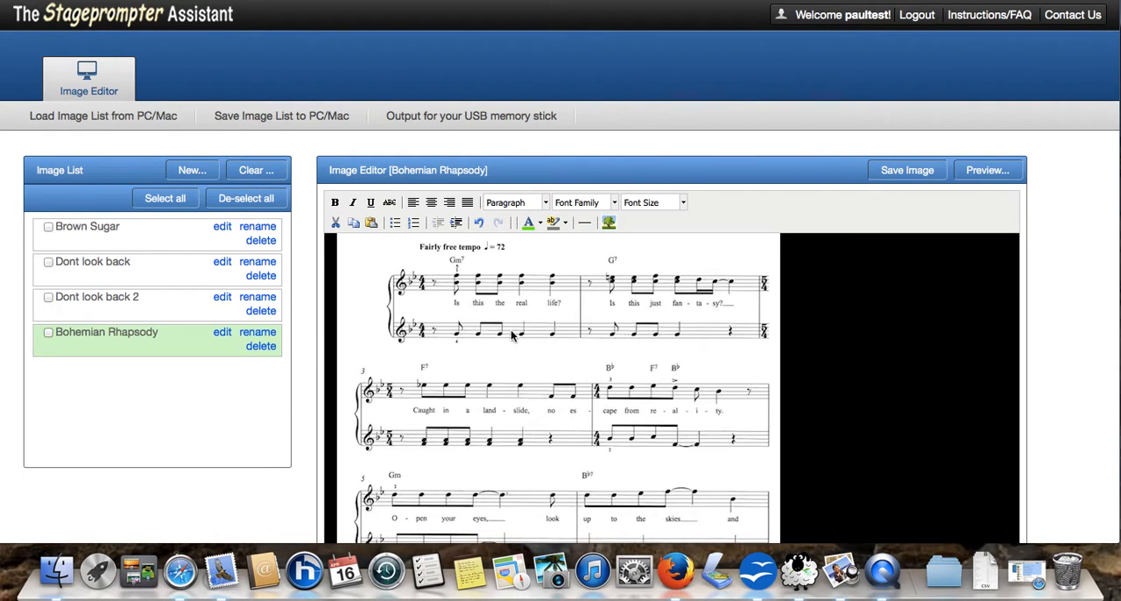
mouse_move(520, 365)
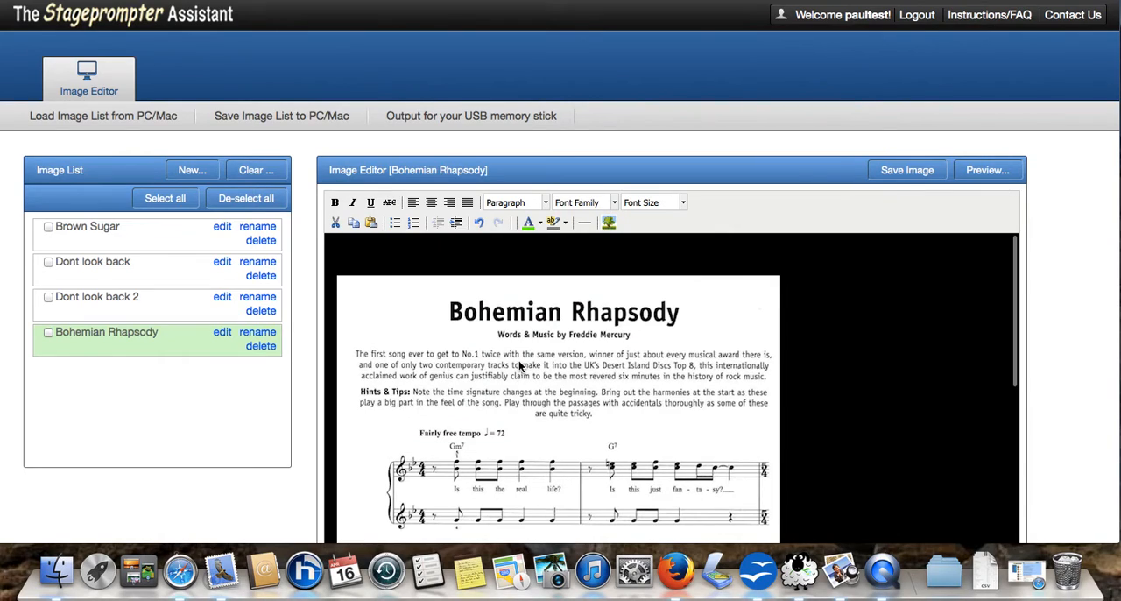
scroll(down, 3)
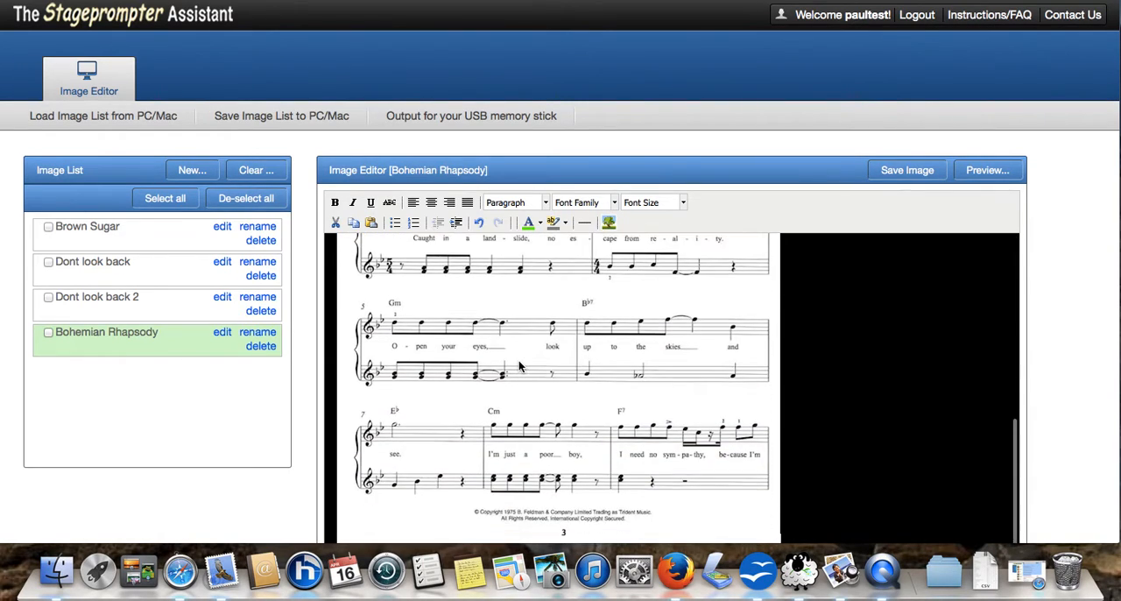
click(986, 169)
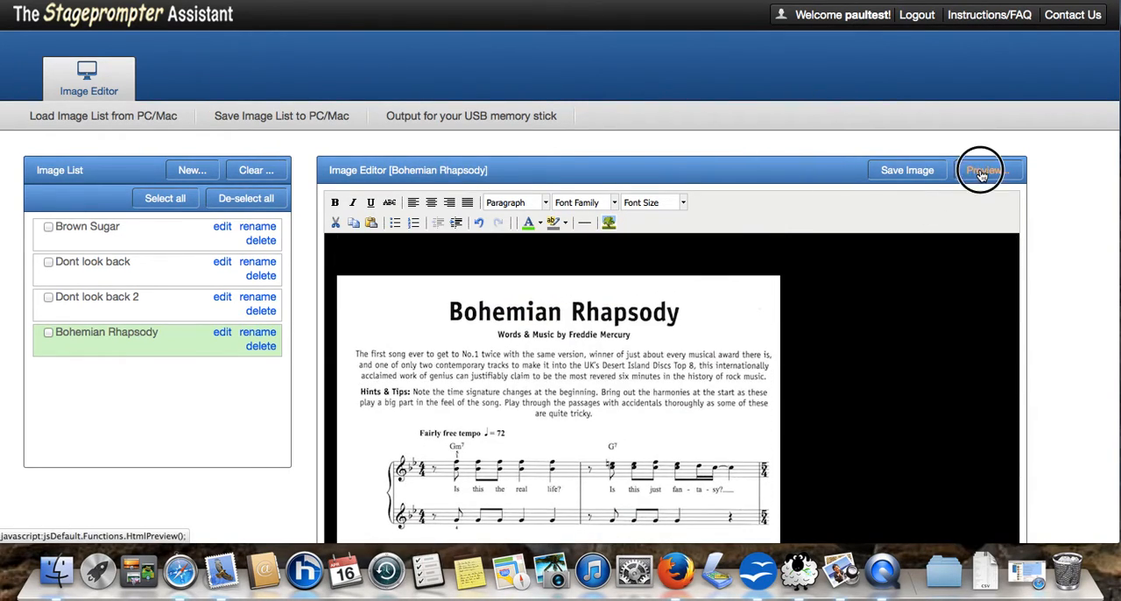
click(982, 170)
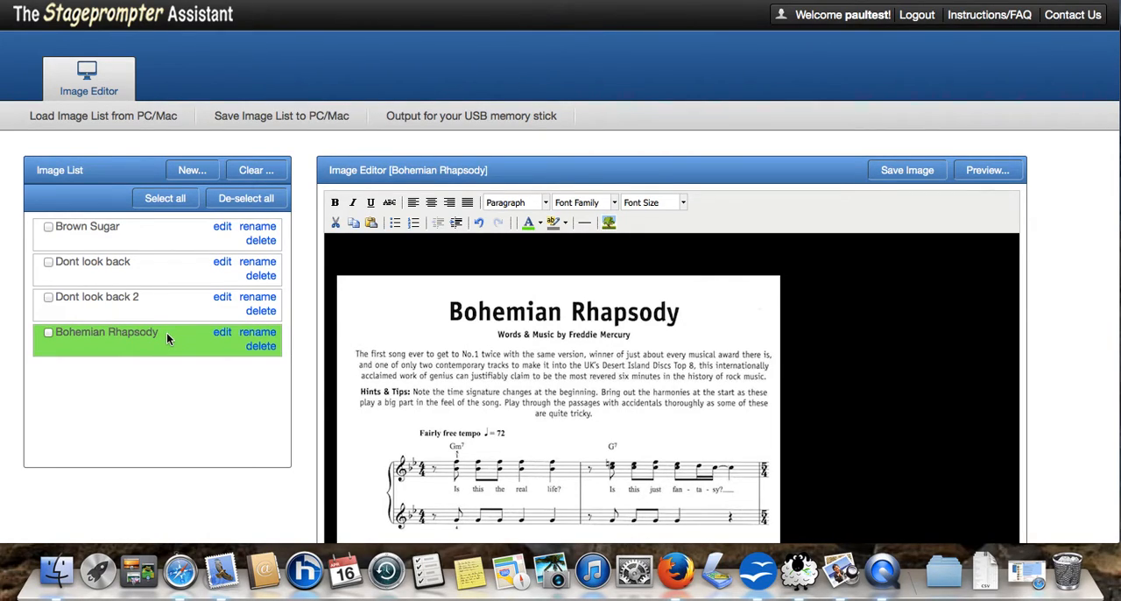
mouse_move(149, 449)
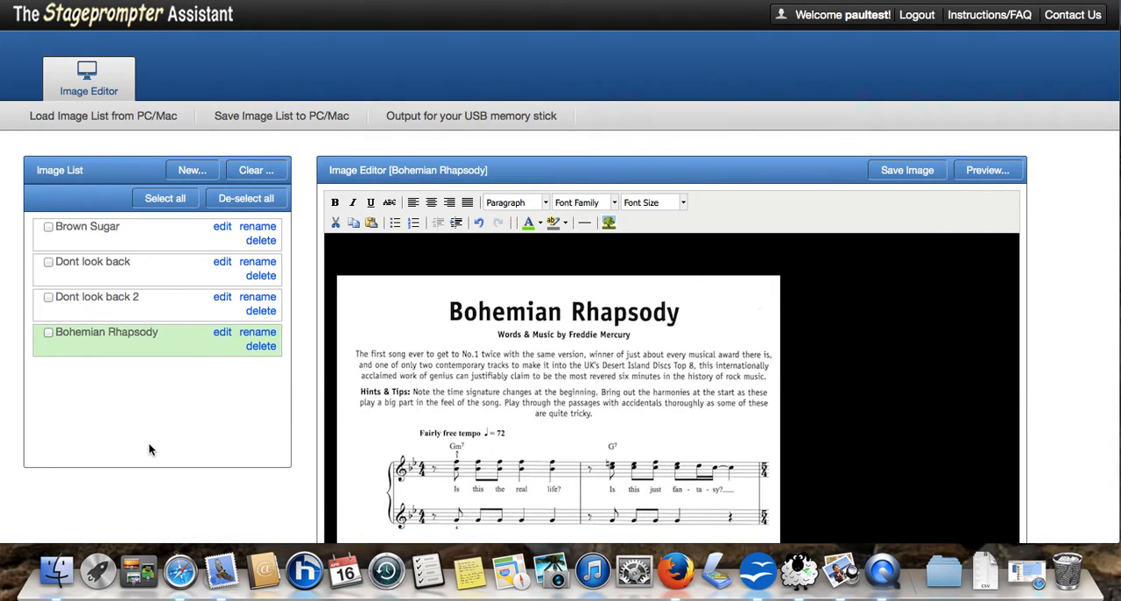
mouse_move(284, 421)
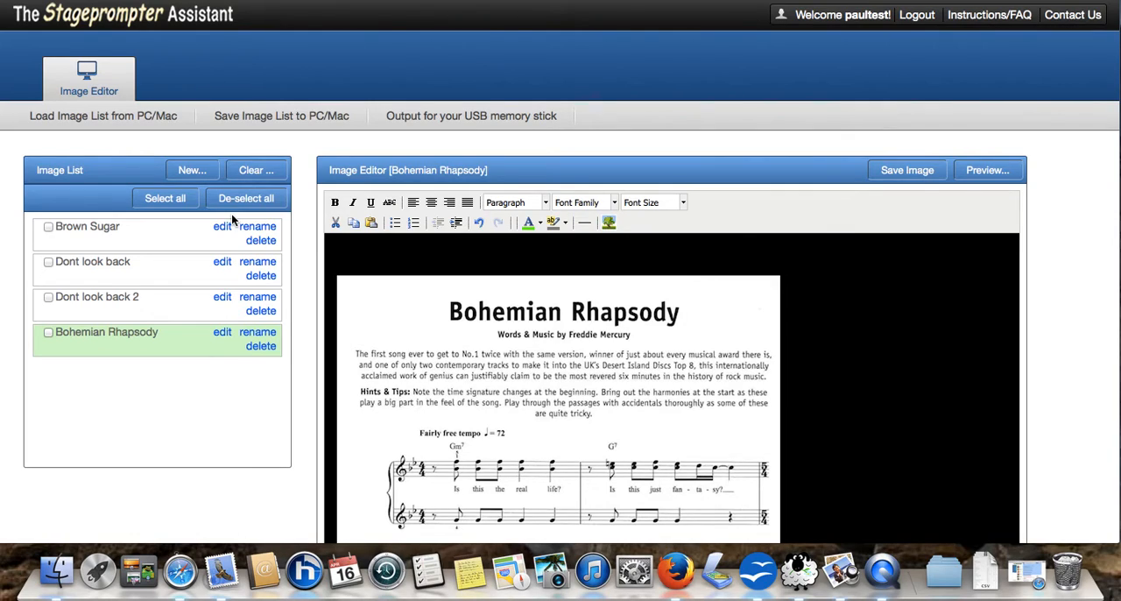
mouse_move(269, 120)
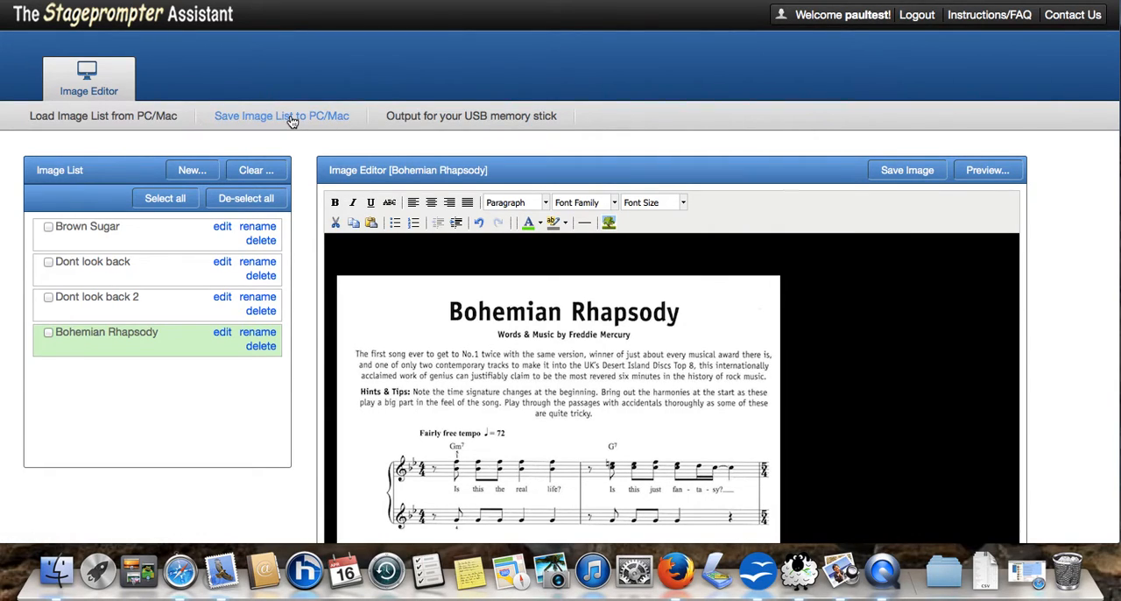
- Discard the unsaved Bohemian Rhapsody changes with Continue Anyway, emptying the editor
click(281, 115)
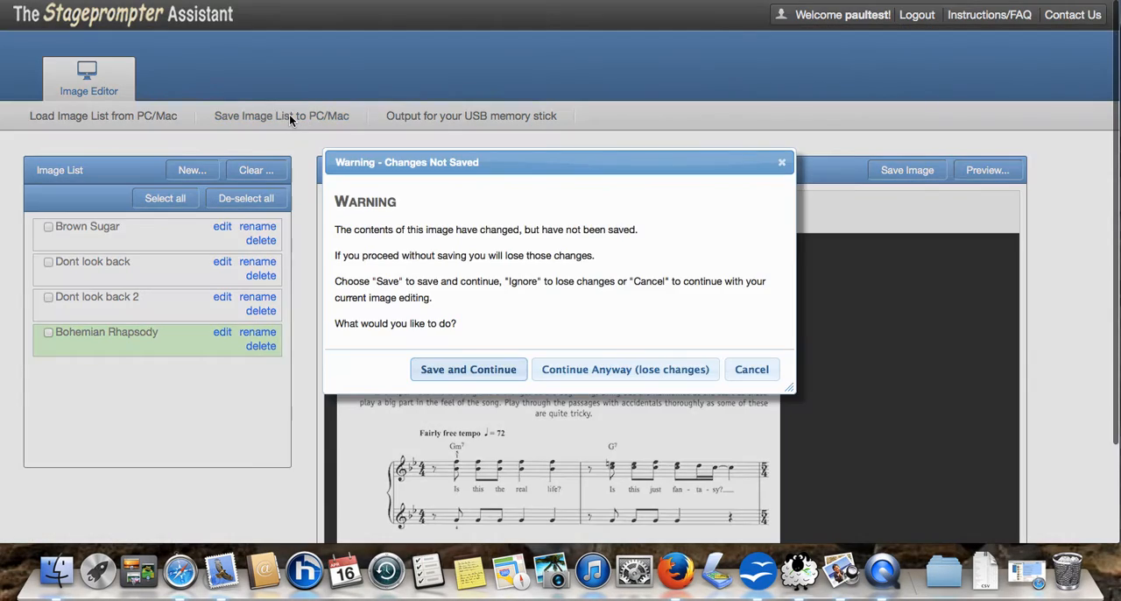
mouse_move(483, 270)
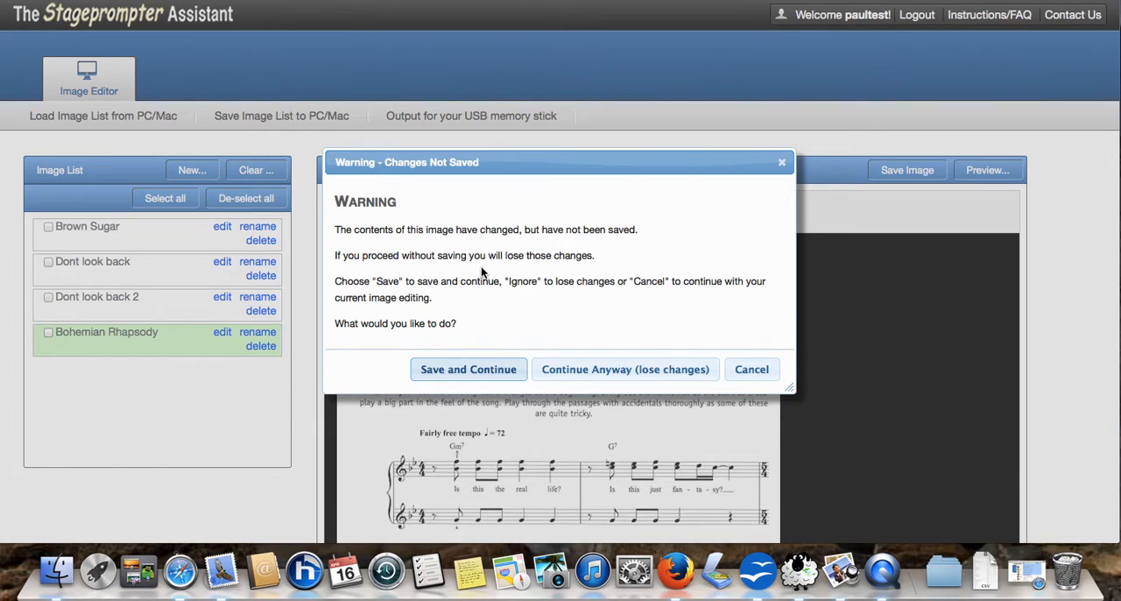
mouse_move(583, 393)
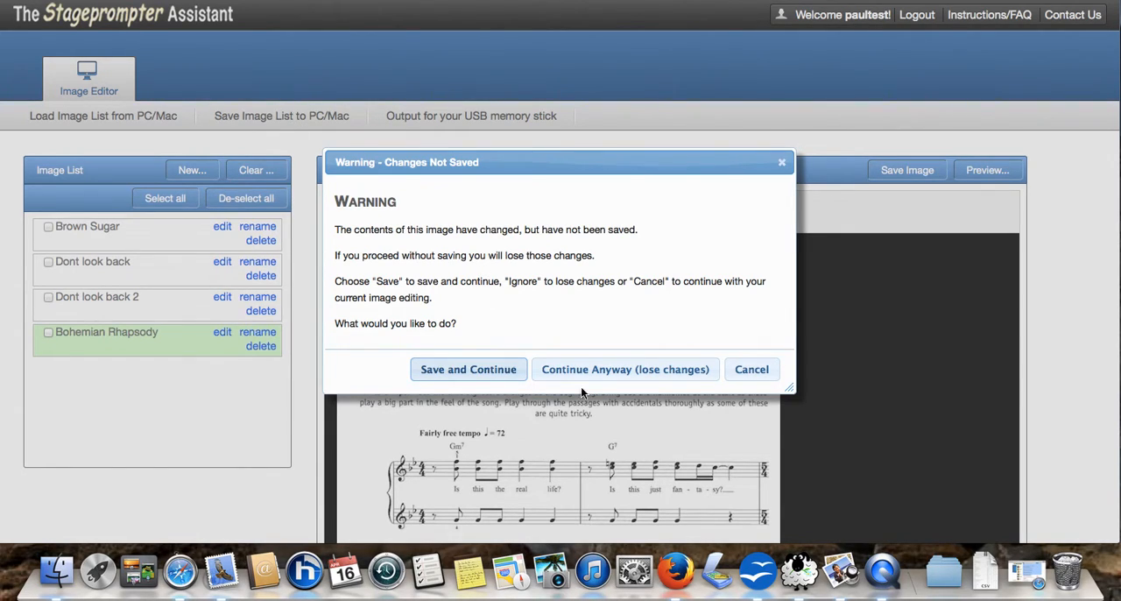
click(624, 369)
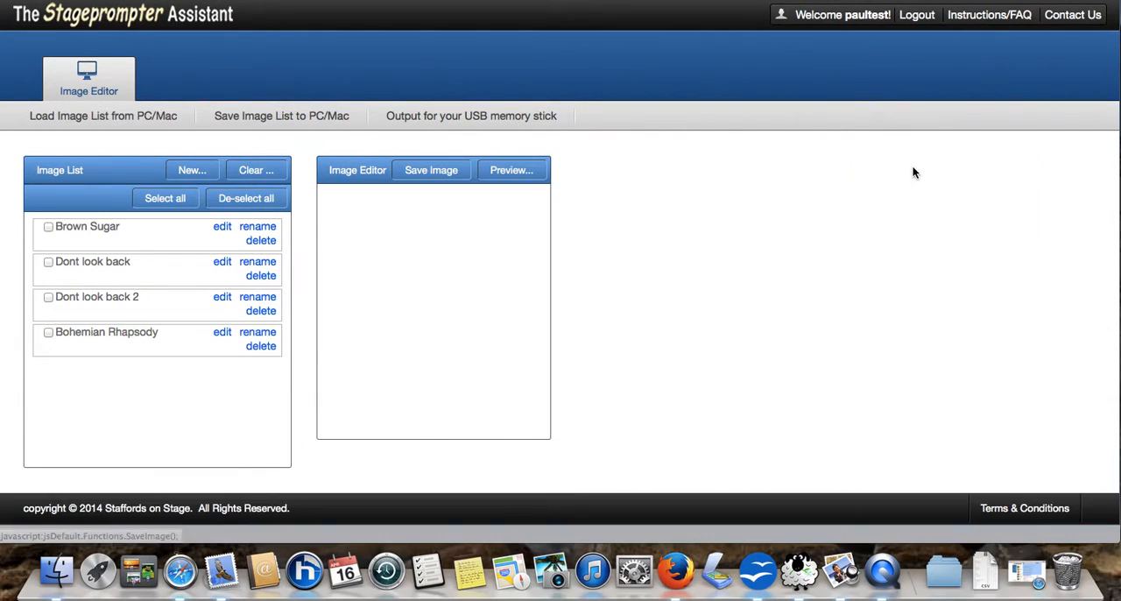
mouse_move(306, 122)
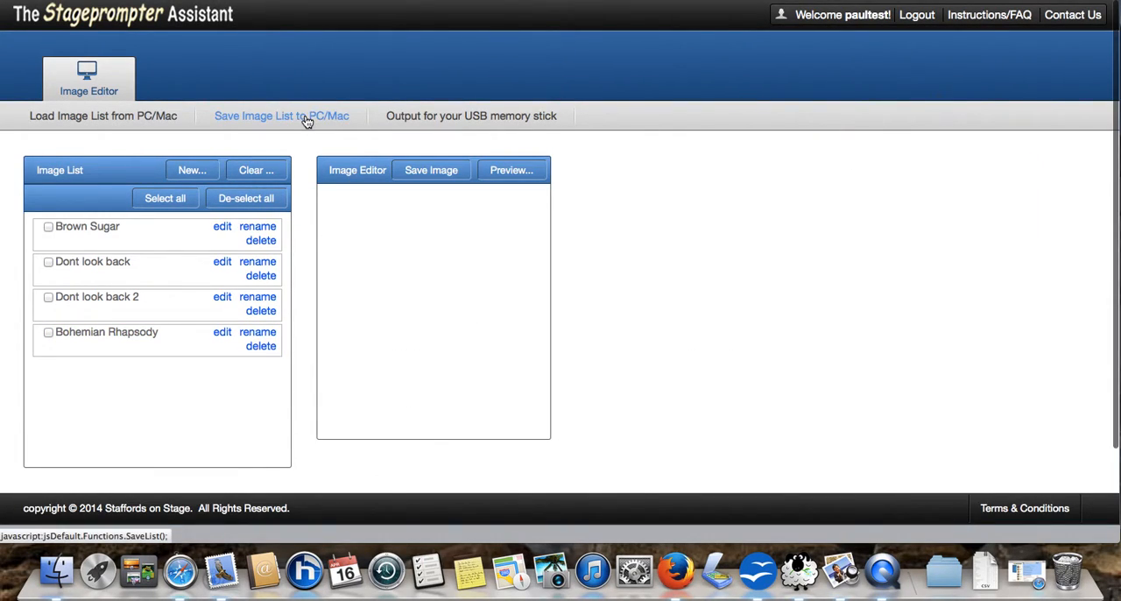
- Save the four-song list as a masterImages backup file through Firefox's download dialog
click(281, 115)
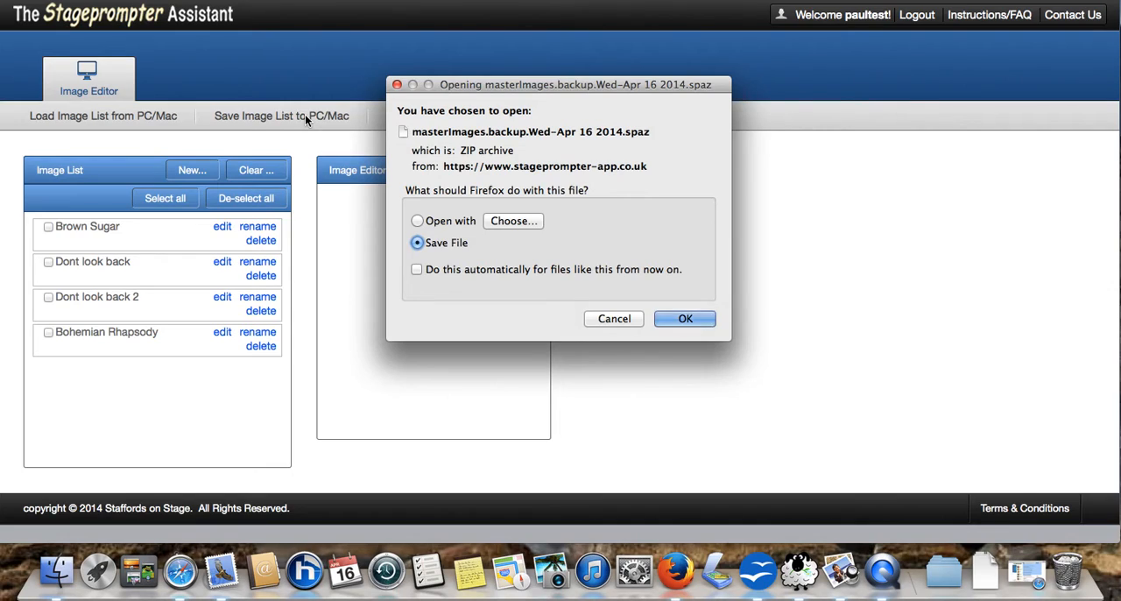
mouse_move(581, 220)
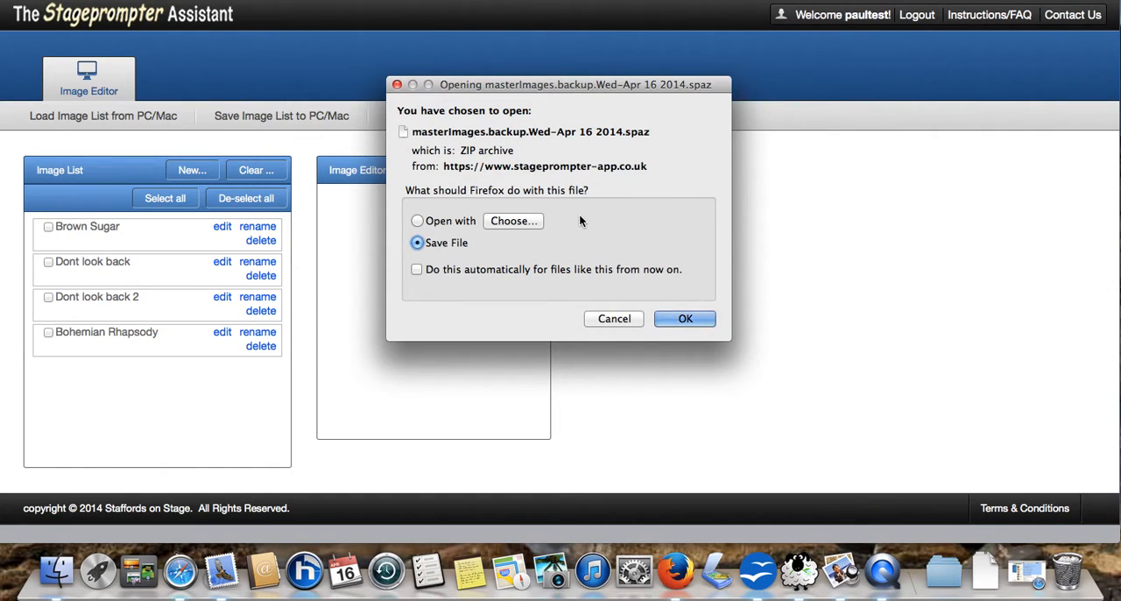
click(684, 318)
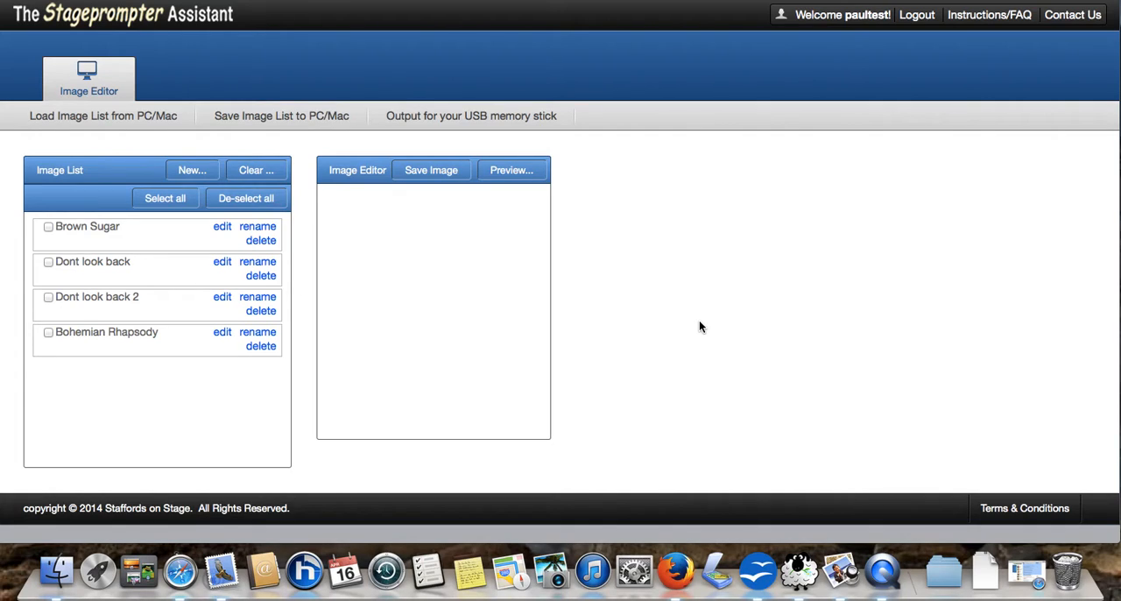
mouse_move(660, 418)
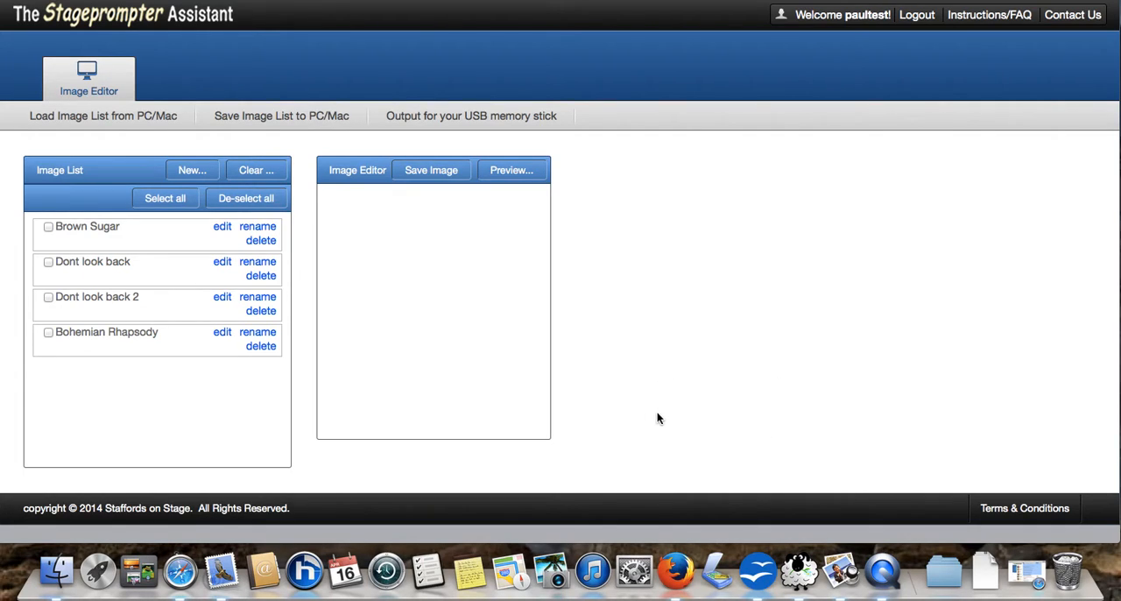
mouse_move(877, 66)
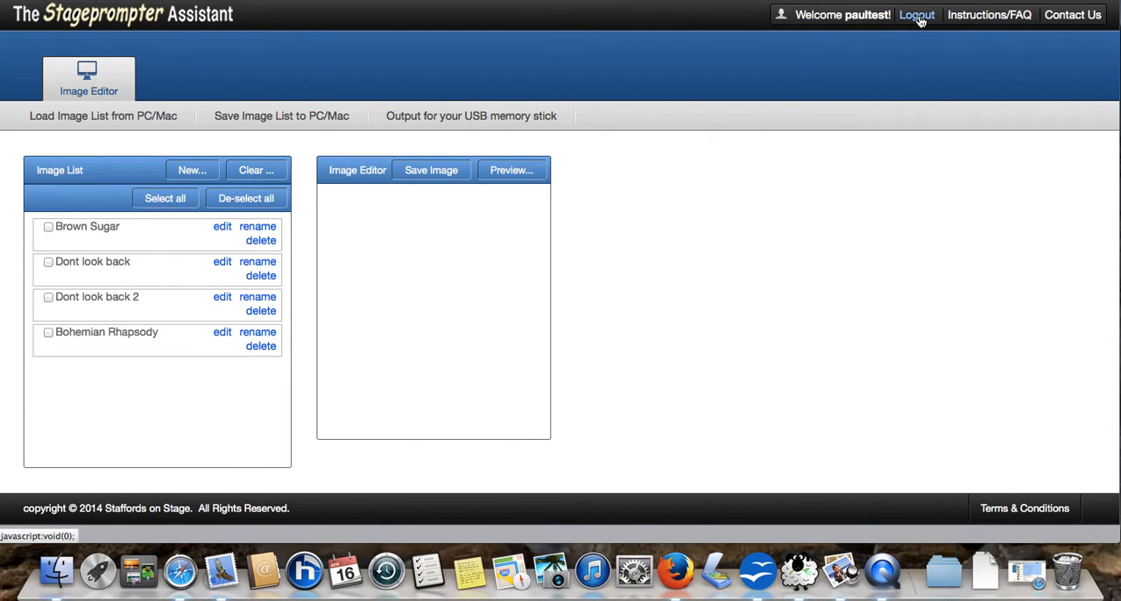
- Log out, then log back in with the 22WMG01 Stageprompter model
click(916, 15)
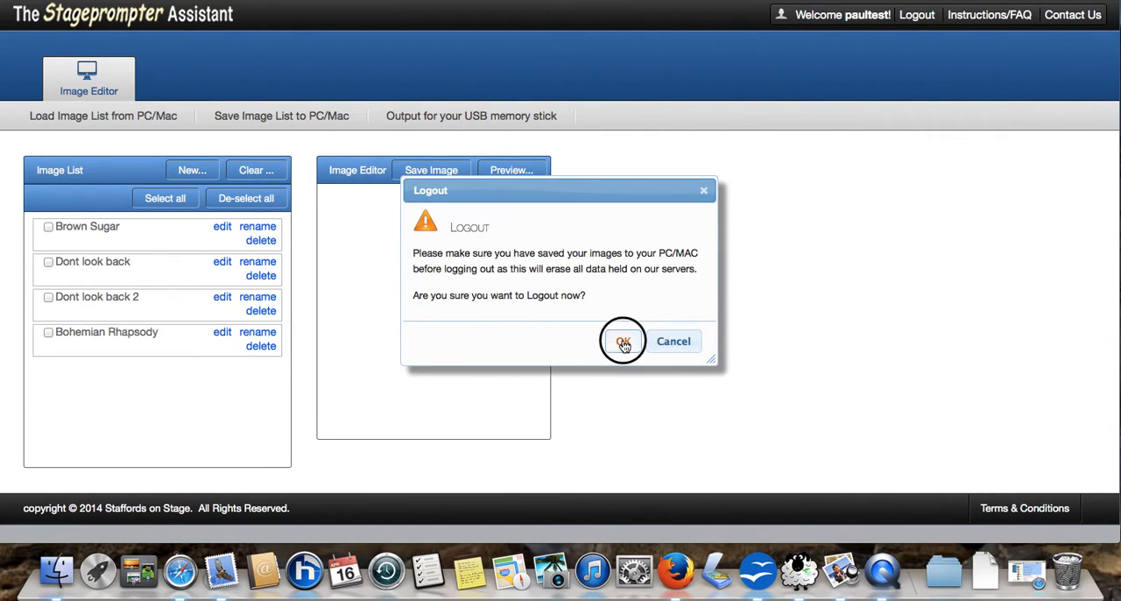
click(623, 340)
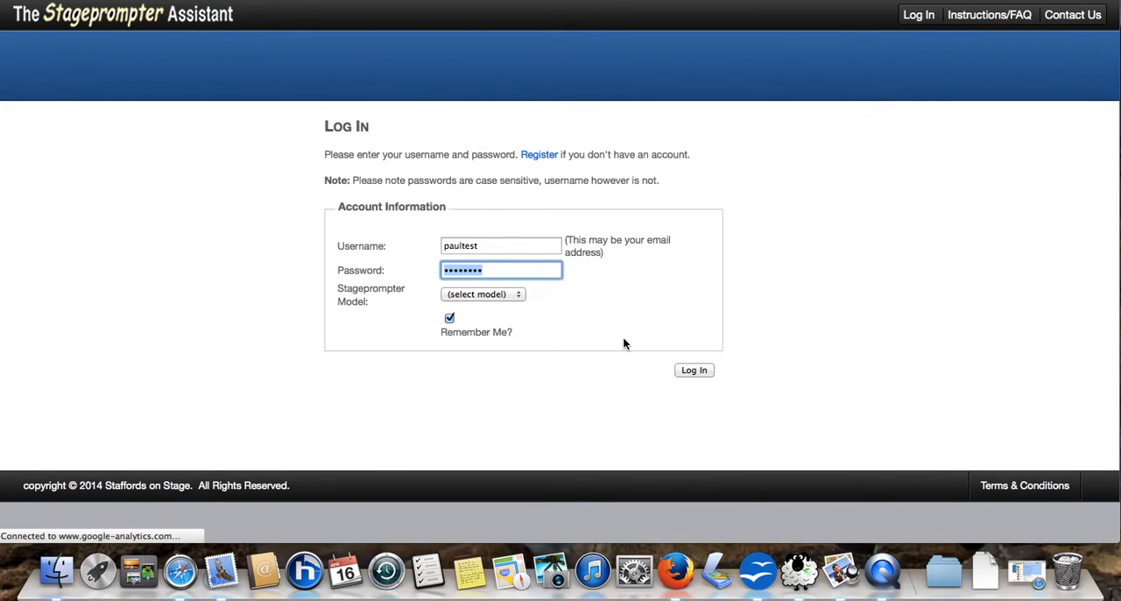
click(483, 293)
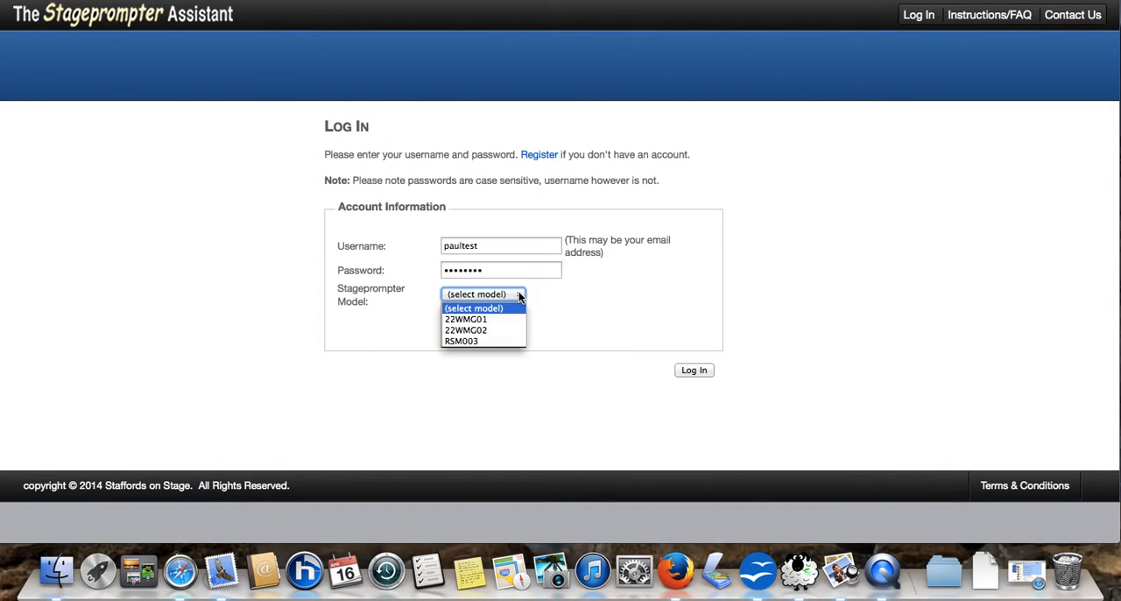
click(464, 318)
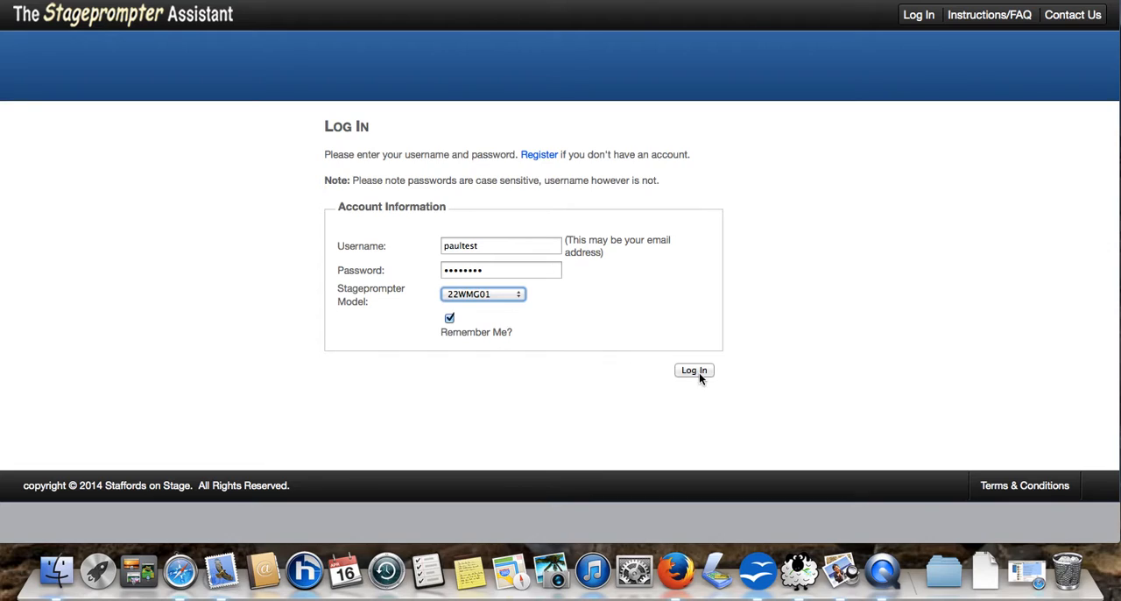
click(693, 370)
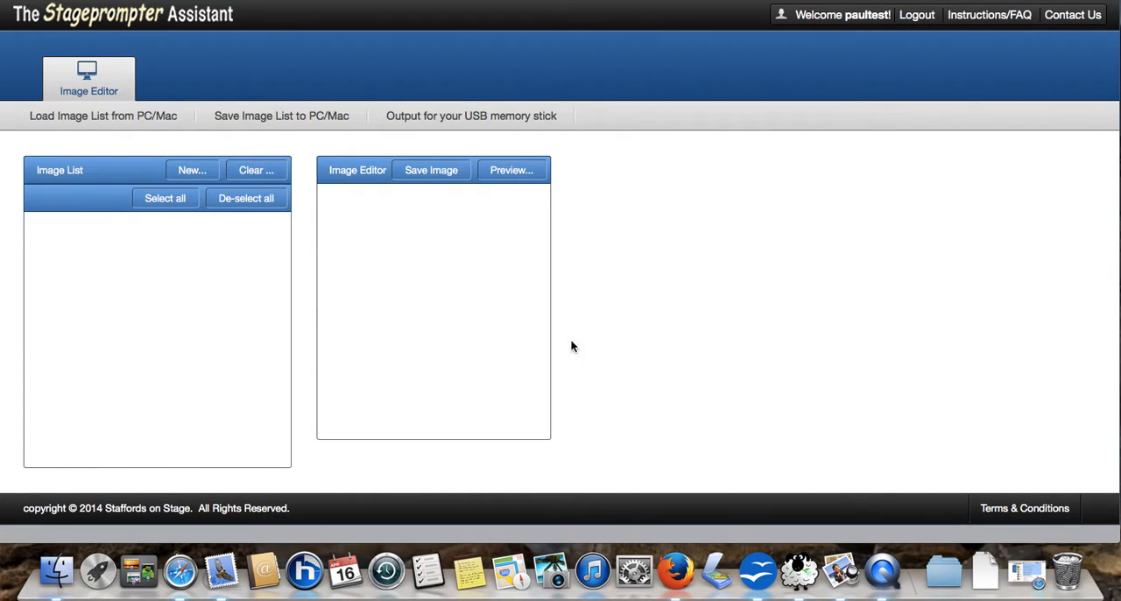
mouse_move(217, 307)
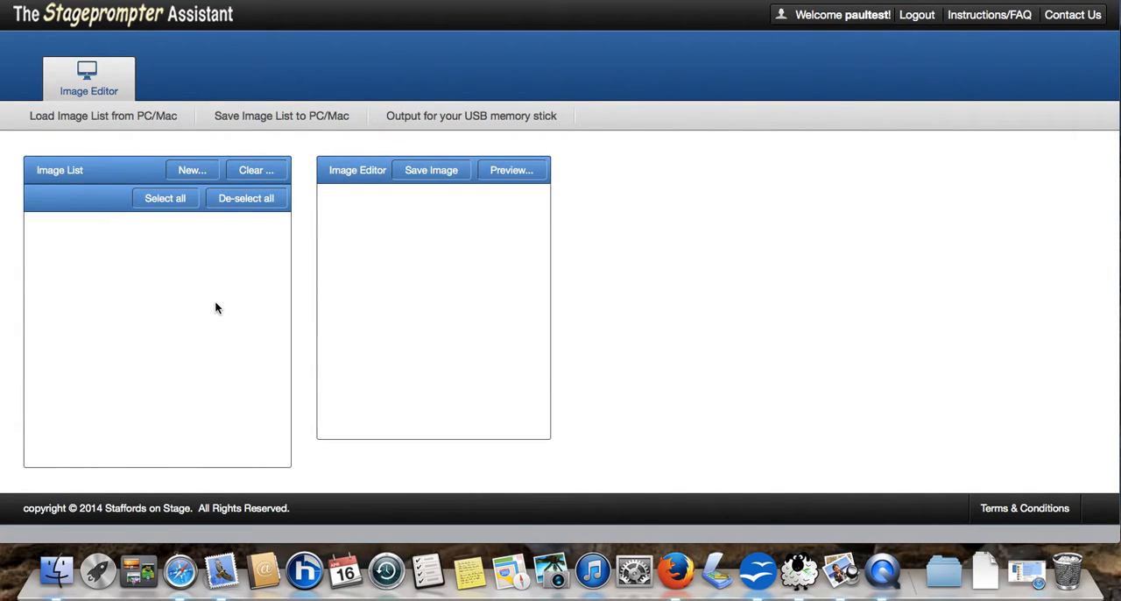
mouse_move(210, 307)
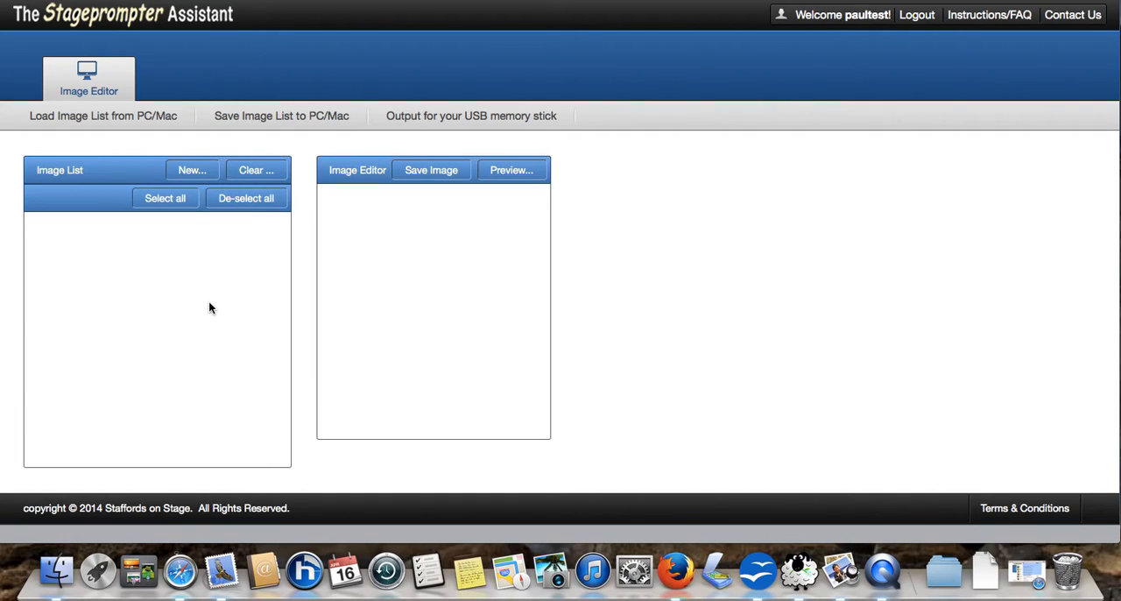
- Load the image list from the Wed-Apr 16 2014 .spaz backup in Downloads
click(107, 115)
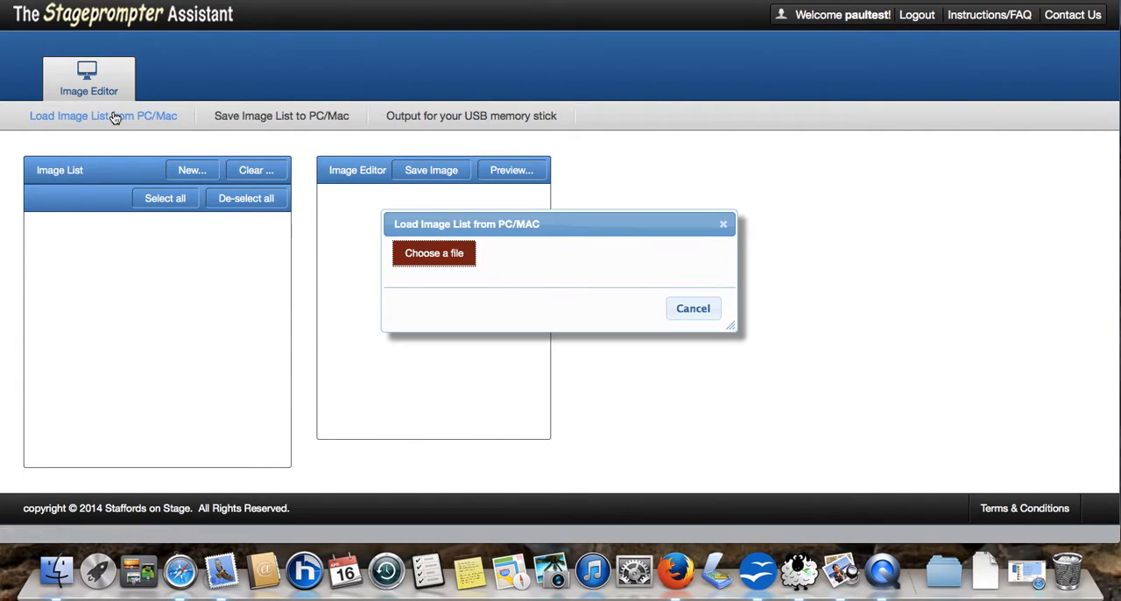
click(434, 253)
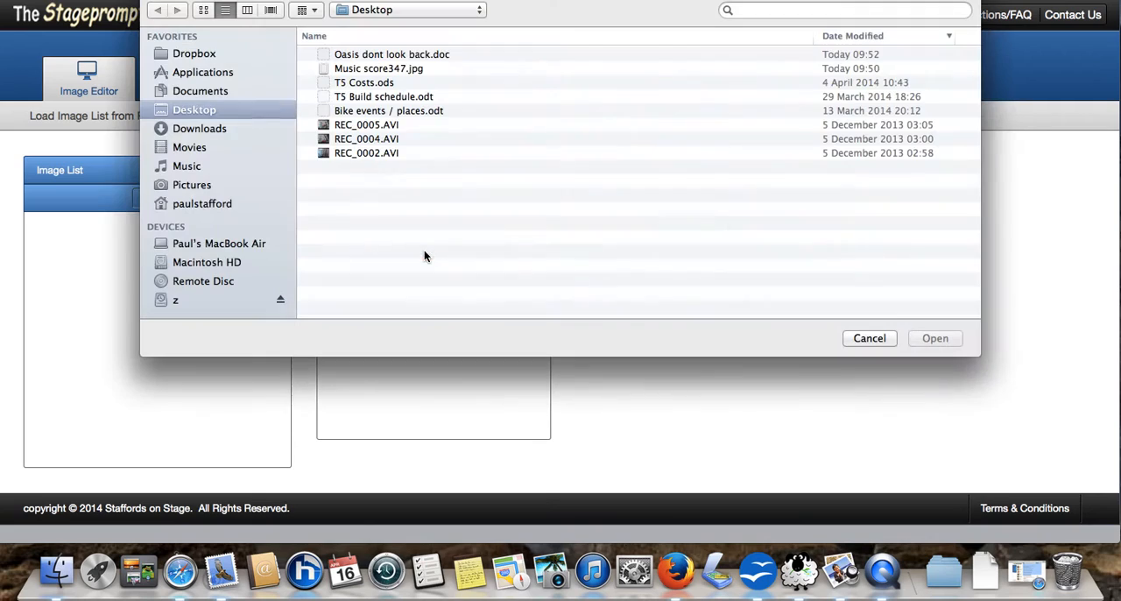
click(198, 128)
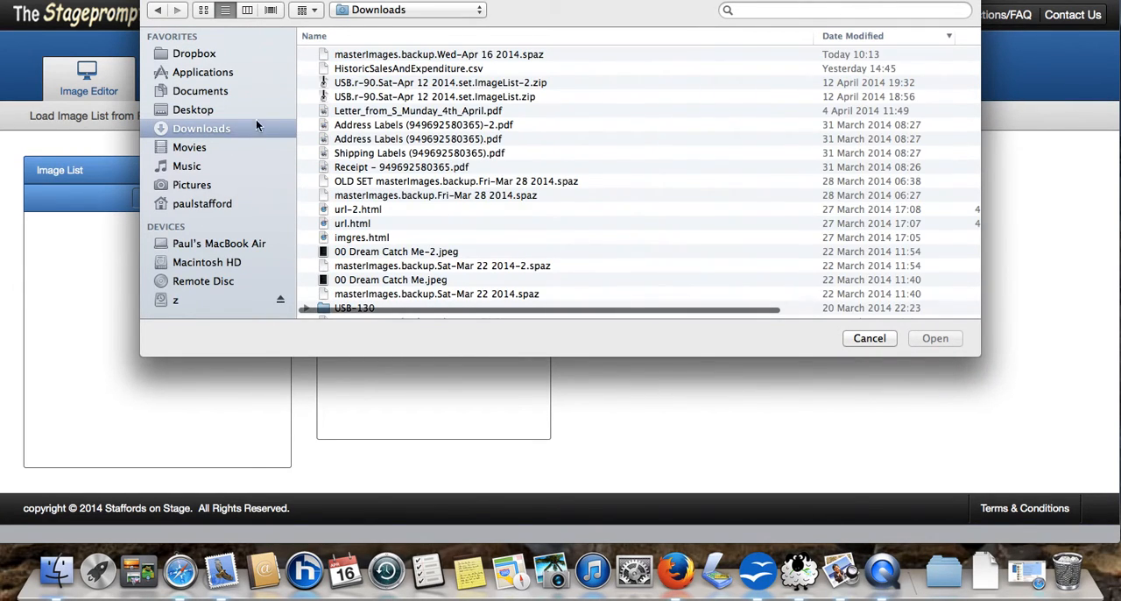
click(447, 54)
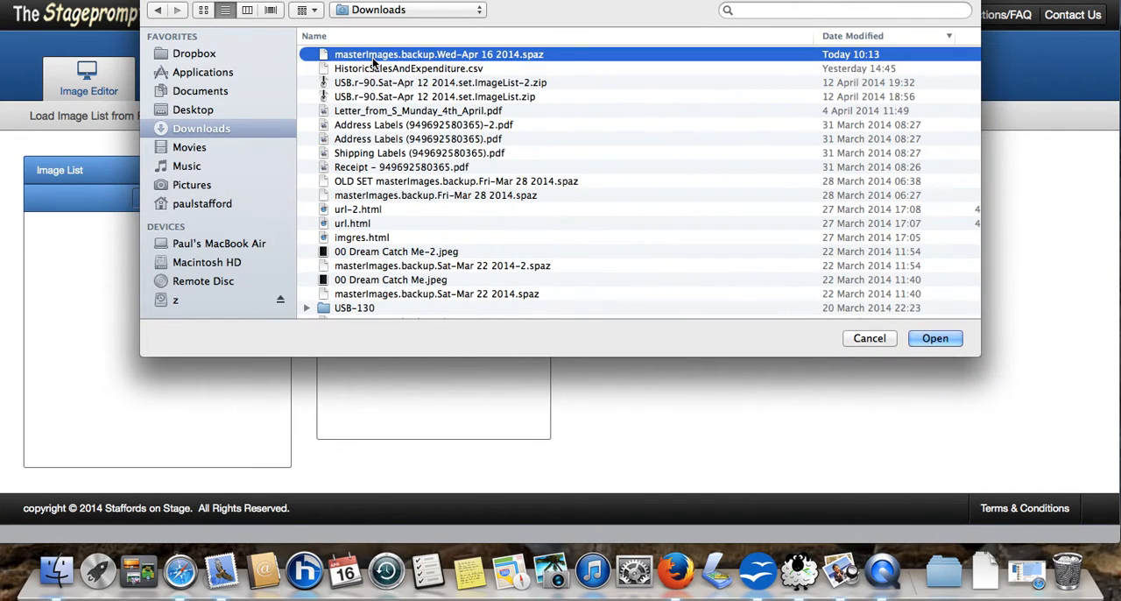
click(934, 338)
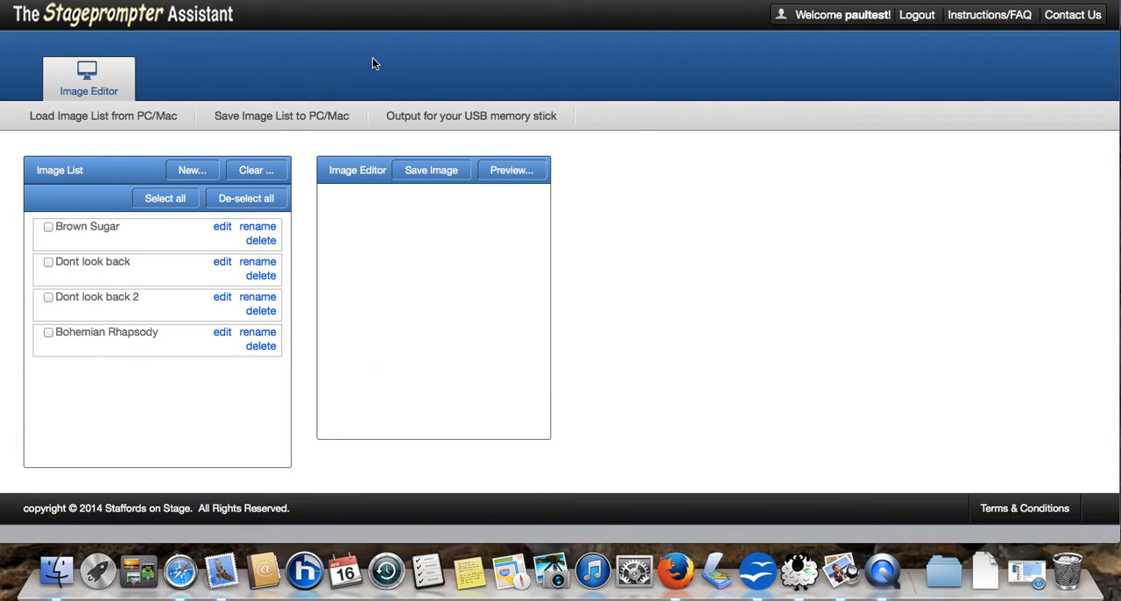
mouse_move(154, 269)
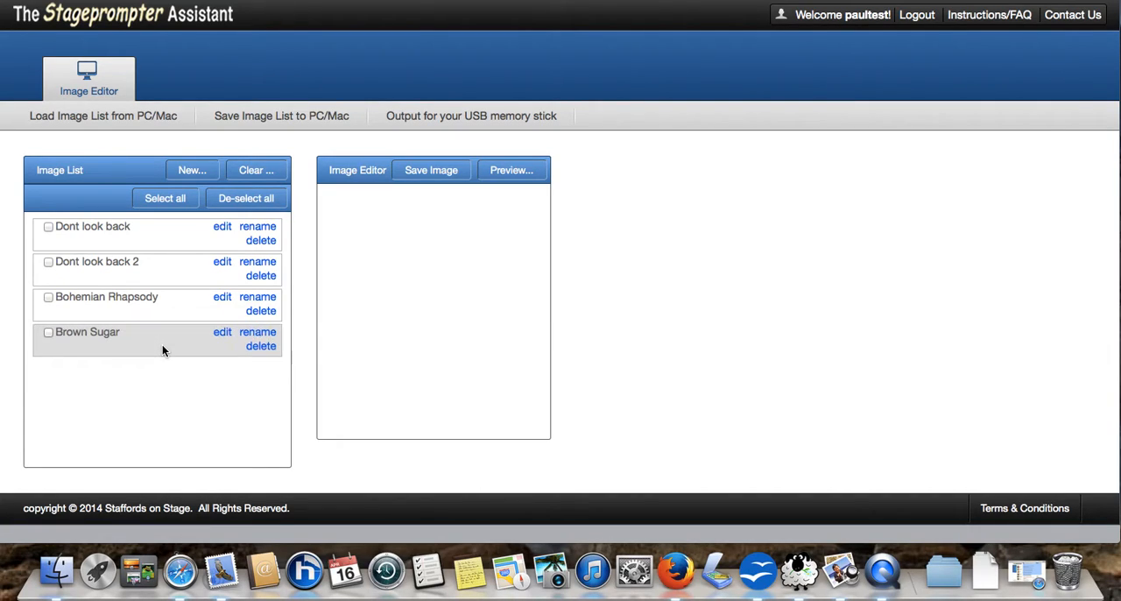
mouse_move(142, 301)
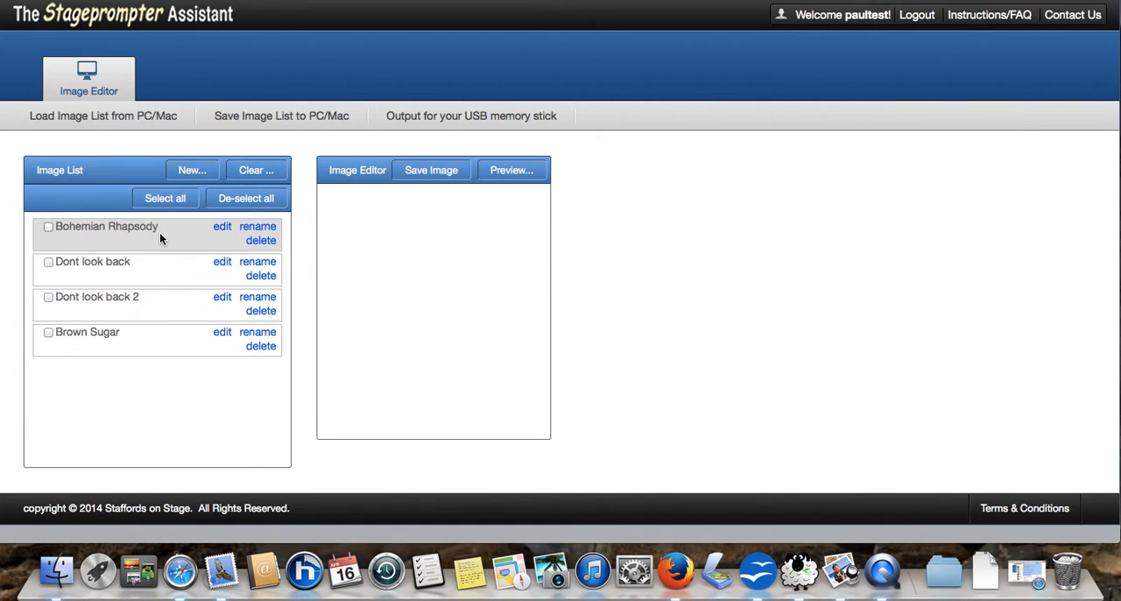
mouse_move(149, 283)
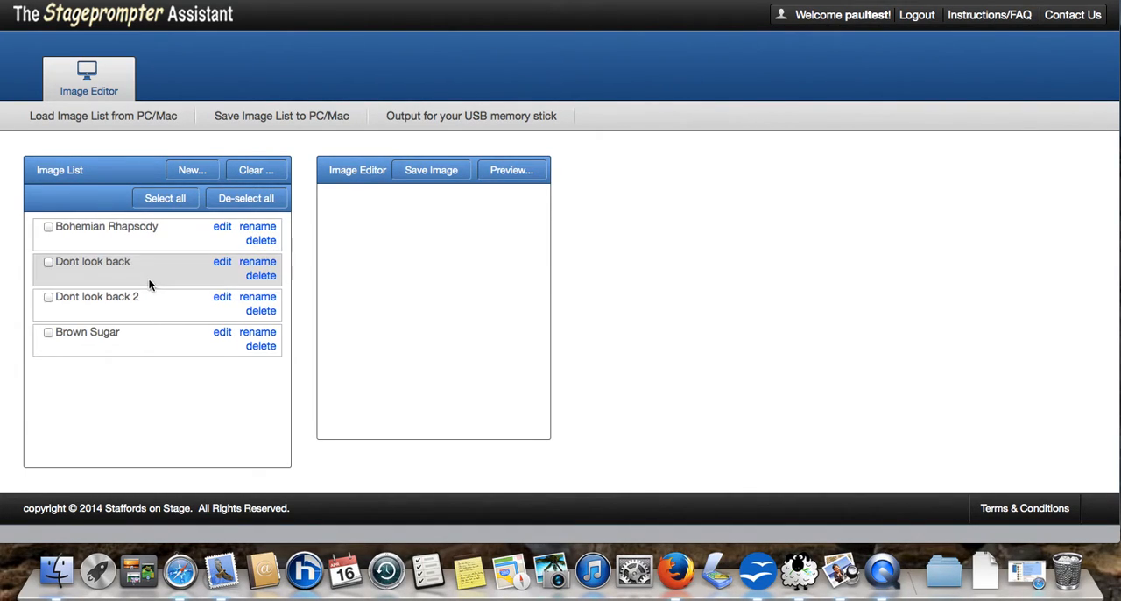
mouse_move(154, 296)
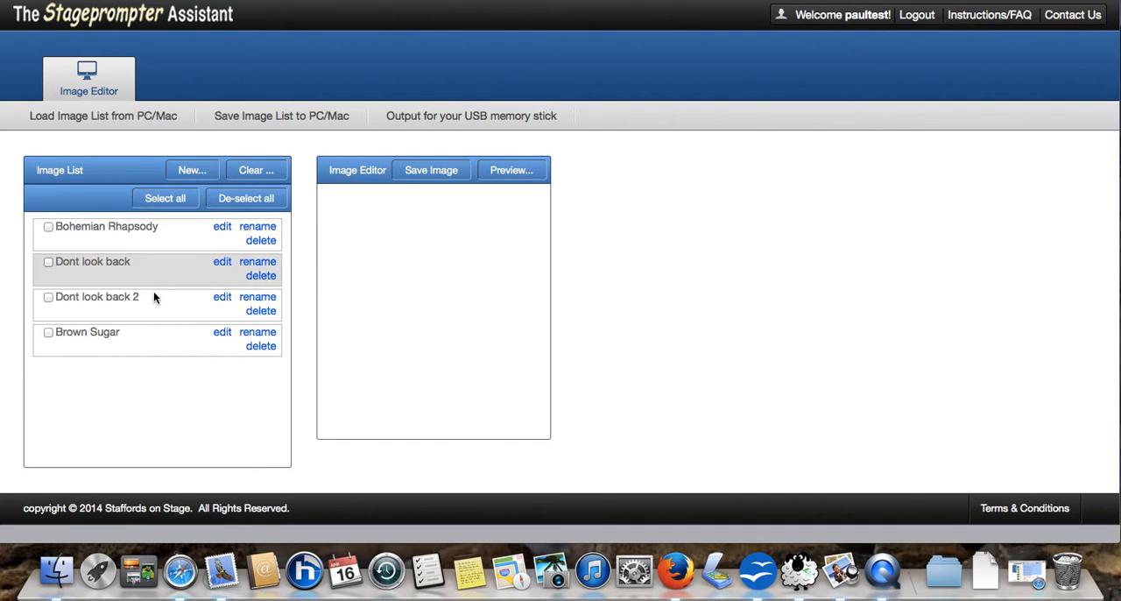
mouse_move(161, 264)
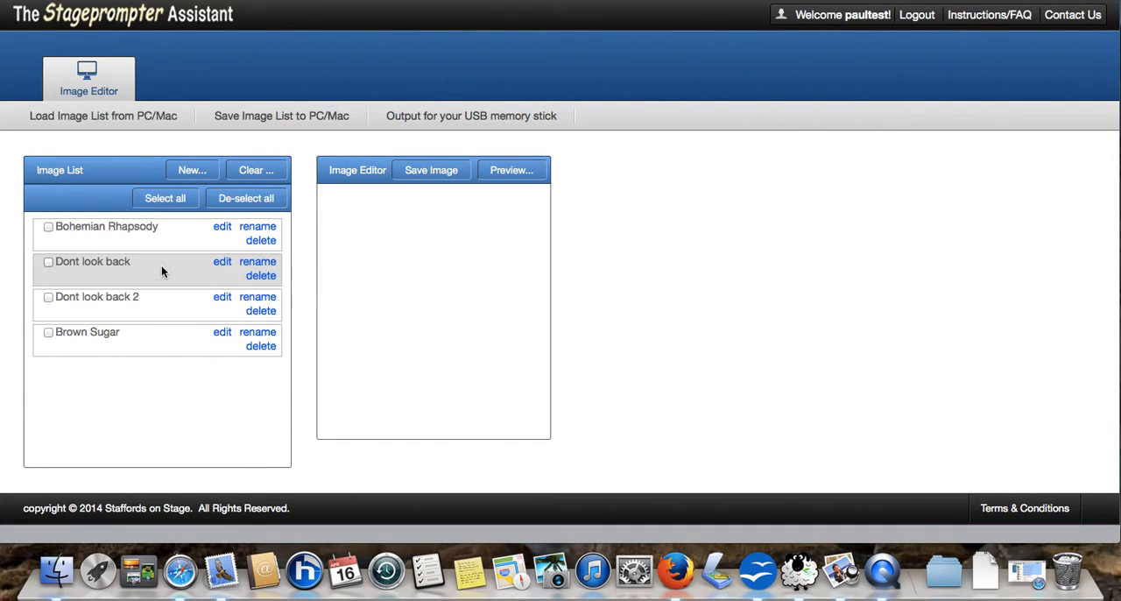
mouse_move(196, 262)
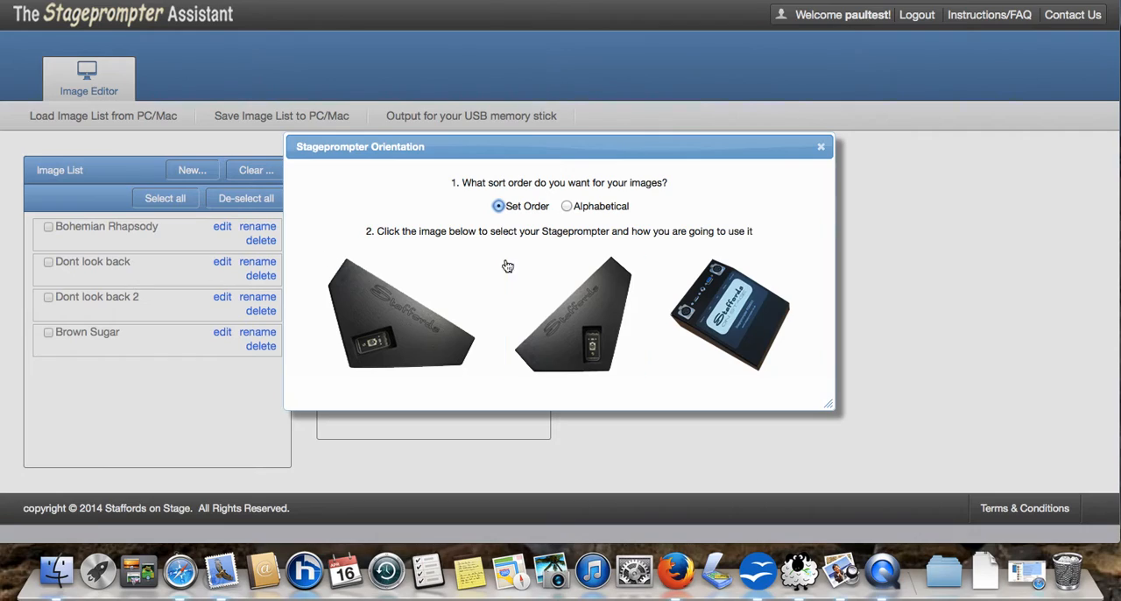
mouse_move(568, 212)
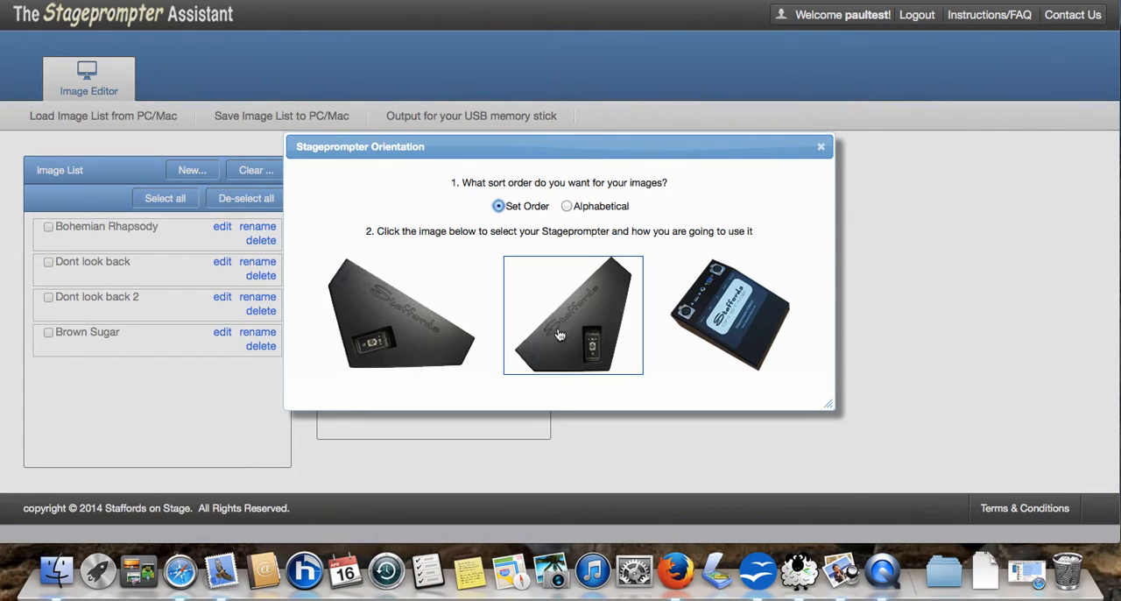
mouse_move(598, 331)
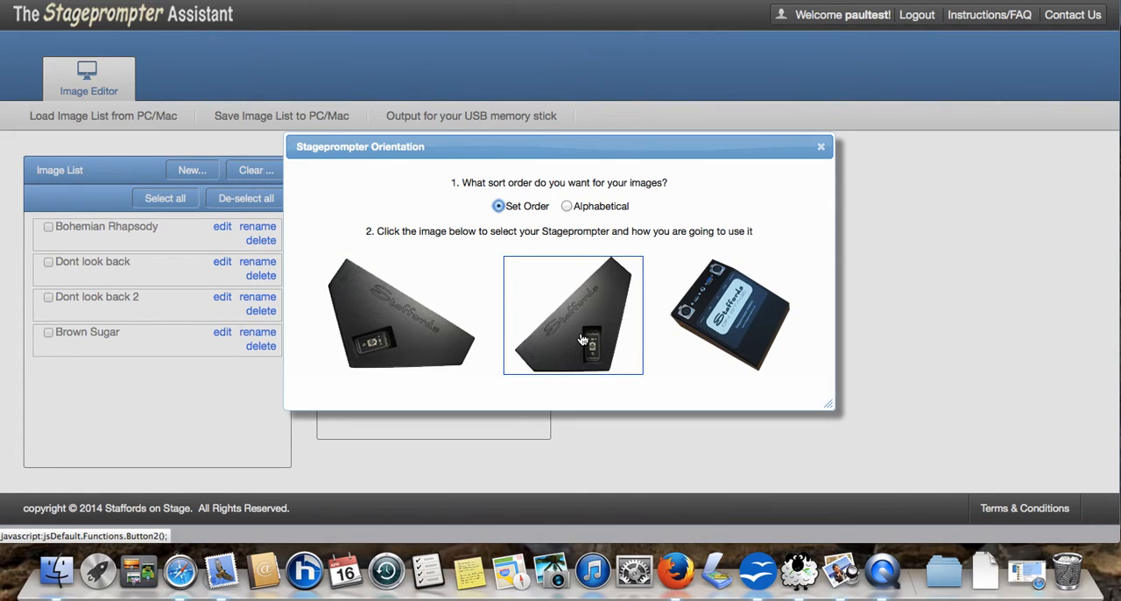
- Request Set Order USB stick output for the third, flat box-style Stageprompter
click(401, 315)
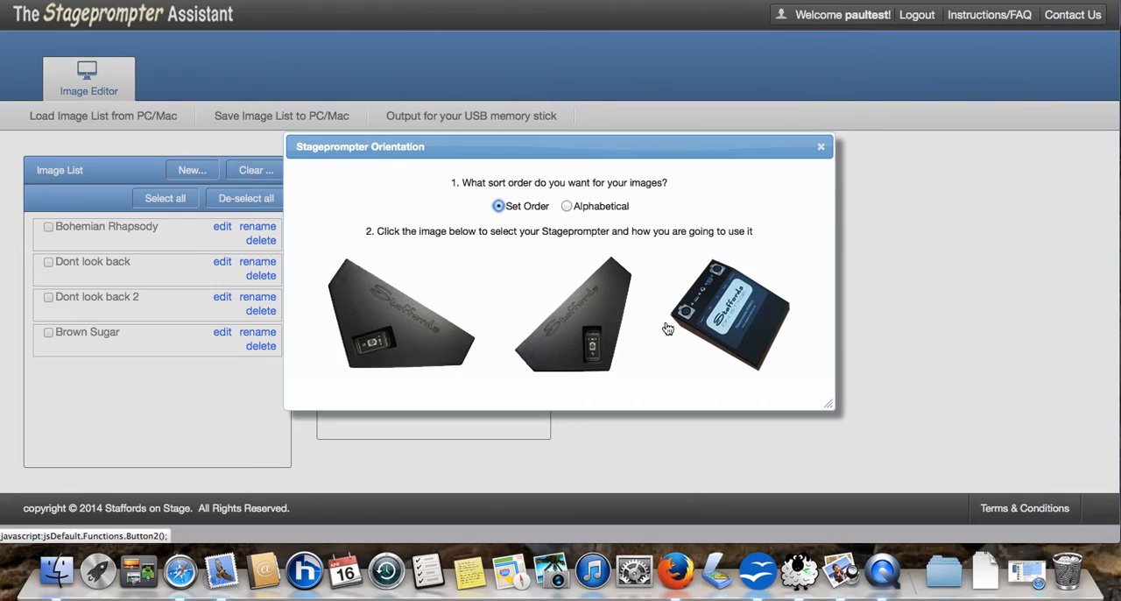
click(731, 315)
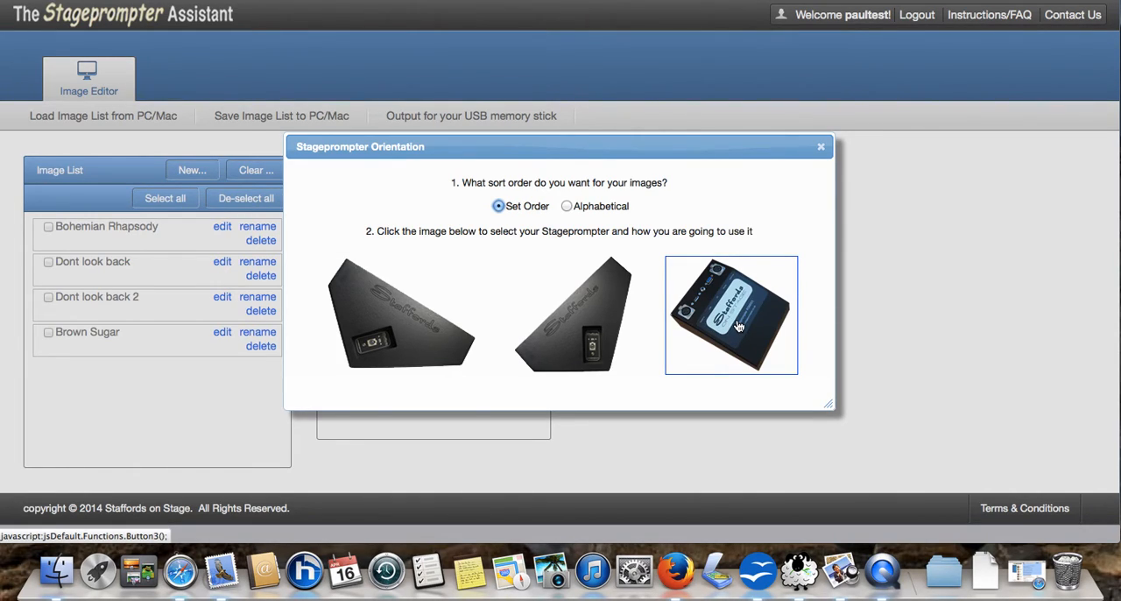
click(572, 315)
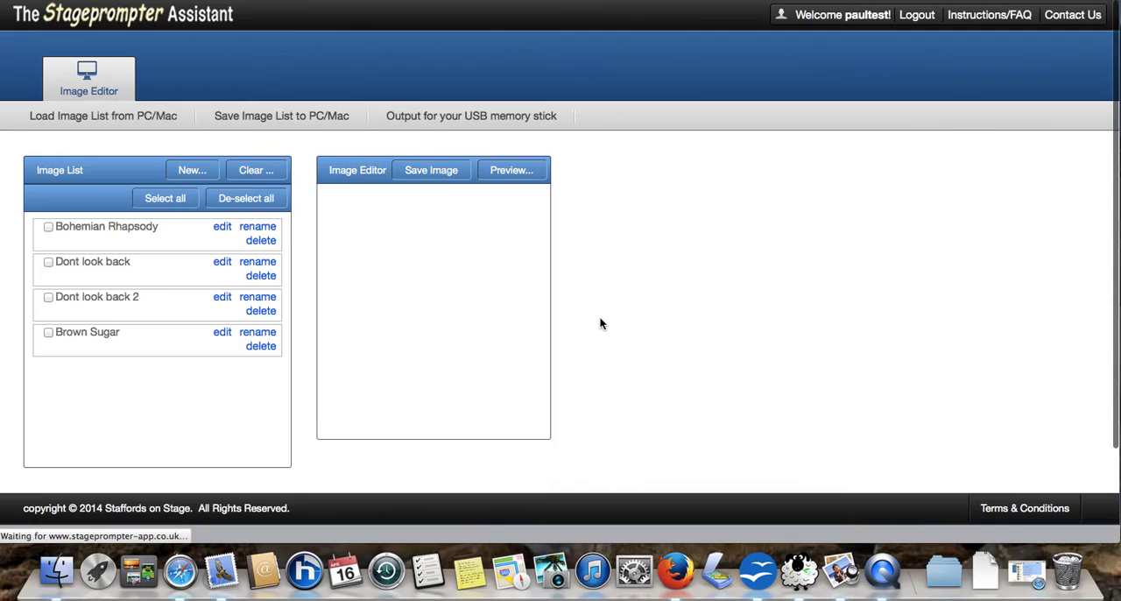
click(470, 115)
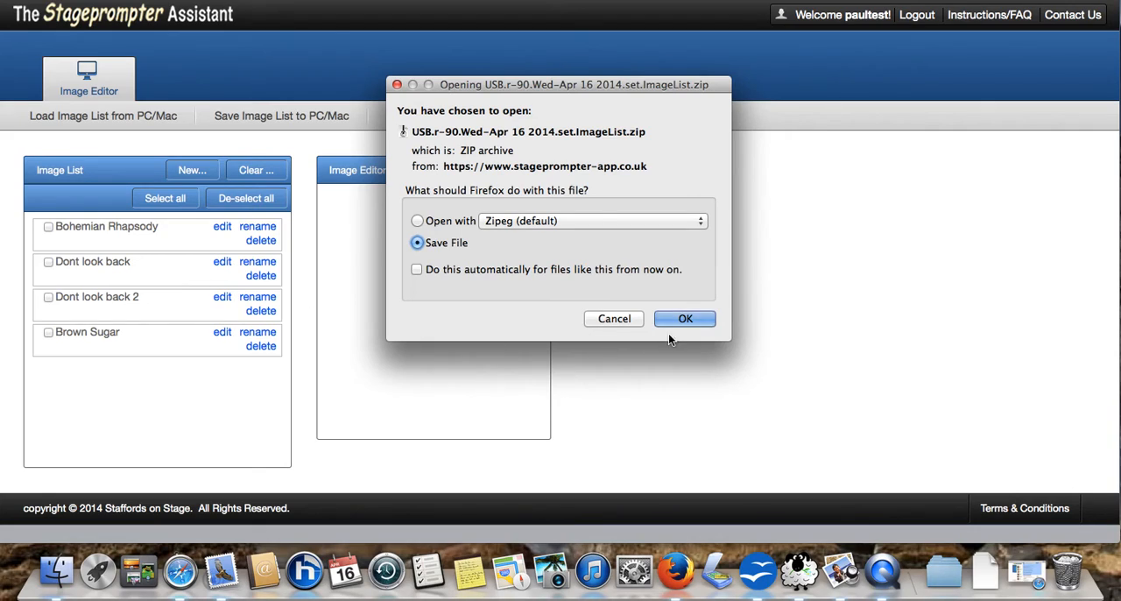
mouse_move(742, 345)
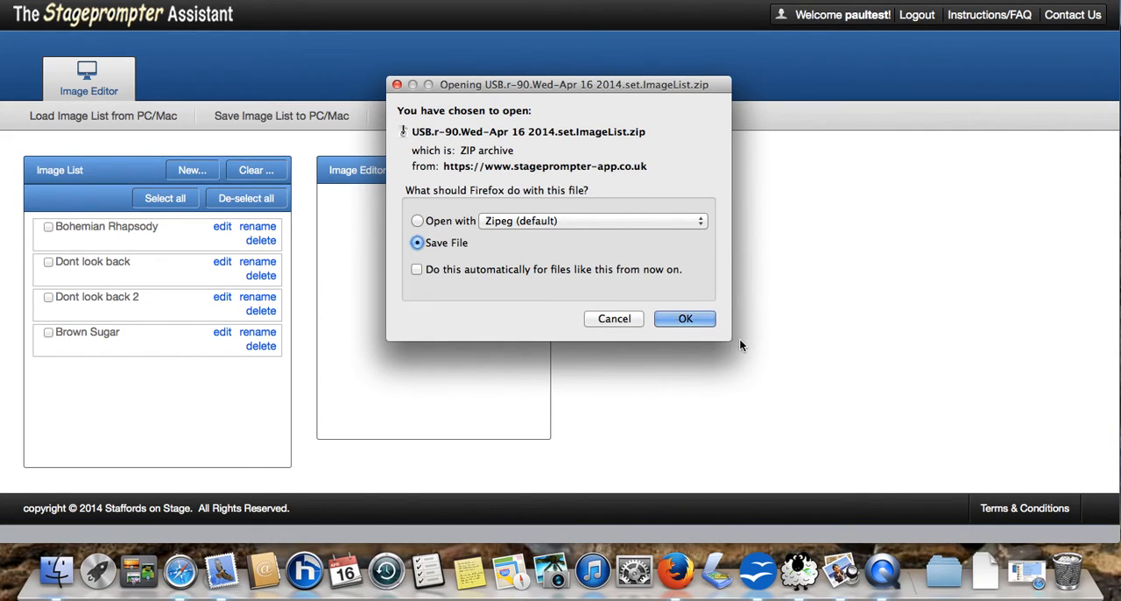
- Save the USB.r-90 set ImageList zip and open it from the Downloads stack
click(684, 319)
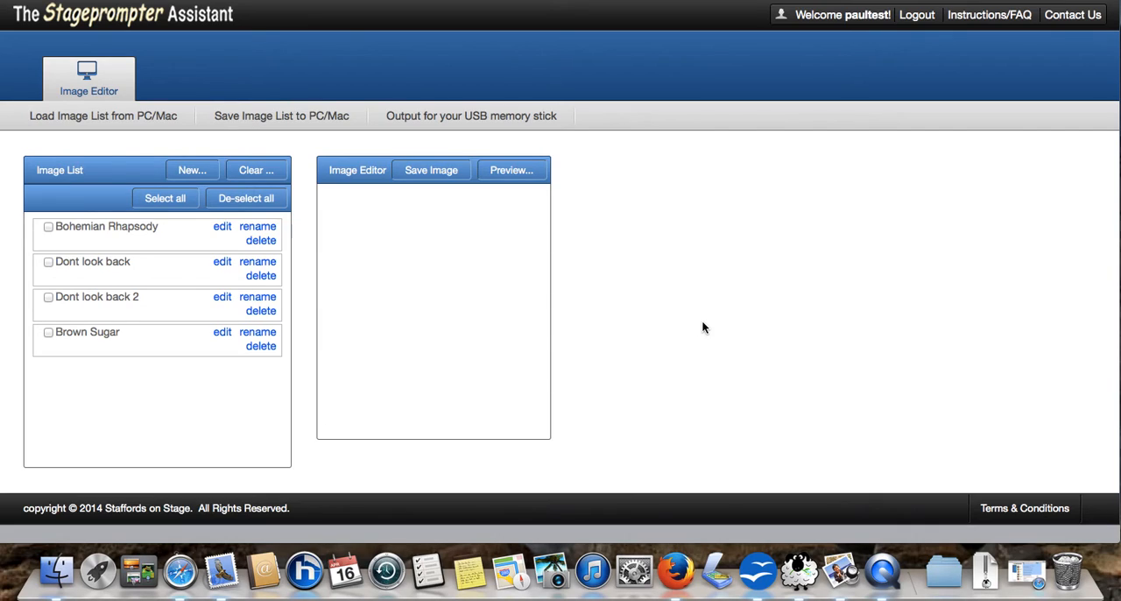
mouse_move(985, 572)
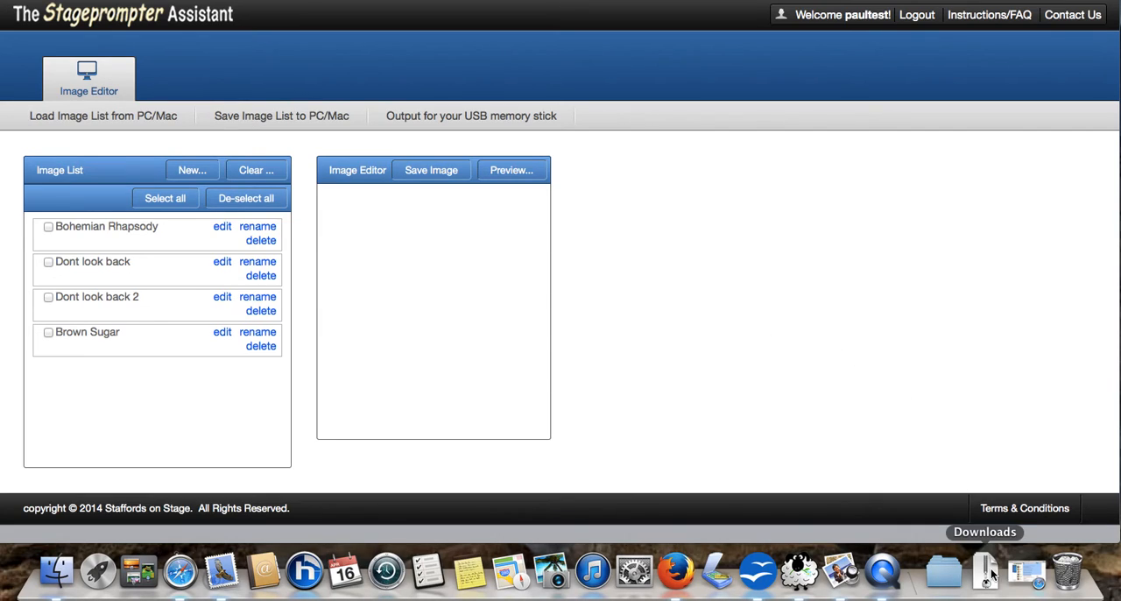
click(984, 570)
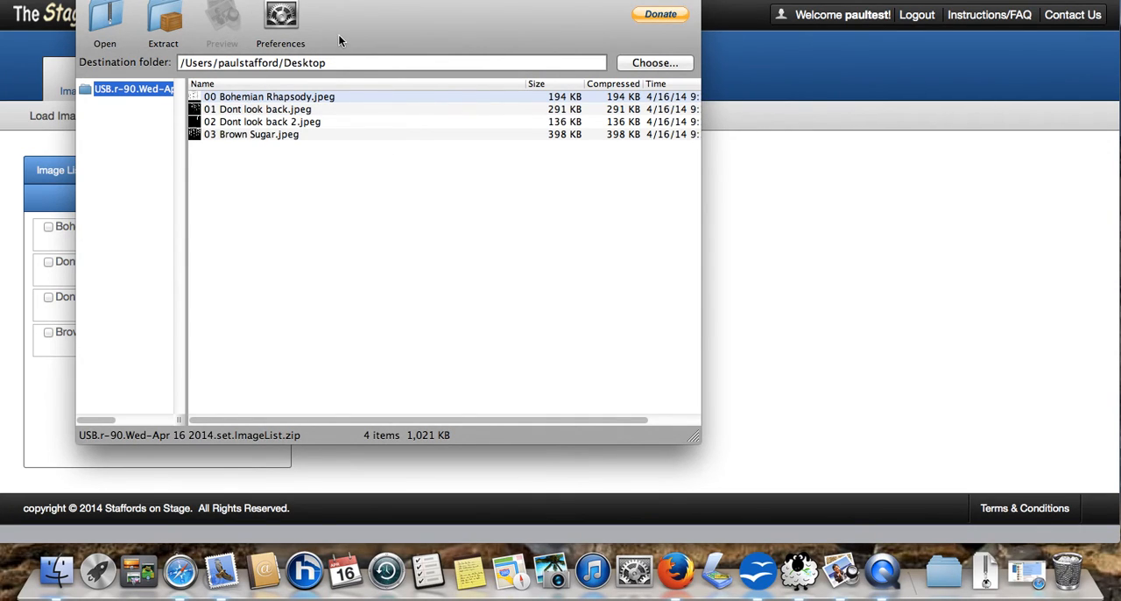
mouse_move(275, 97)
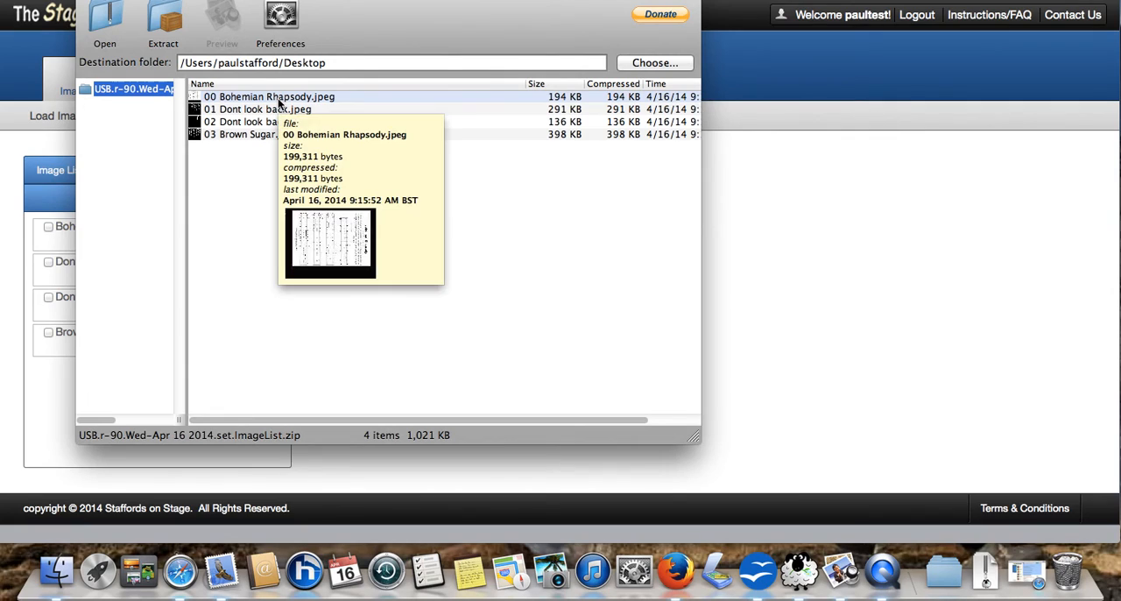
mouse_move(257, 128)
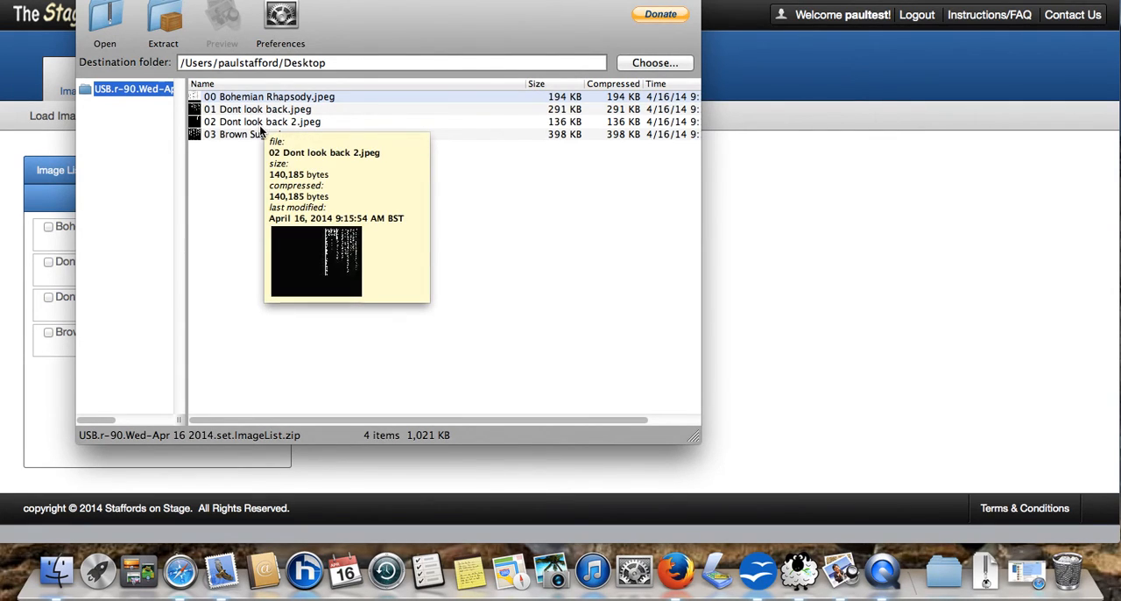
mouse_move(267, 118)
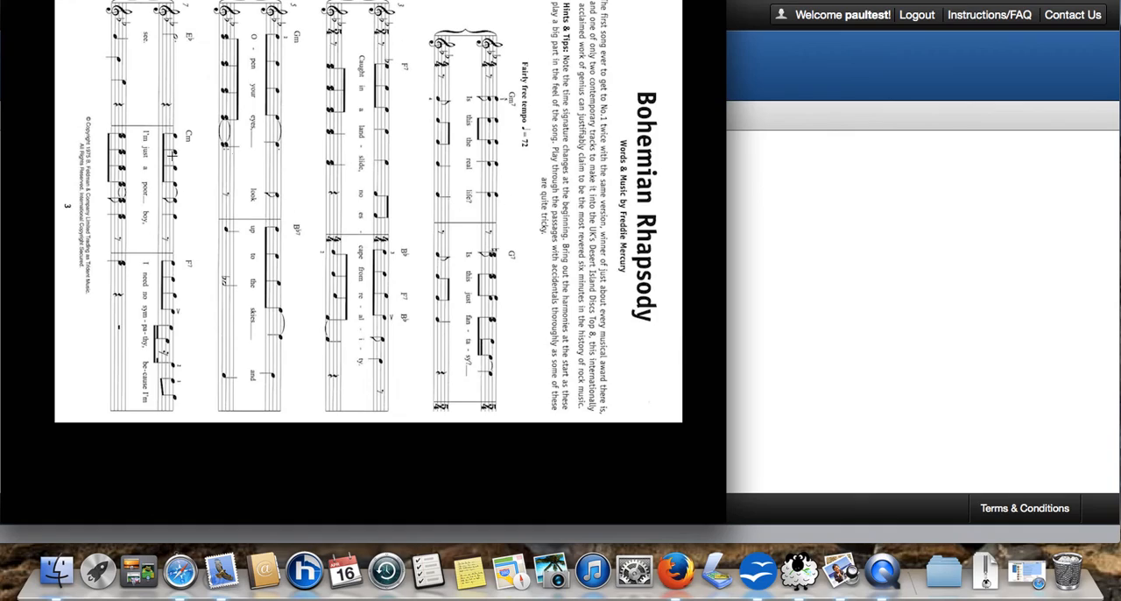
mouse_move(368, 170)
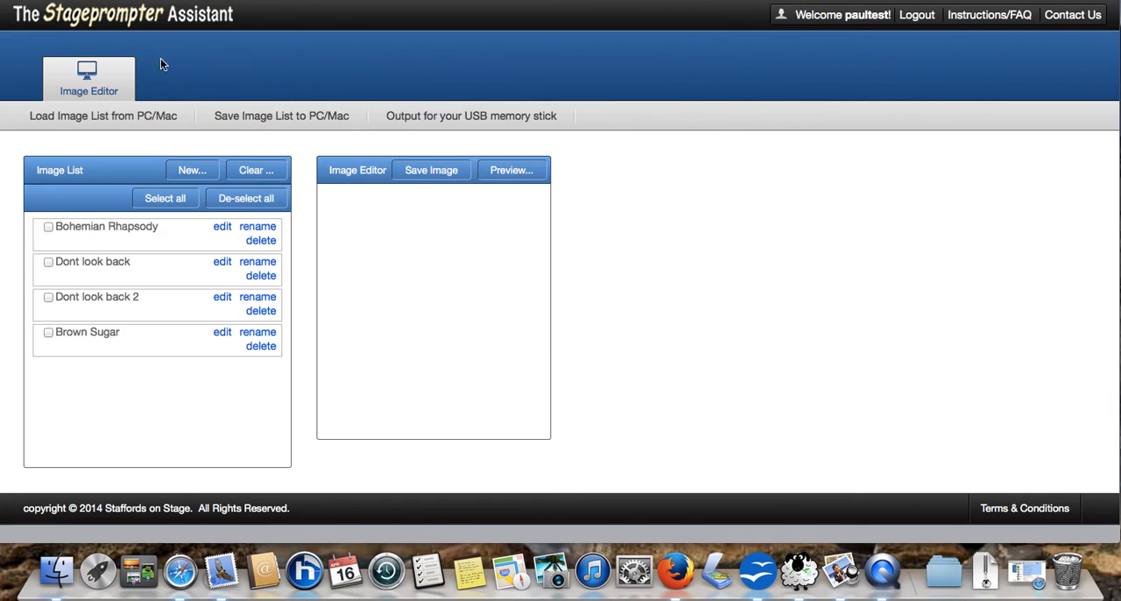
mouse_move(470, 243)
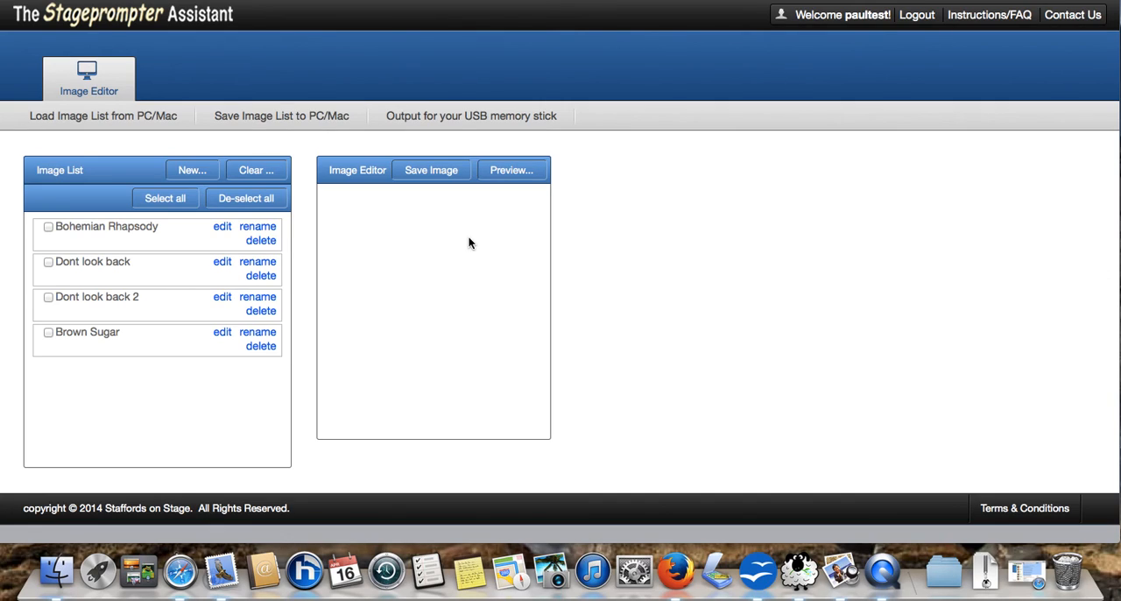
mouse_move(578, 218)
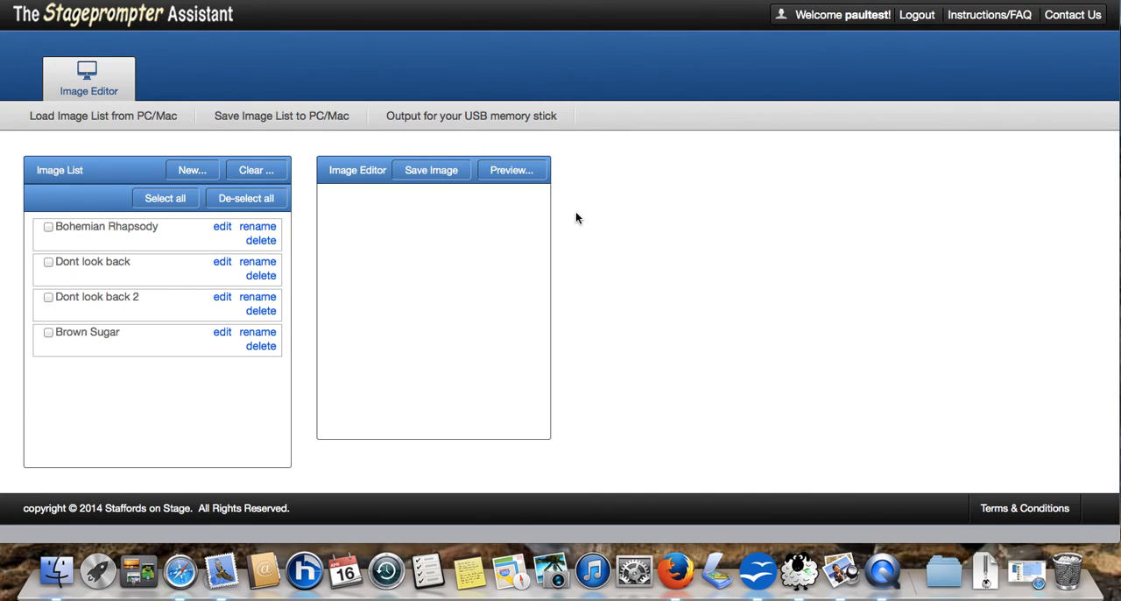
mouse_move(995, 18)
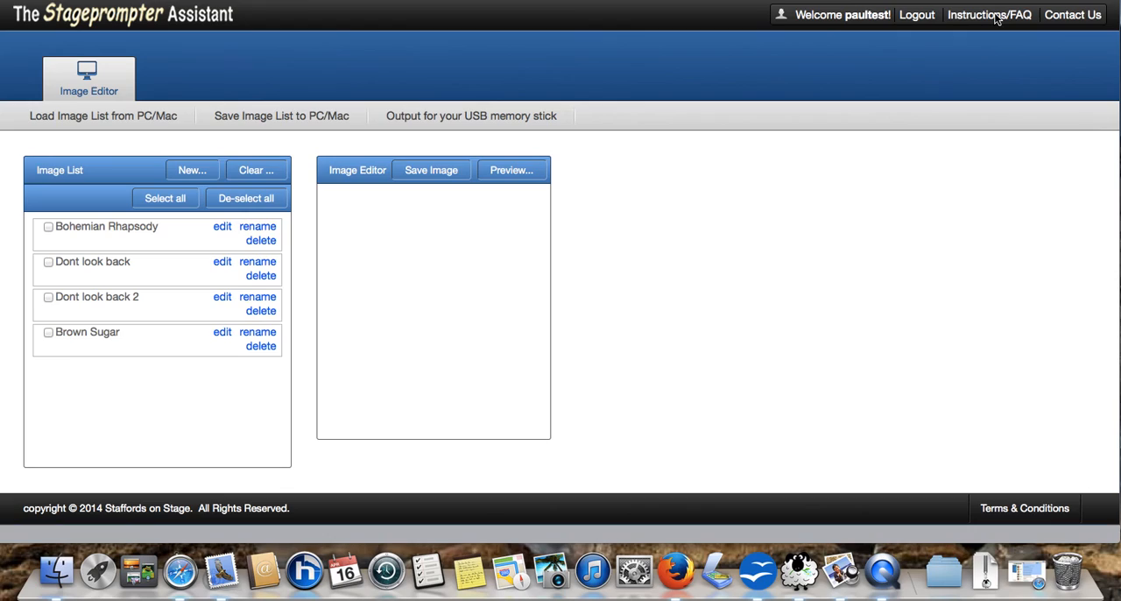
mouse_move(742, 291)
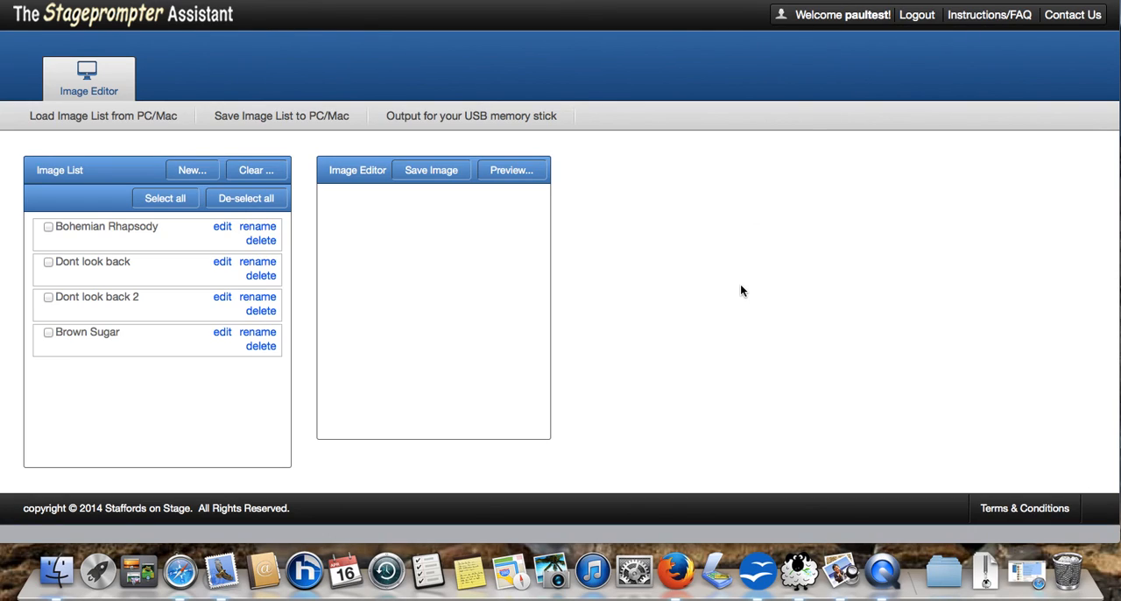